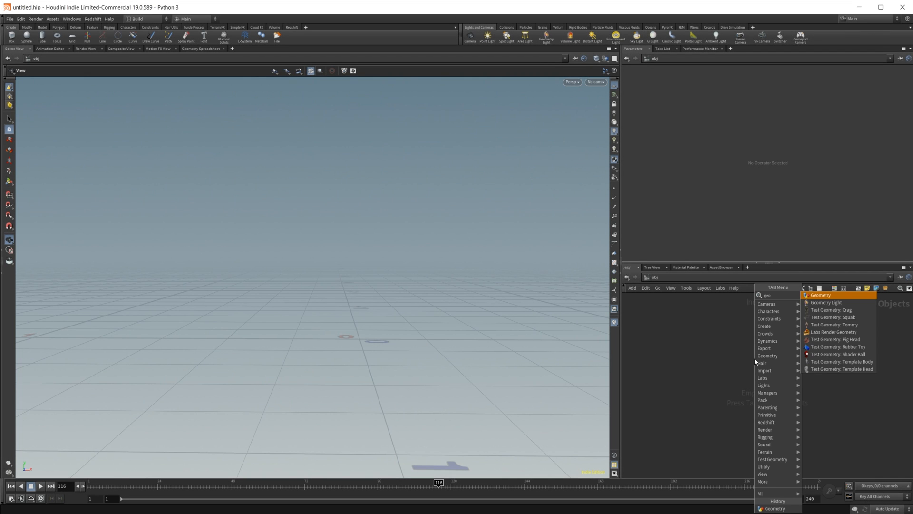
# Create a Geometry object containing a Test Geometry: Template Head node
pyautogui.click(820, 294)
pyautogui.write('t')
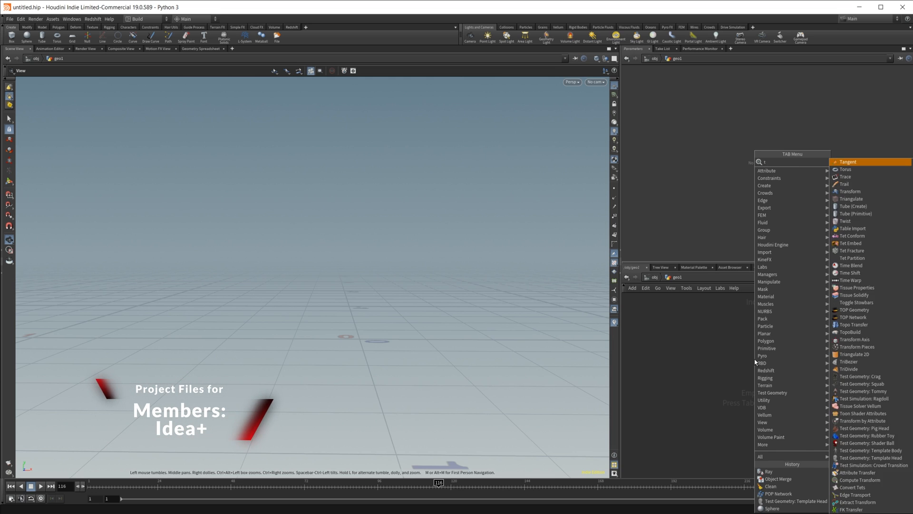
pyautogui.write('est')
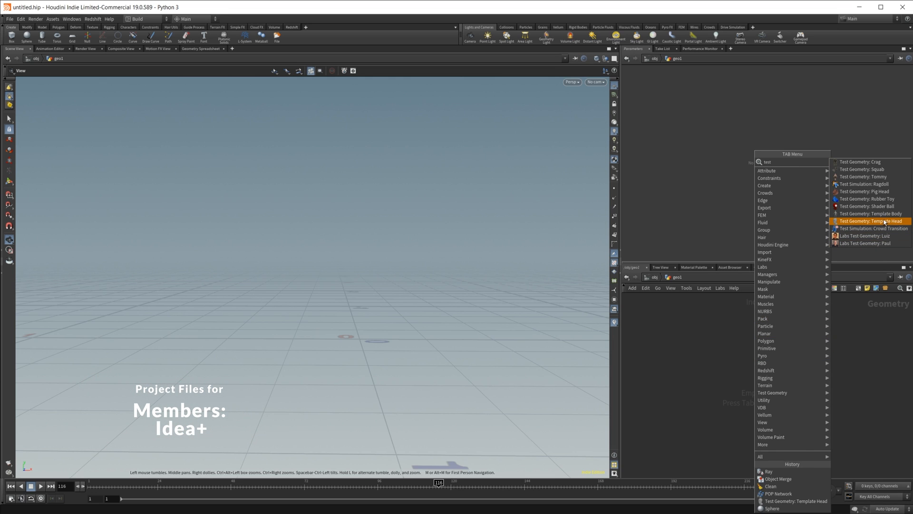
pyautogui.click(871, 221)
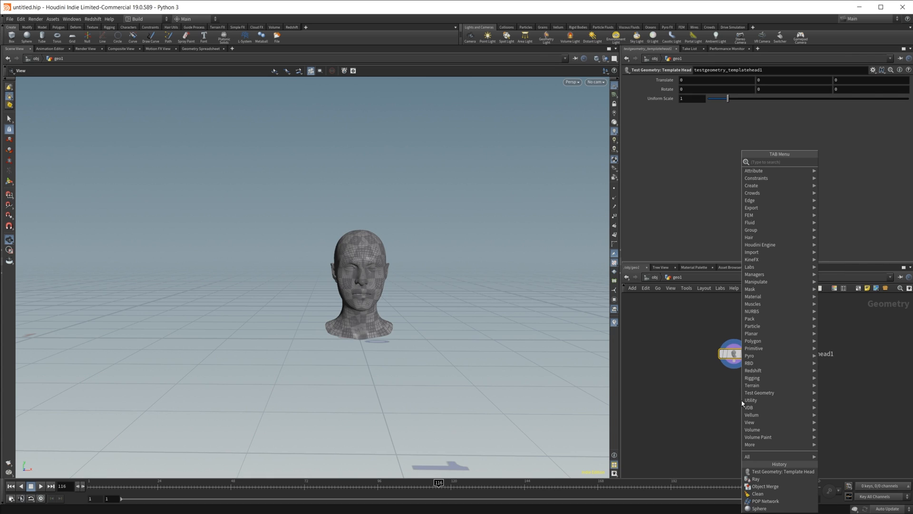
# Create a POP Network fed by the template head
pyautogui.write('pop')
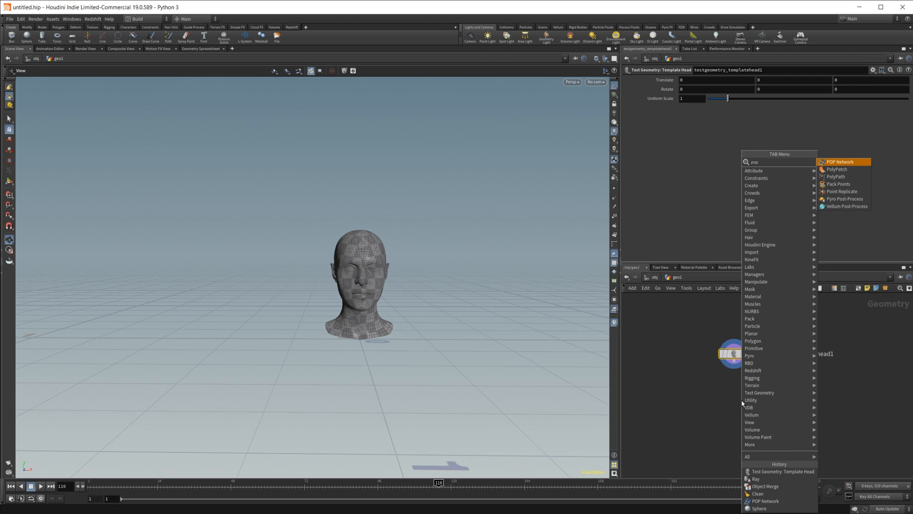
pyautogui.click(840, 161)
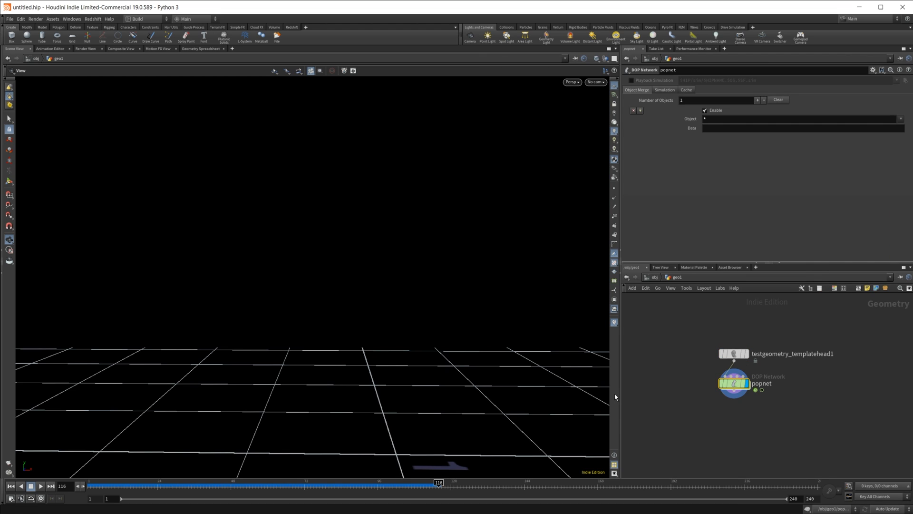
pyautogui.click(10, 487)
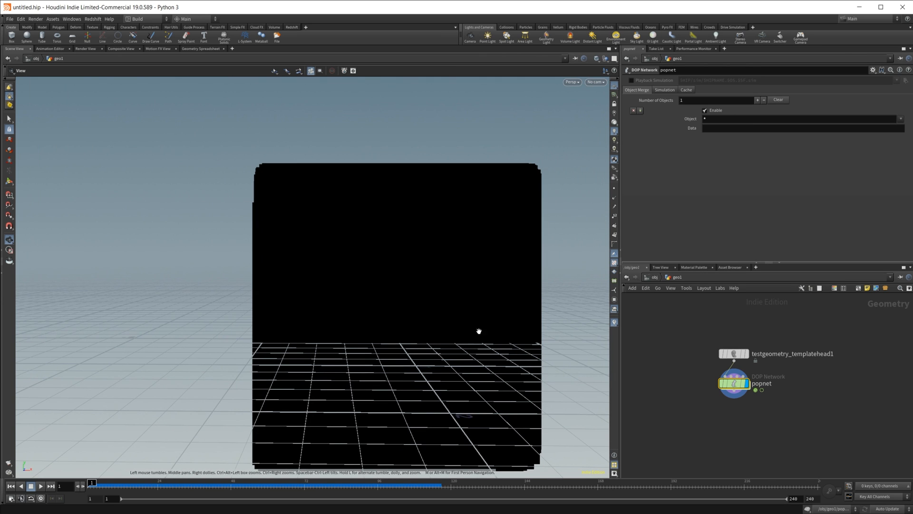
pyautogui.moveTo(661, 423)
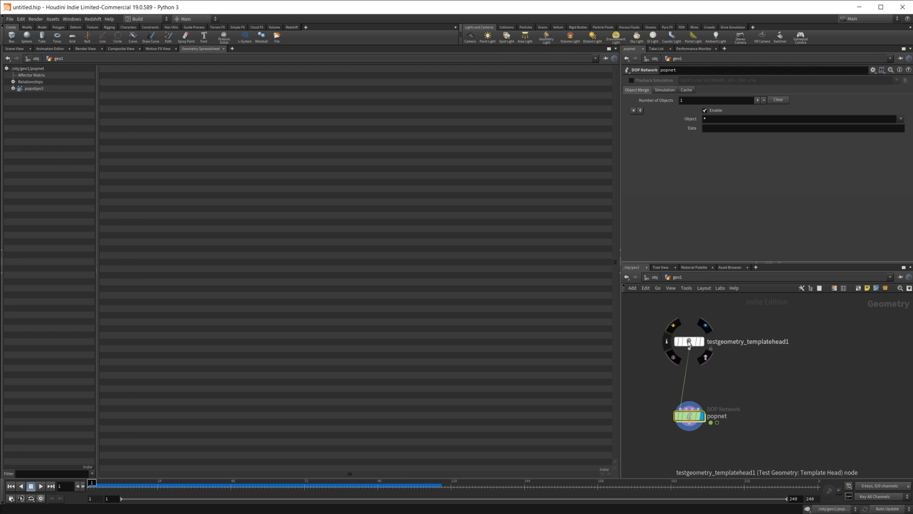
# Check the head's point attributes, then insert a Clean node with Remove Attribs enabled
pyautogui.click(689, 341)
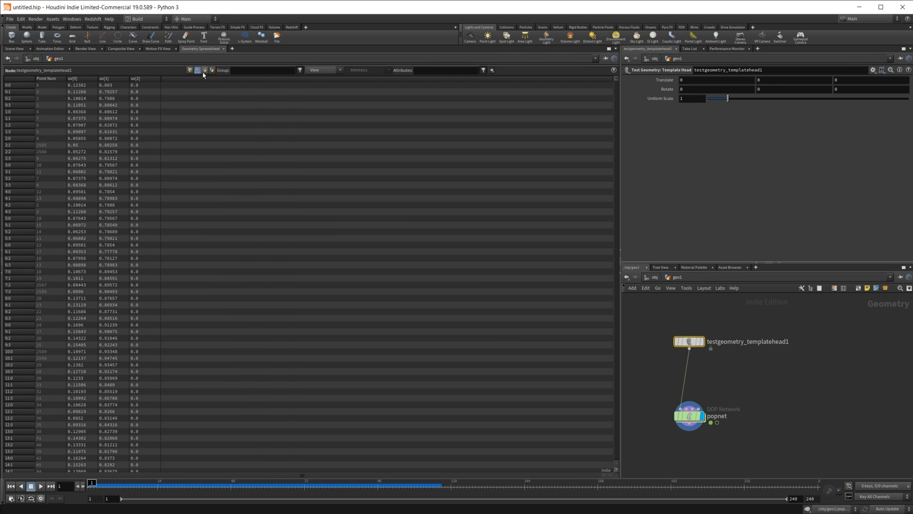
pyautogui.click(205, 70)
pyautogui.write('c')
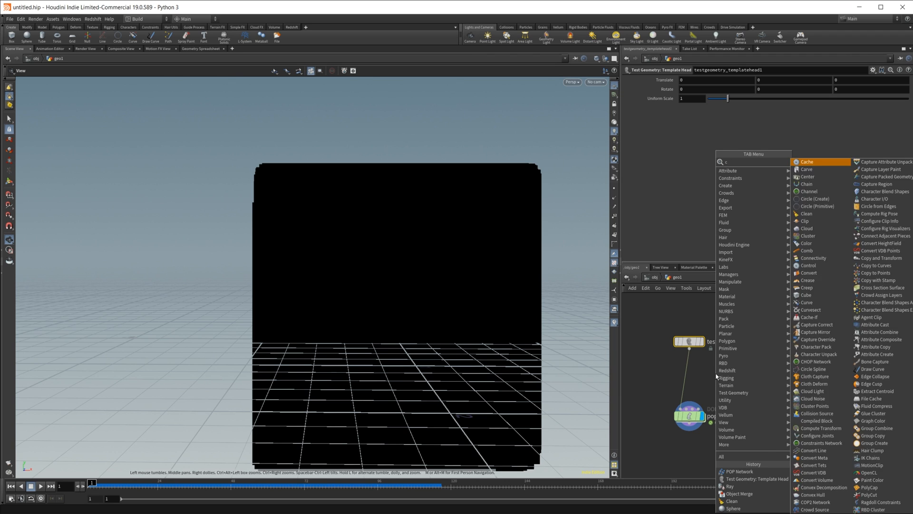
pyautogui.click(807, 214)
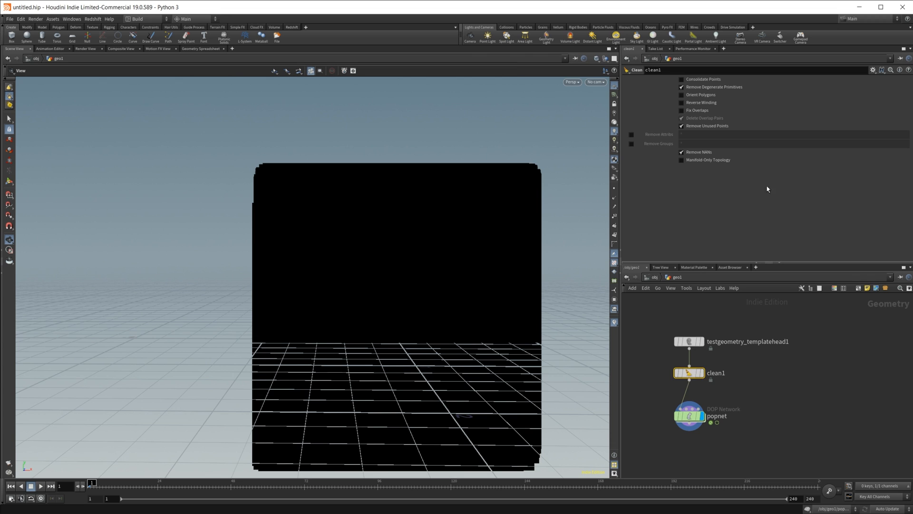
pyautogui.click(631, 135)
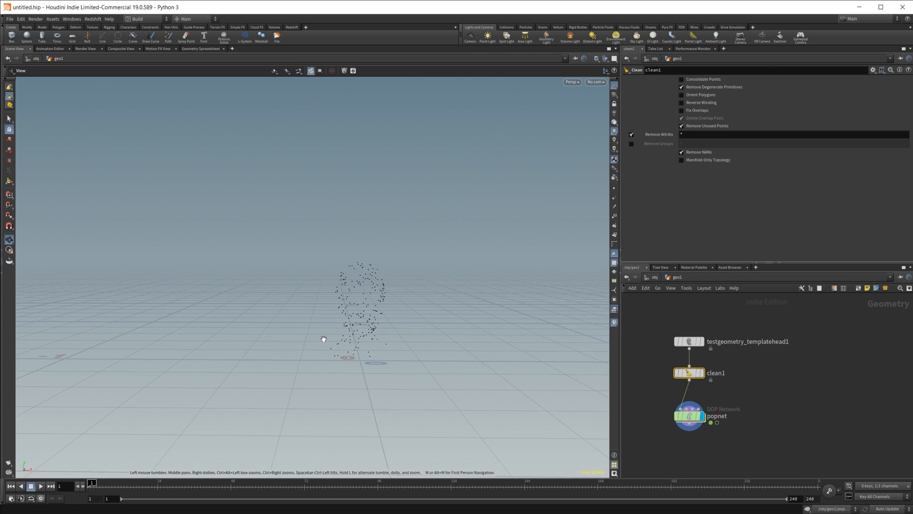
# Give source_first_input a constant birth rate of 10000 and life expectancy 100
pyautogui.doubleClick(690, 416)
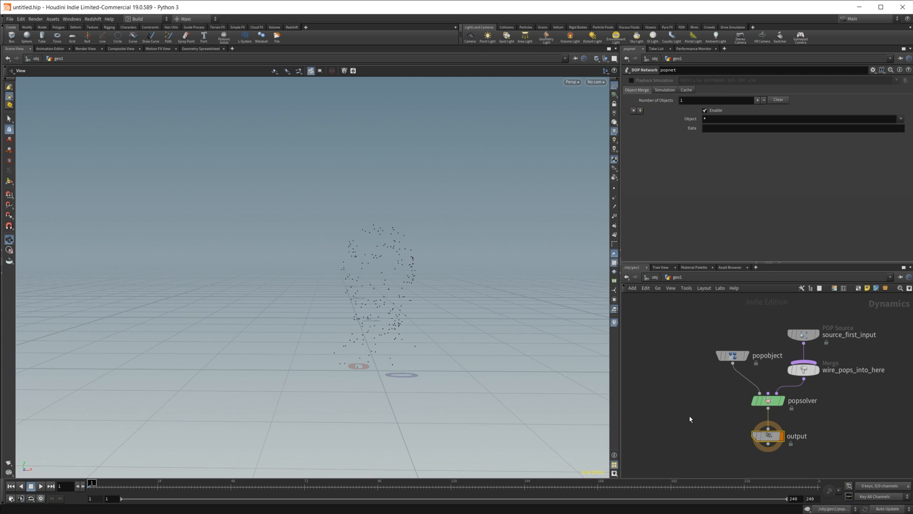
pyautogui.click(768, 436)
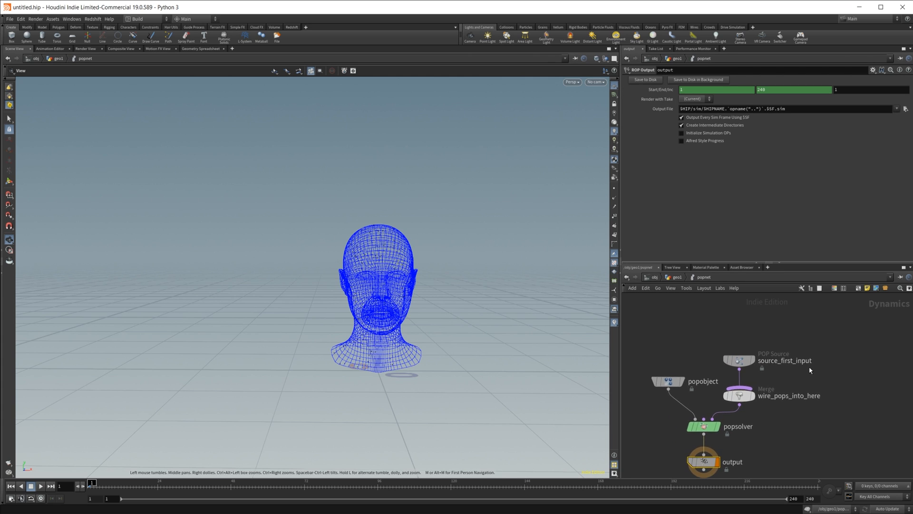
pyautogui.scroll(-3)
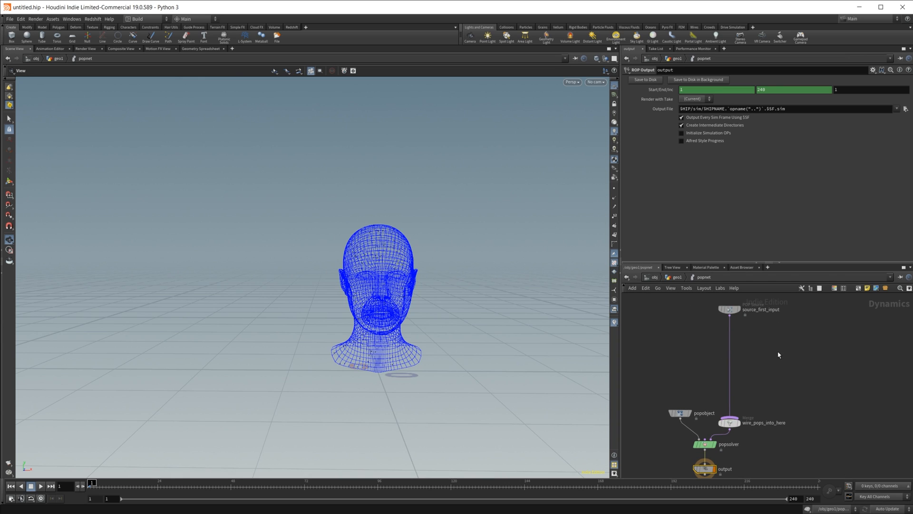
pyautogui.moveTo(743, 347)
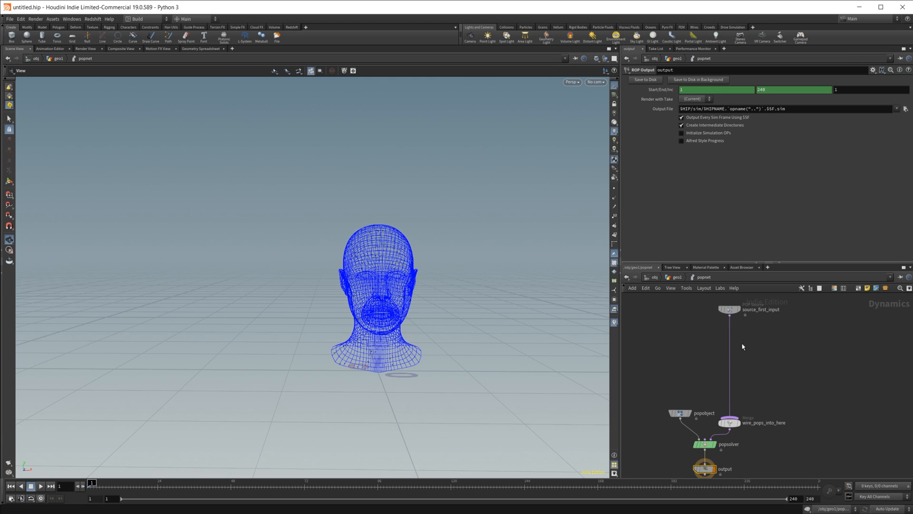
pyautogui.click(729, 310)
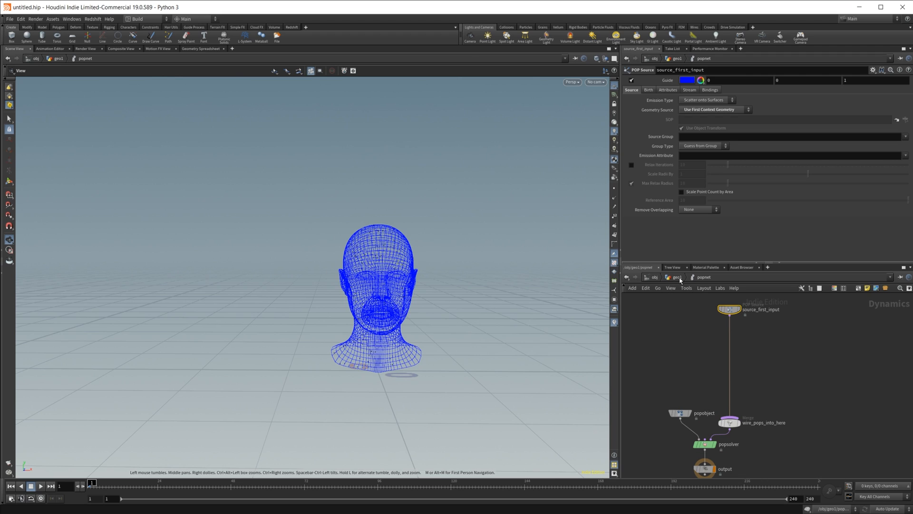
pyautogui.moveTo(688, 397)
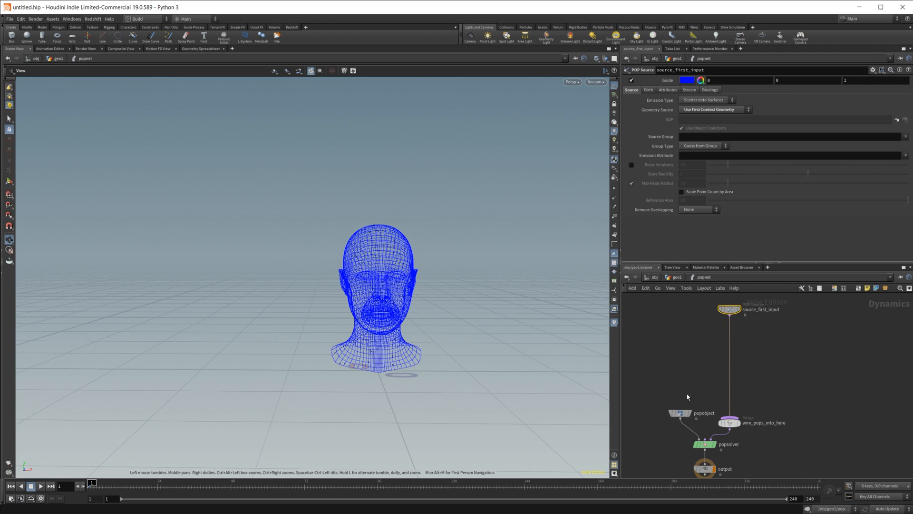
pyautogui.click(648, 90)
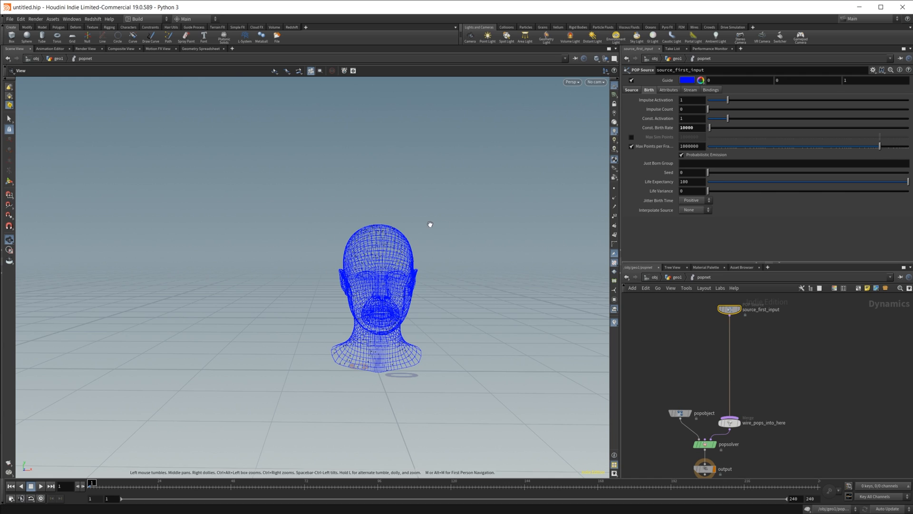
pyautogui.moveTo(177, 442)
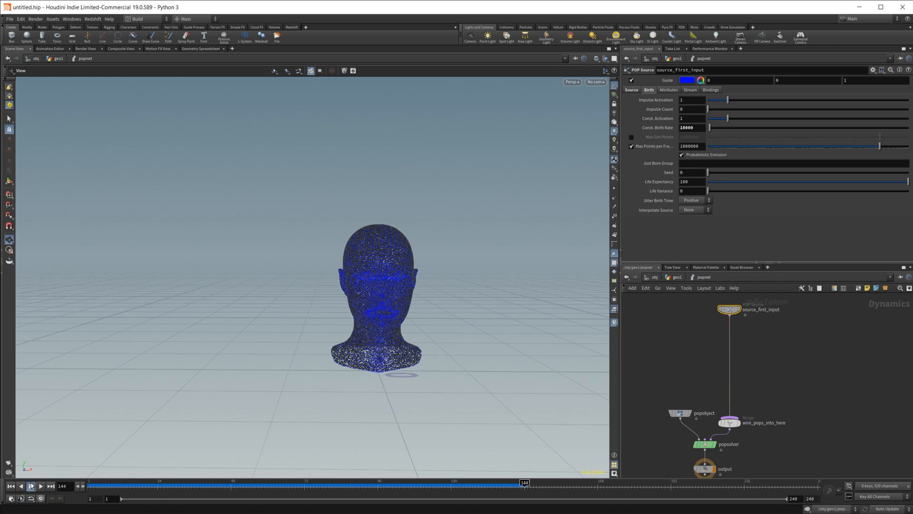
pyautogui.moveTo(204, 421)
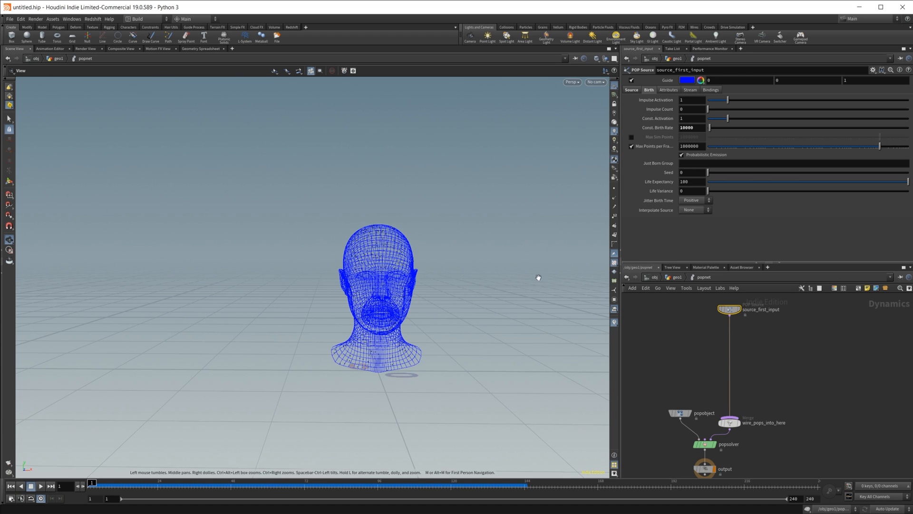
pyautogui.moveTo(778, 350)
pyautogui.write('pop')
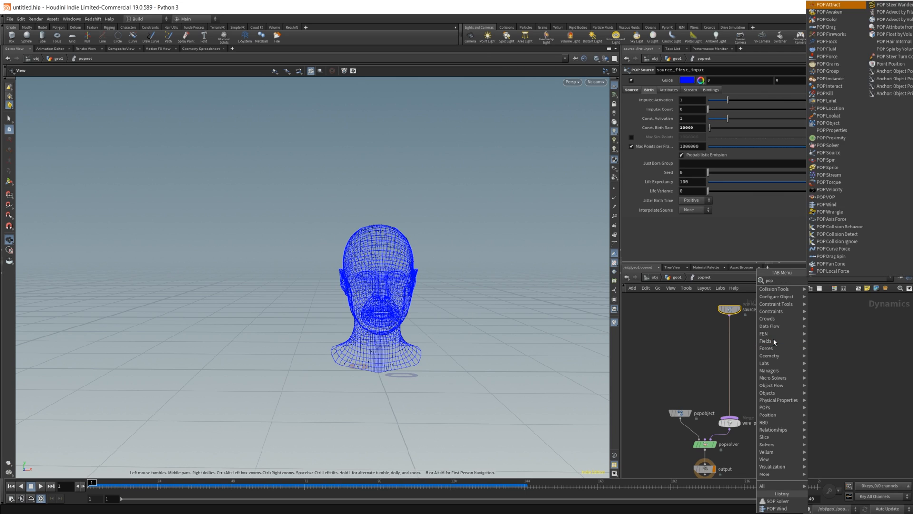
# Add a POP Wind with amplitude 0.63, swirl size 0.65, roughness 0.391, and preview it
pyautogui.click(826, 204)
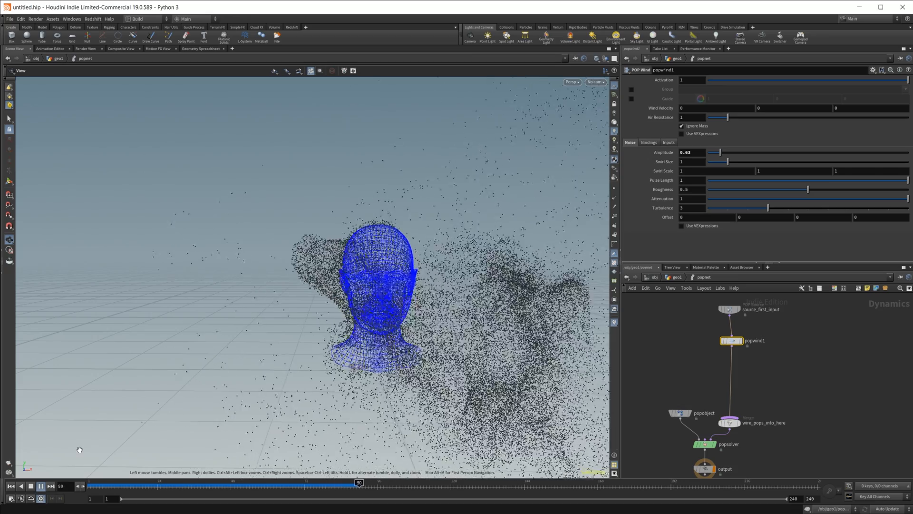
pyautogui.click(31, 485)
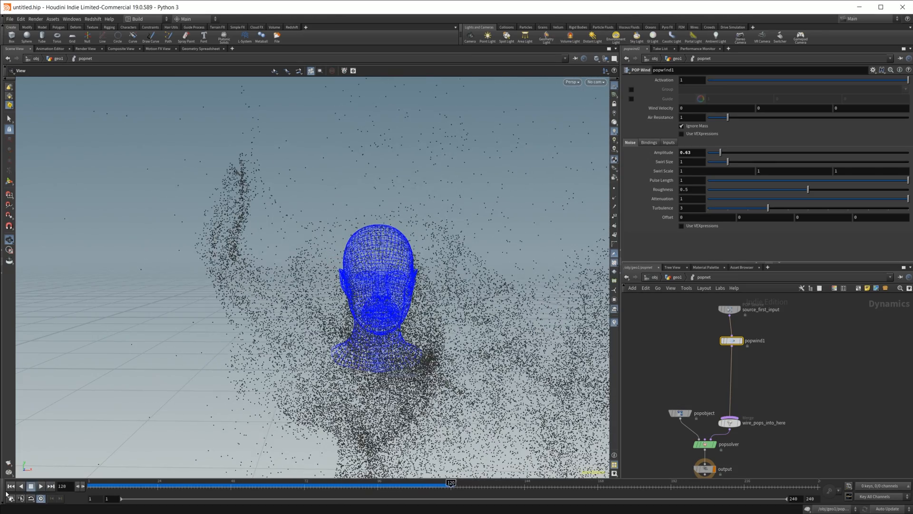
pyautogui.click(10, 485)
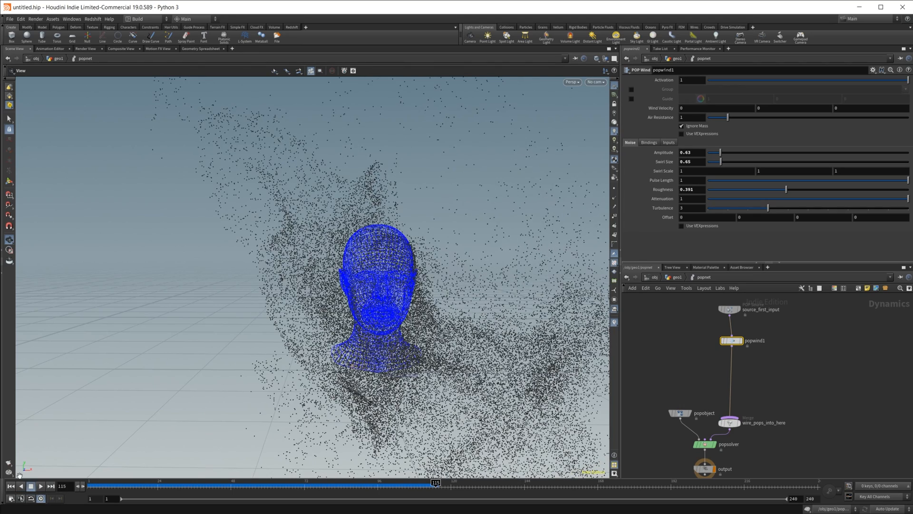
pyautogui.moveTo(10, 498)
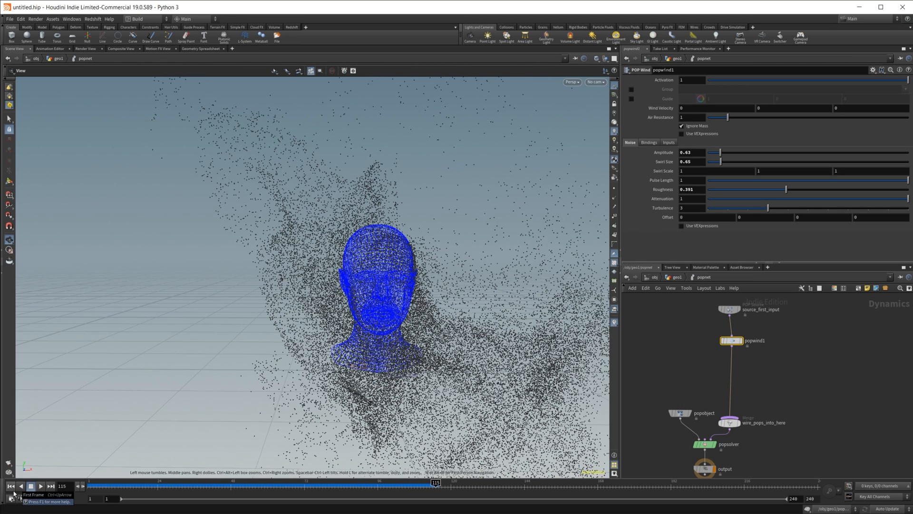
# Rewind the simulation to the first frame
pyautogui.click(10, 486)
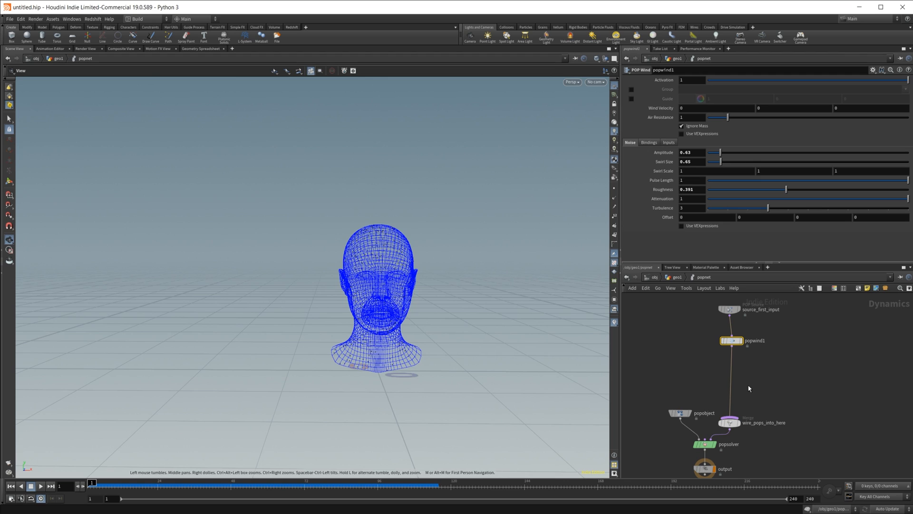
pyautogui.moveTo(731, 309)
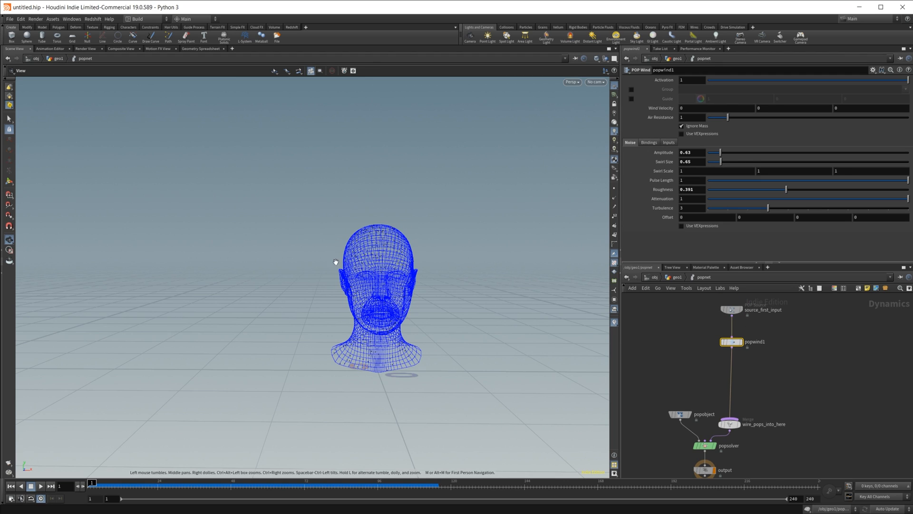
pyautogui.moveTo(381, 331)
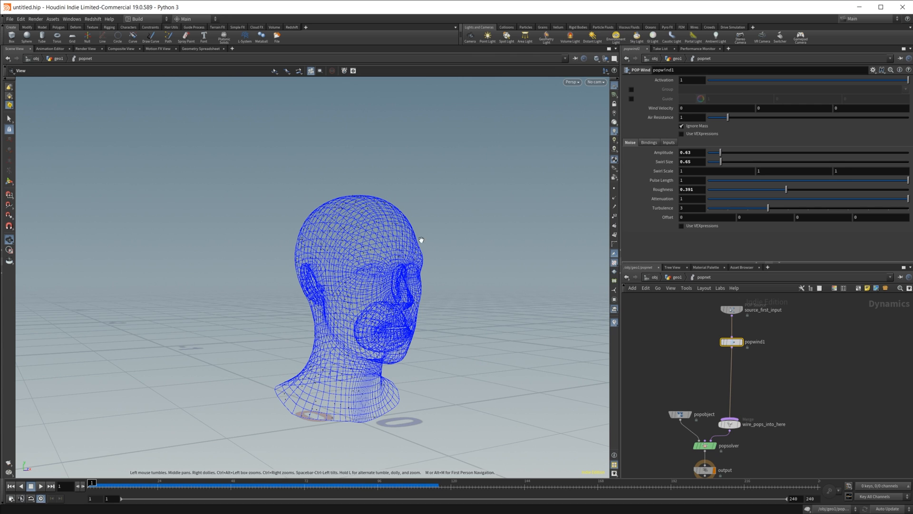
pyautogui.moveTo(372, 336)
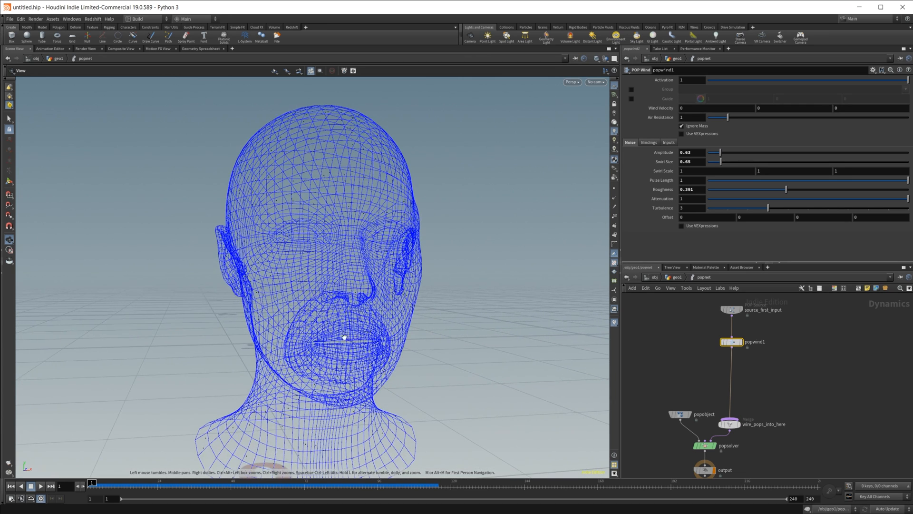
pyautogui.moveTo(355, 364)
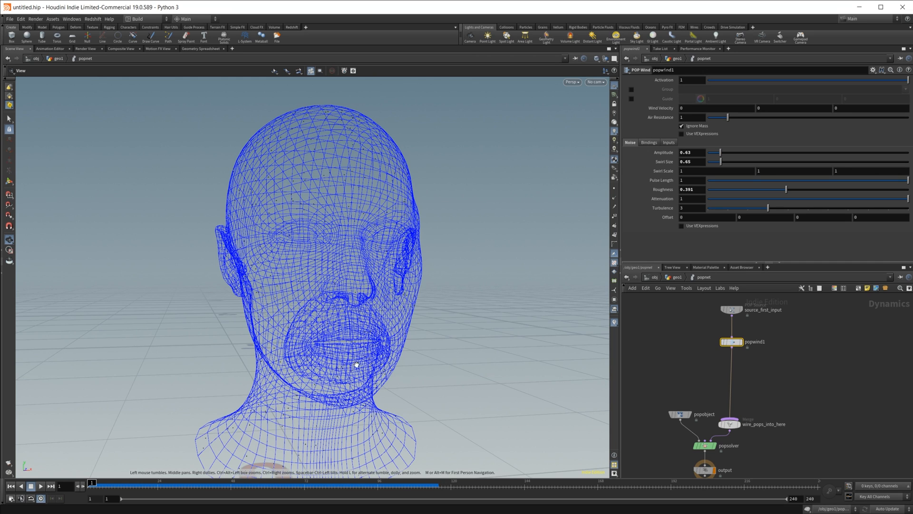
pyautogui.moveTo(342, 323)
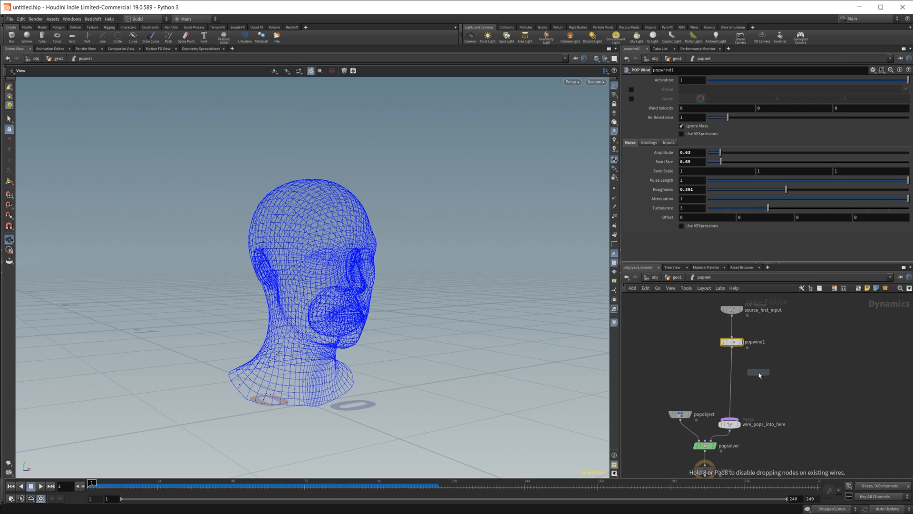
# Insert a SOP Solver and add an Object Merge fetching /obj/geo1/clean1
pyautogui.click(664, 384)
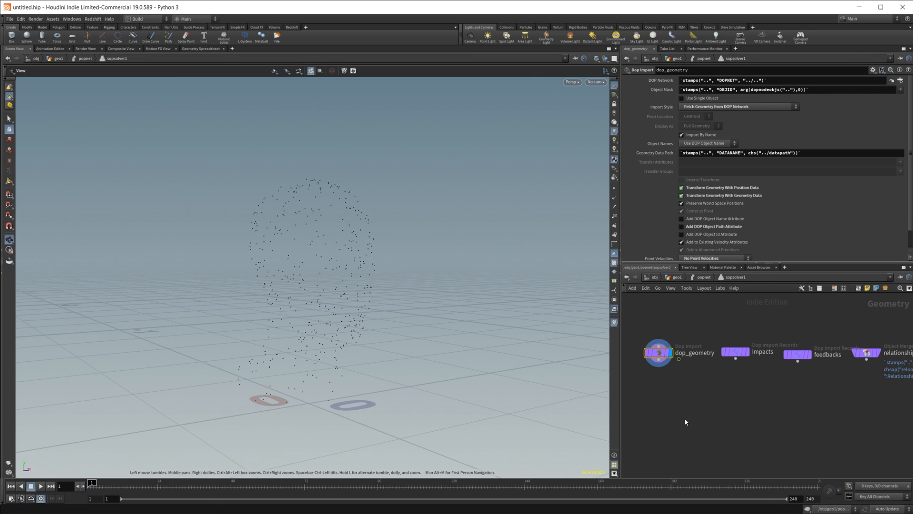
pyautogui.moveTo(695, 429)
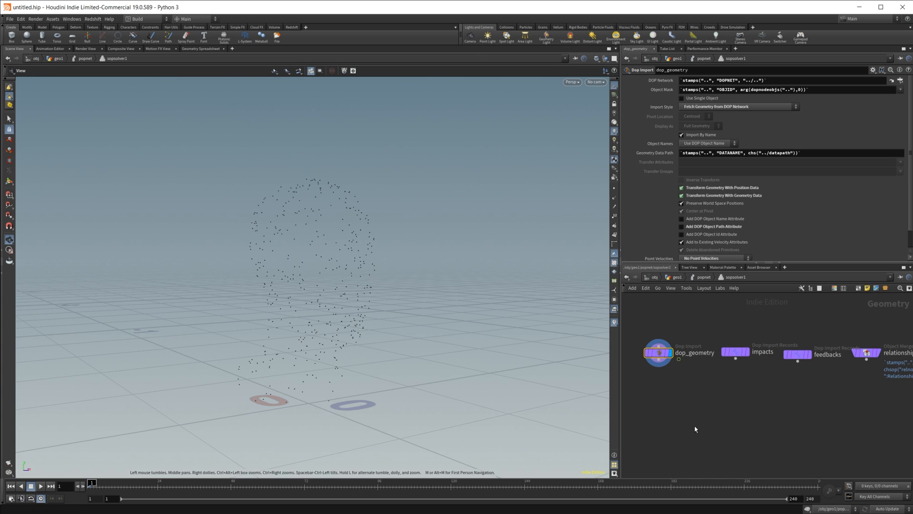
pyautogui.moveTo(687, 408)
pyautogui.write('ob')
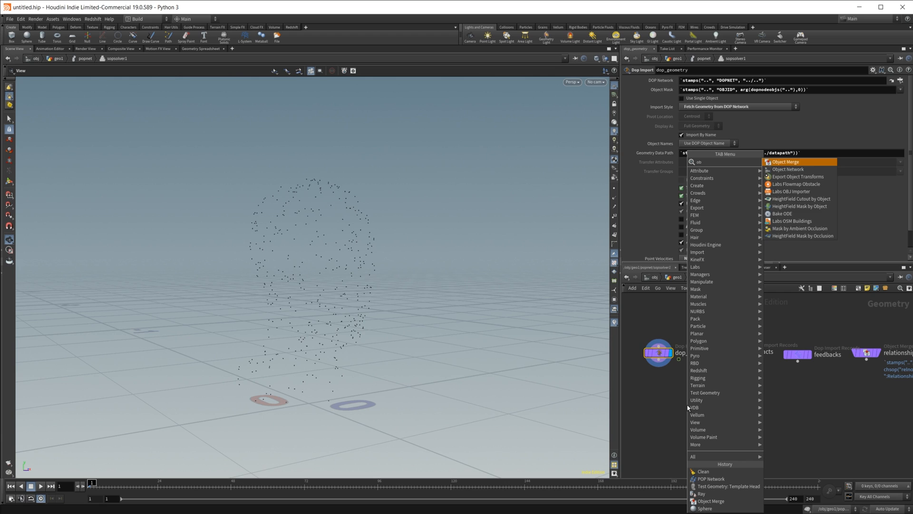
pyautogui.click(787, 161)
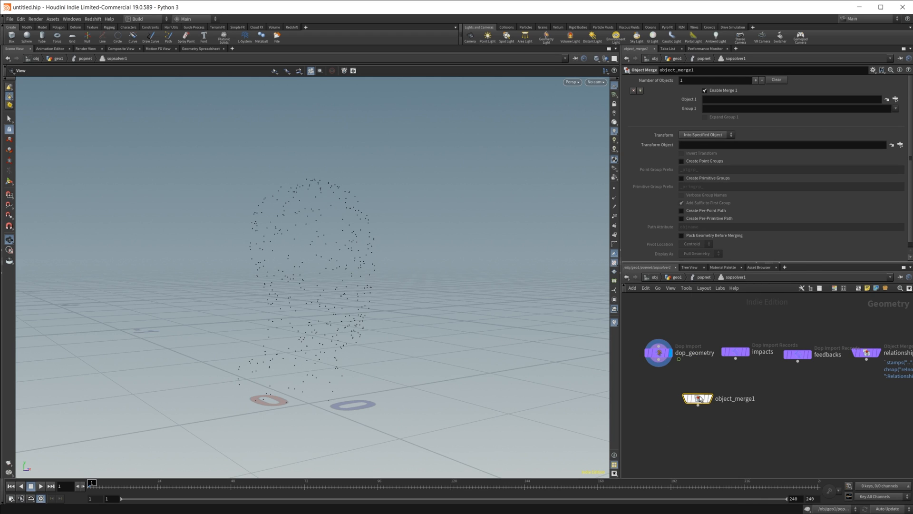
pyautogui.click(886, 98)
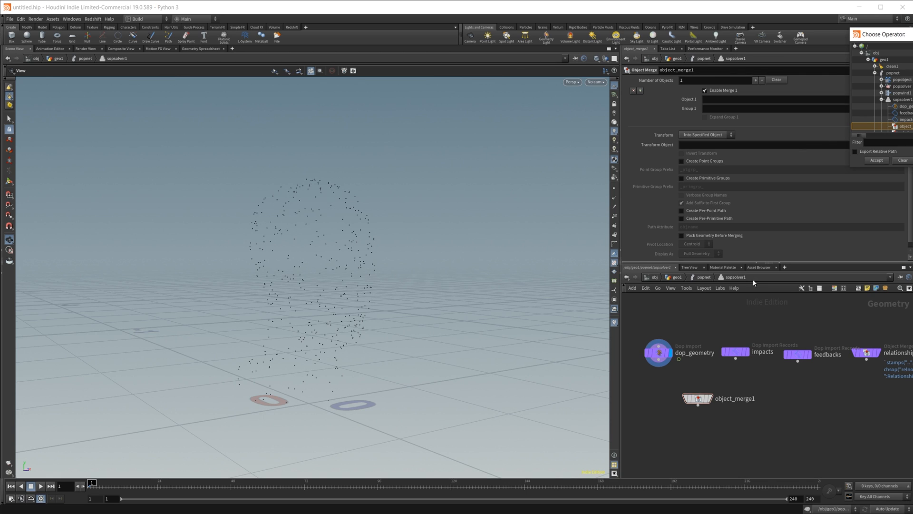
pyautogui.click(891, 65)
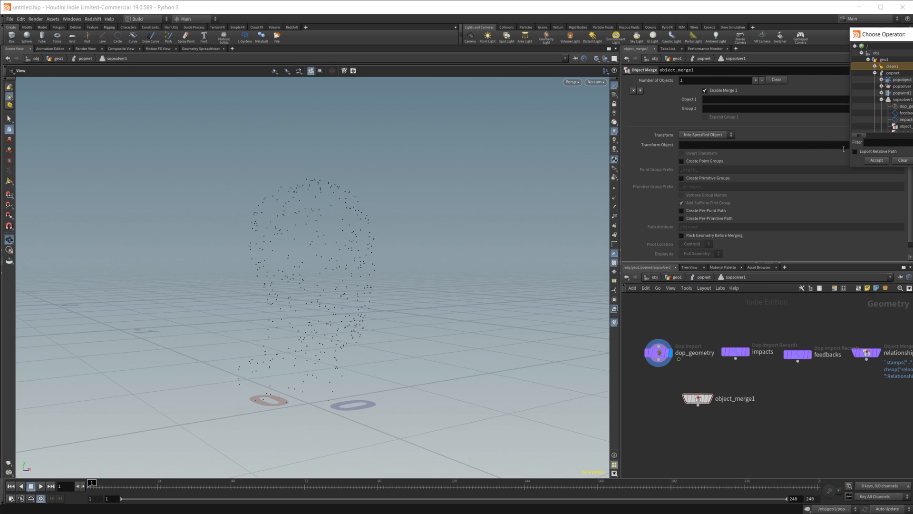
pyautogui.click(877, 161)
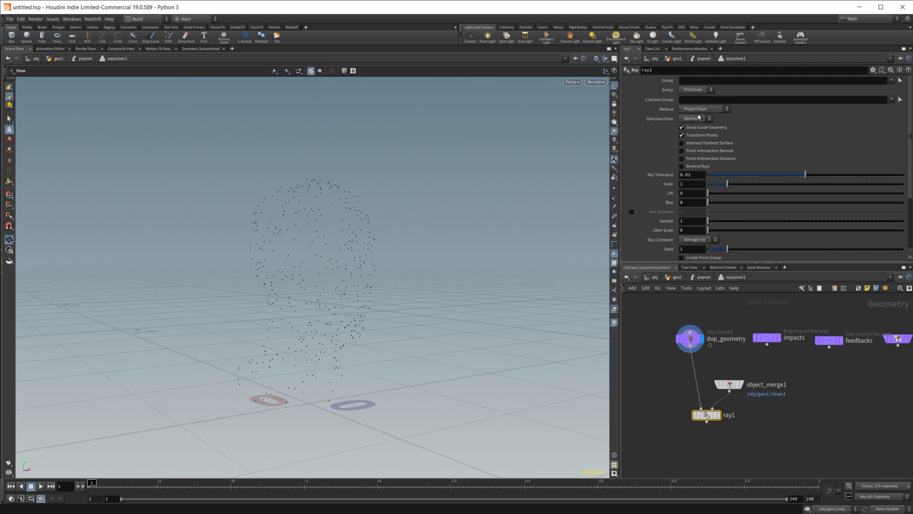
# Add a Ray node using Minimum Distance, wired to the merged head
pyautogui.click(702, 109)
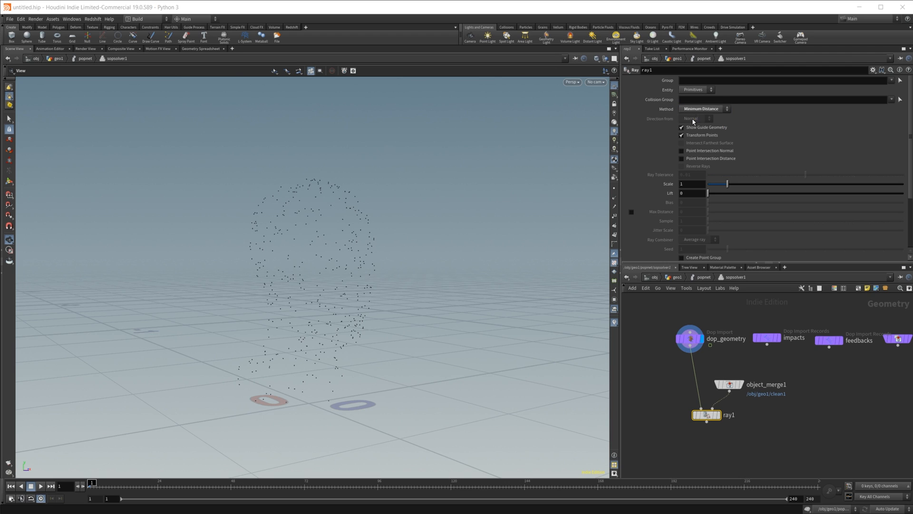
pyautogui.click(690, 338)
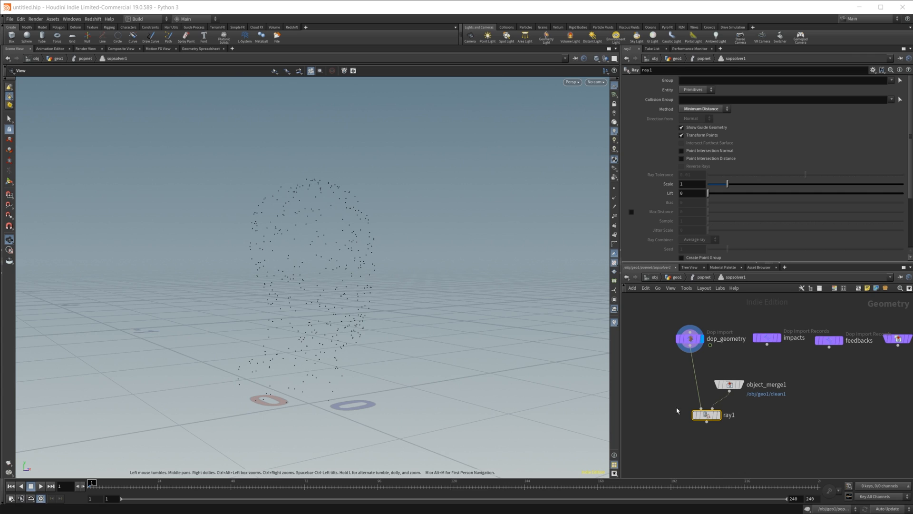
pyautogui.click(728, 383)
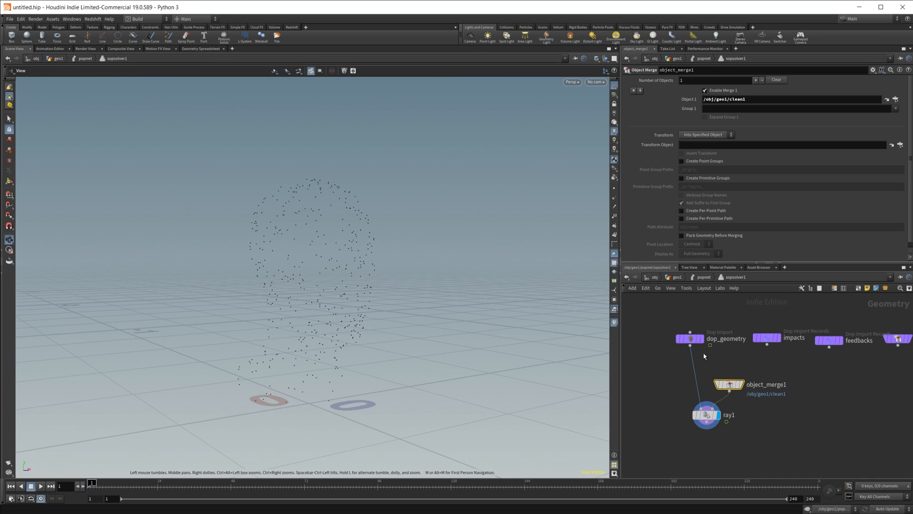
pyautogui.moveTo(657, 282)
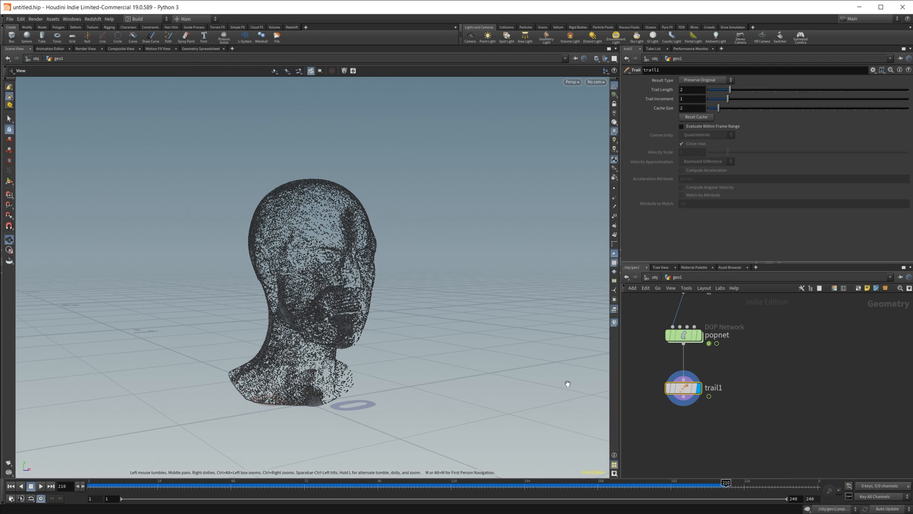
pyautogui.moveTo(332, 322)
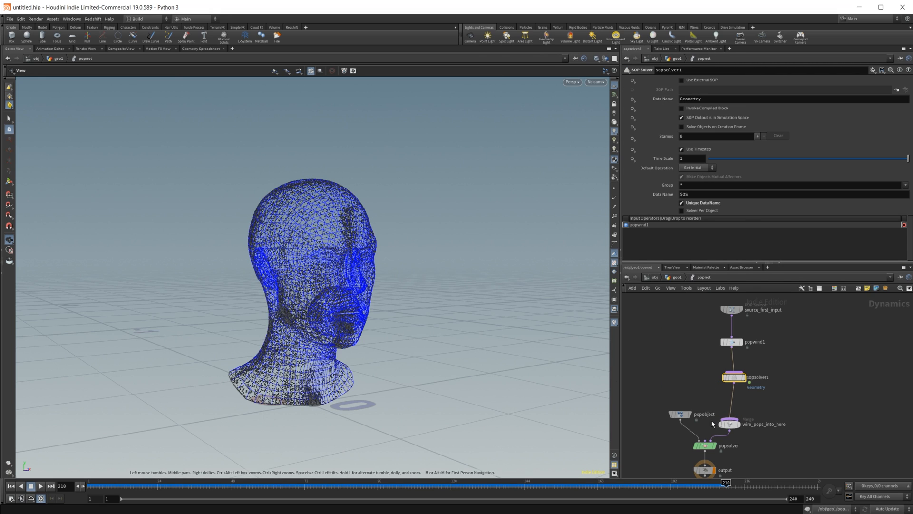
# Set source_first_input's constant birth rate to 100
pyautogui.click(729, 309)
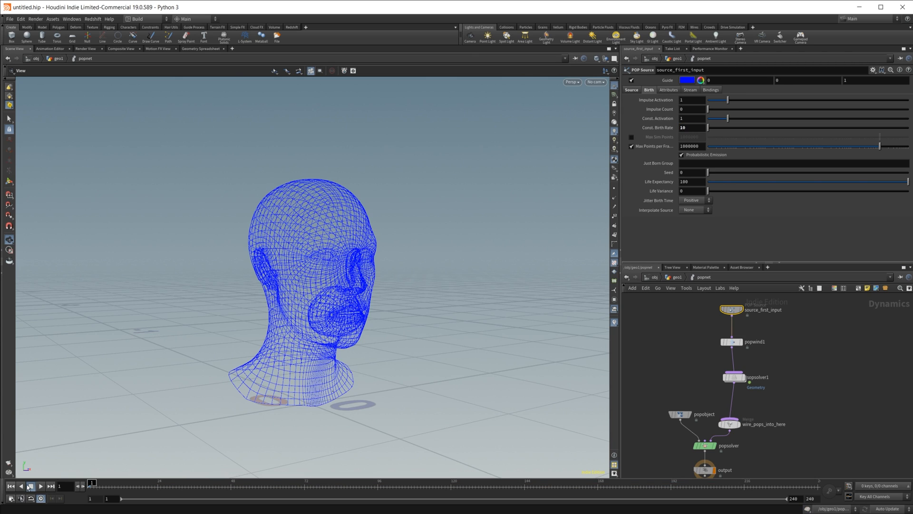
pyautogui.click(29, 486)
pyautogui.write('0')
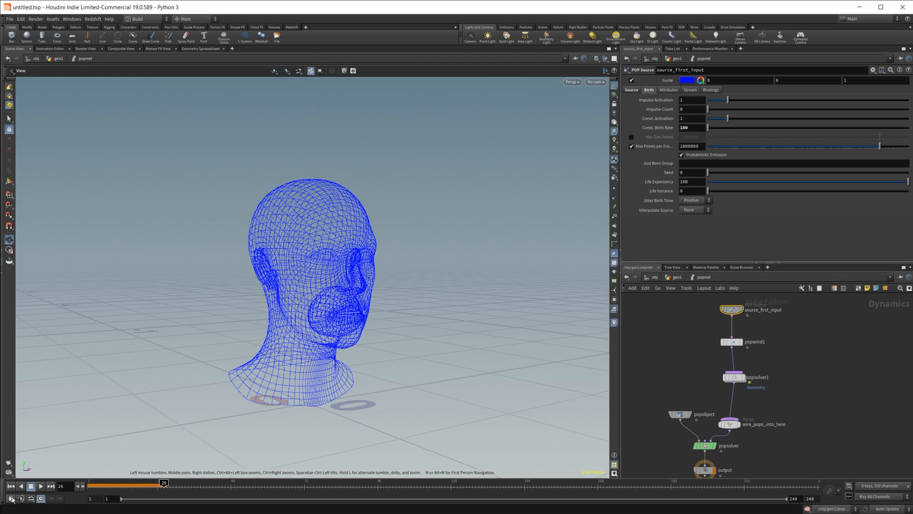
pyautogui.click(41, 486)
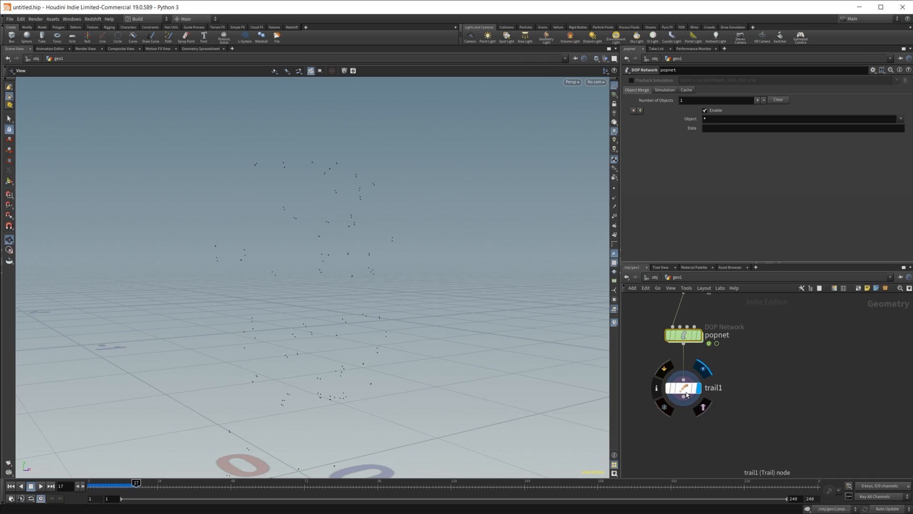
# Set the Trail node's trail length to 10
pyautogui.click(684, 387)
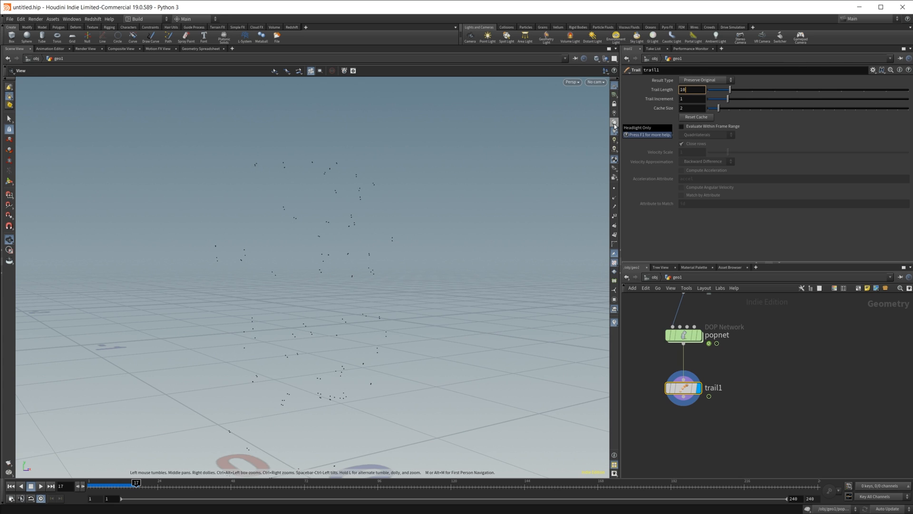
pyautogui.press('Return')
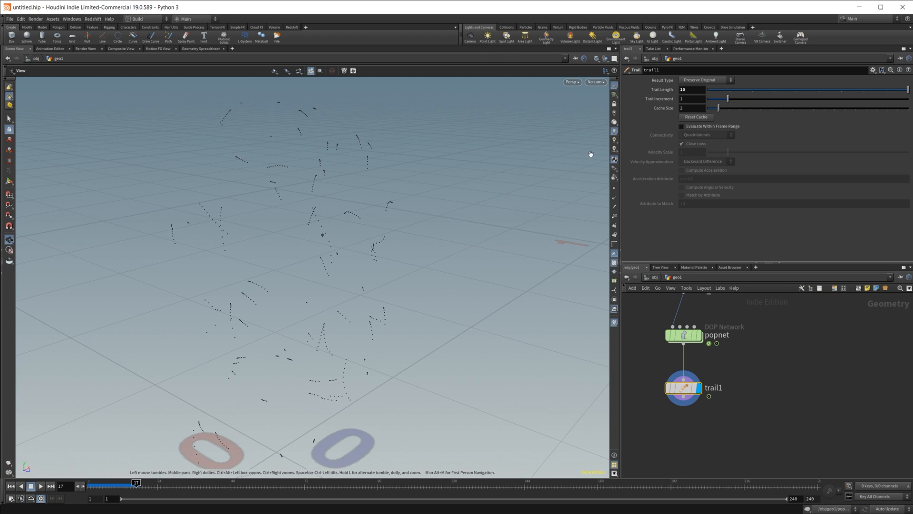
pyautogui.moveTo(645, 132)
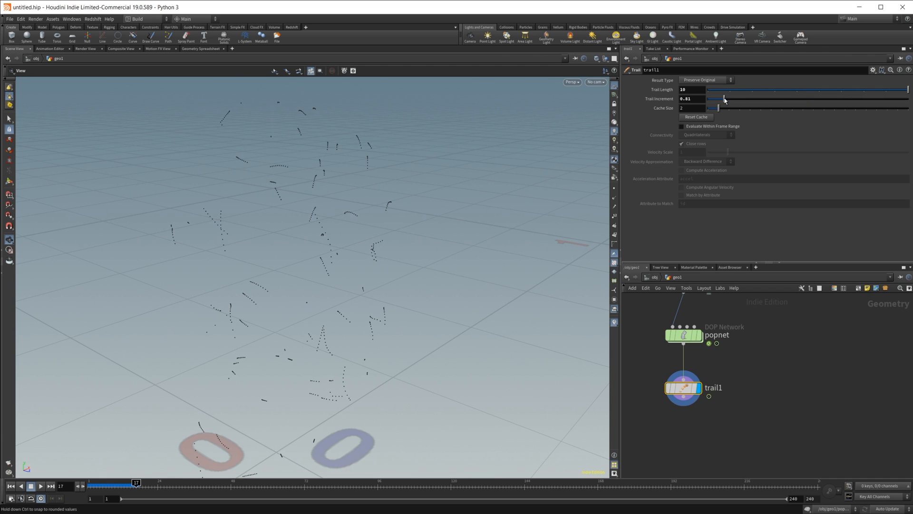
pyautogui.moveTo(722, 107)
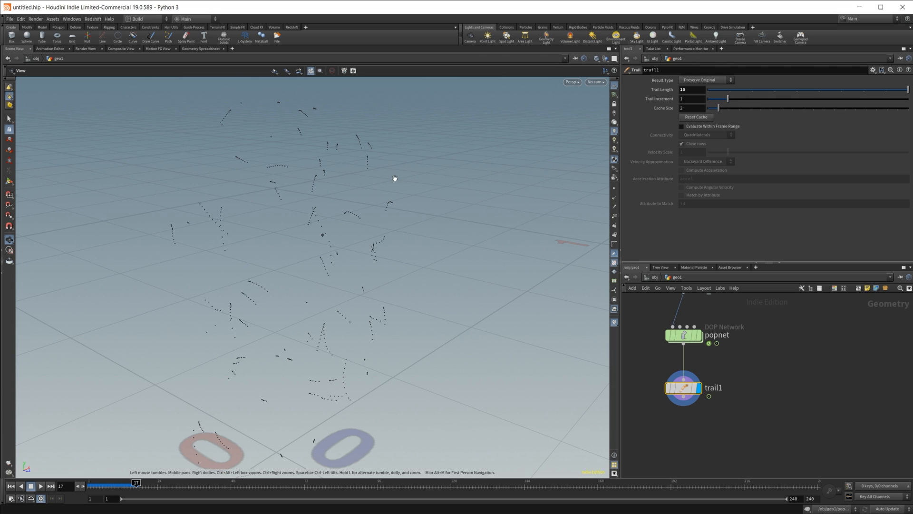
pyautogui.moveTo(453, 191)
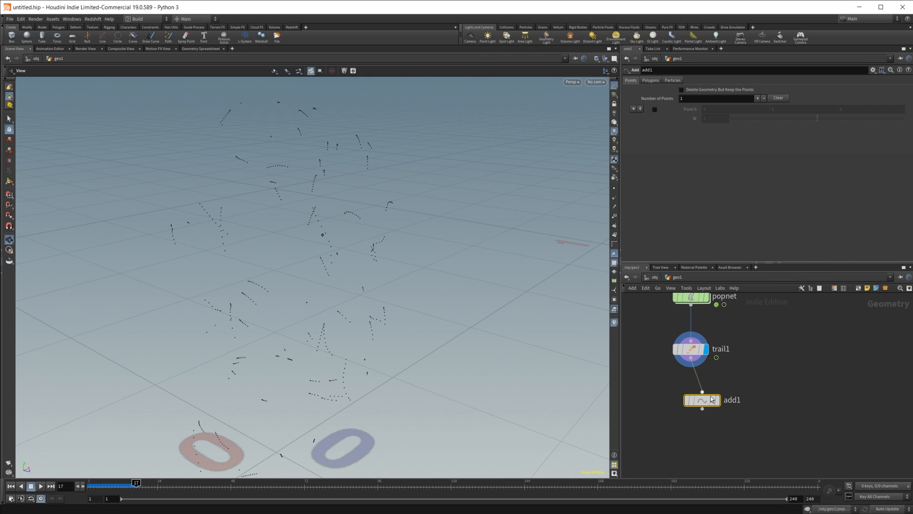
# Display an Add node after trail1 building polygons By Group, then view the geometry table
pyautogui.click(695, 400)
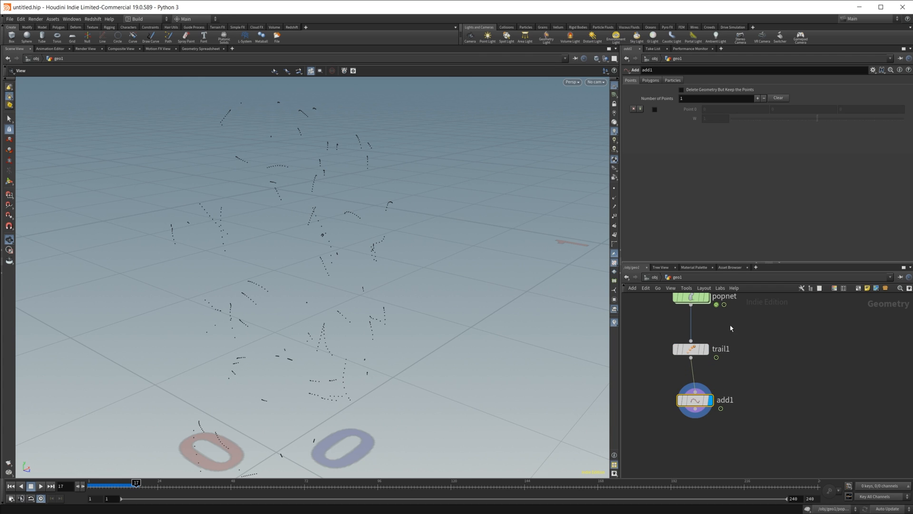
pyautogui.click(650, 80)
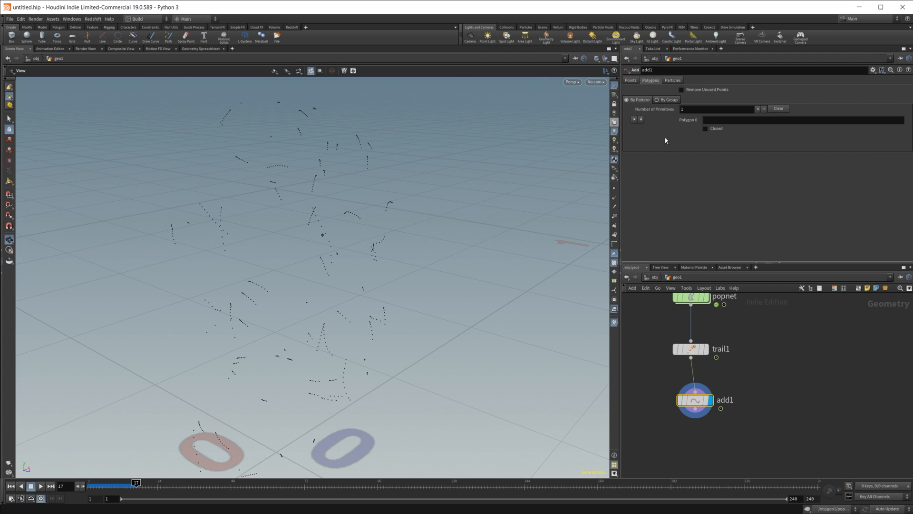
pyautogui.click(659, 100)
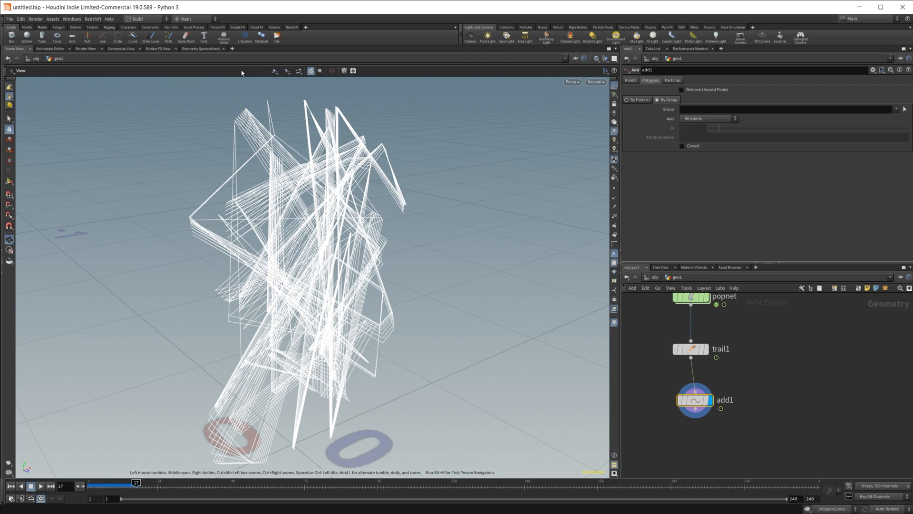
pyautogui.click(691, 349)
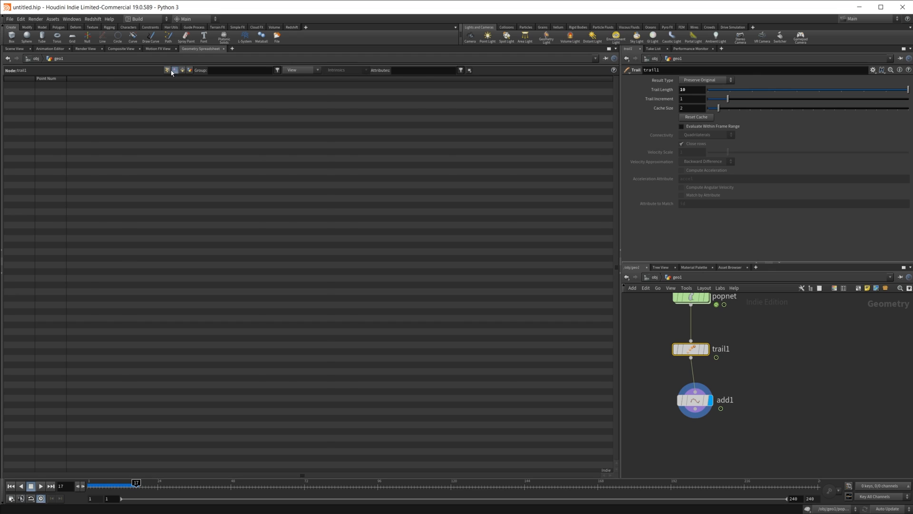
pyautogui.click(169, 70)
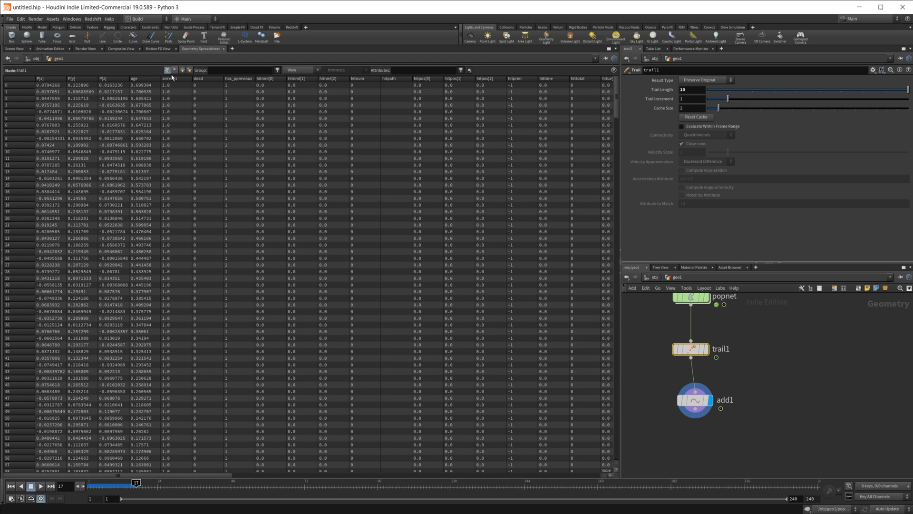
pyautogui.moveTo(129, 491)
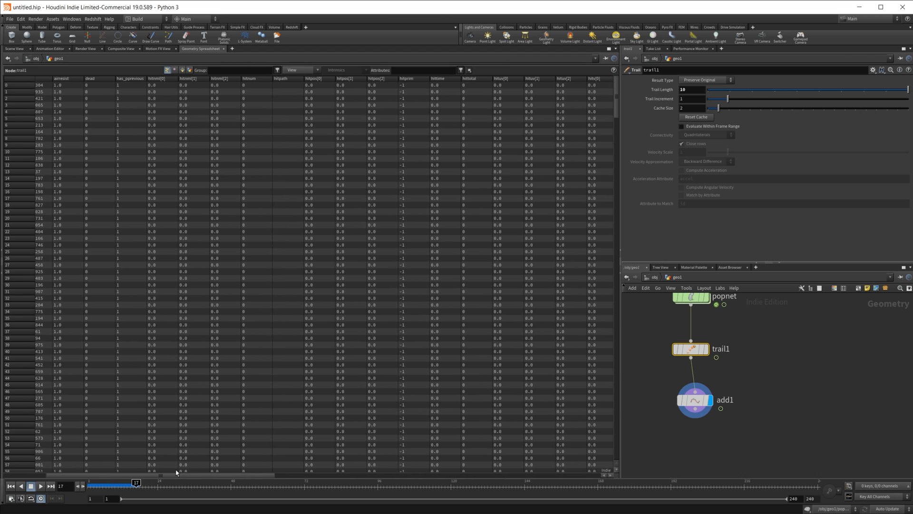
pyautogui.hscroll(3)
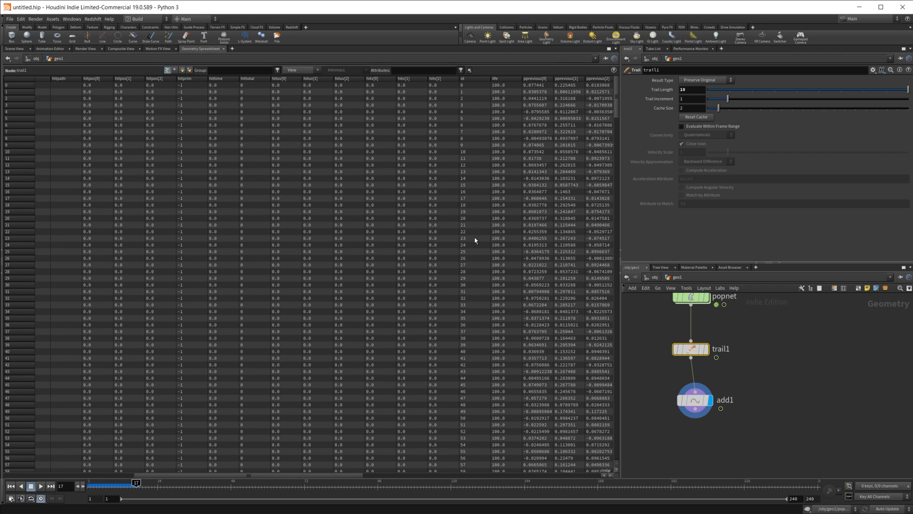
pyautogui.moveTo(474, 81)
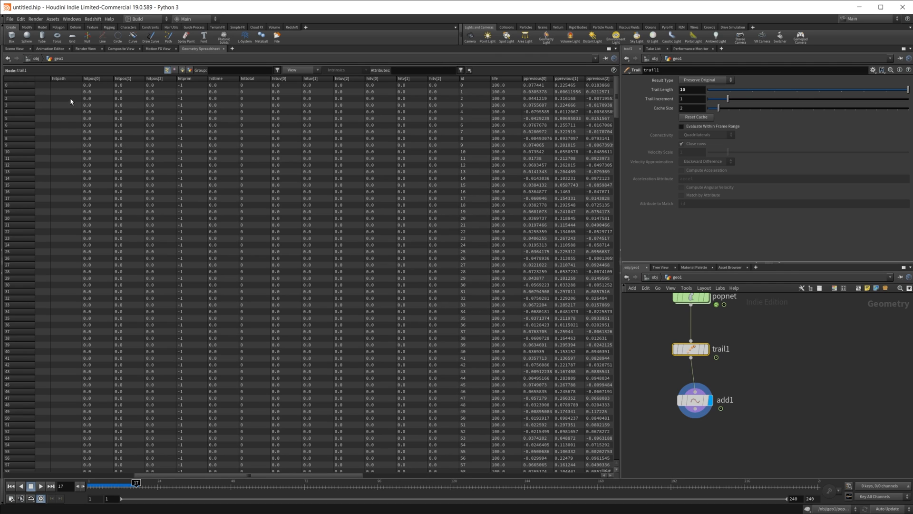
pyautogui.click(14, 48)
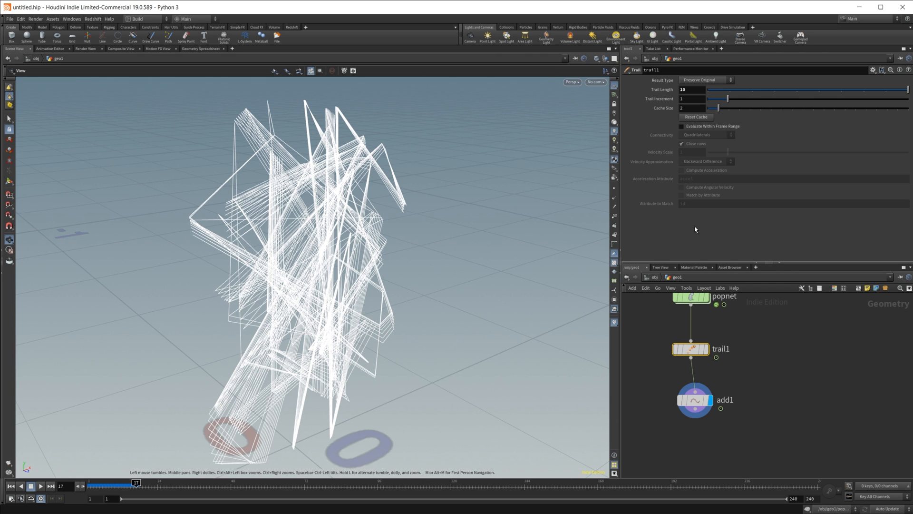
# Set the Add node to build polygons by the id attribute and play the simulation
pyautogui.click(695, 400)
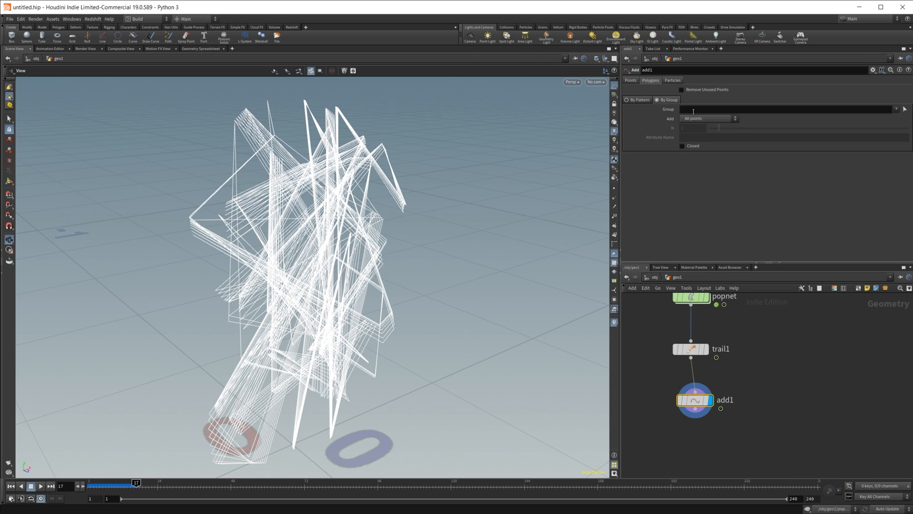
pyautogui.click(708, 119)
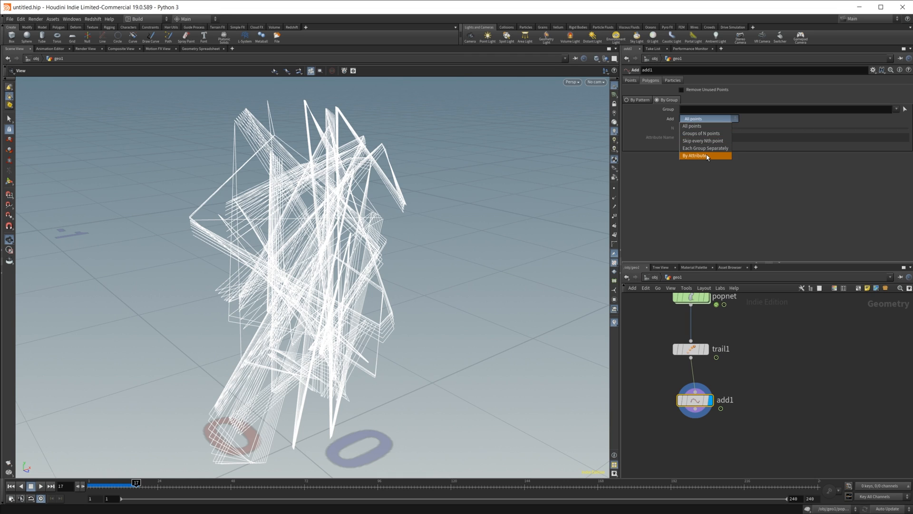
pyautogui.click(695, 155)
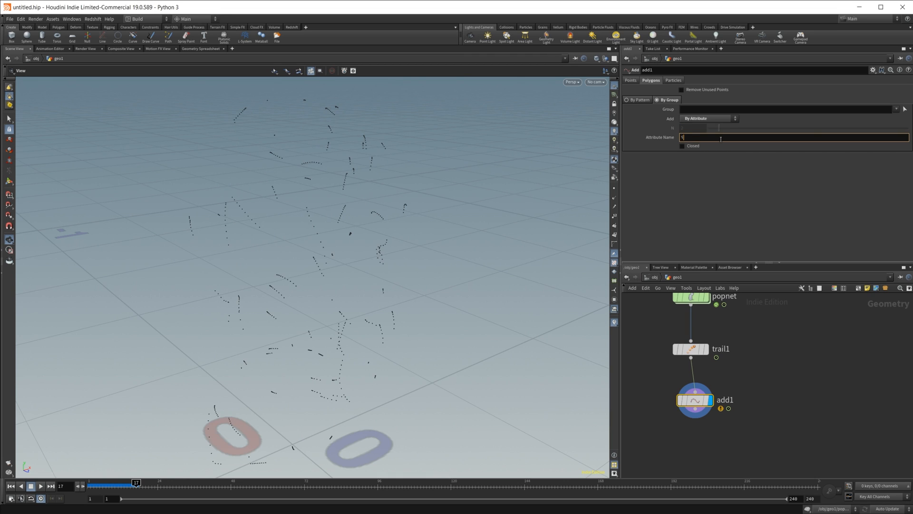
pyautogui.write('d')
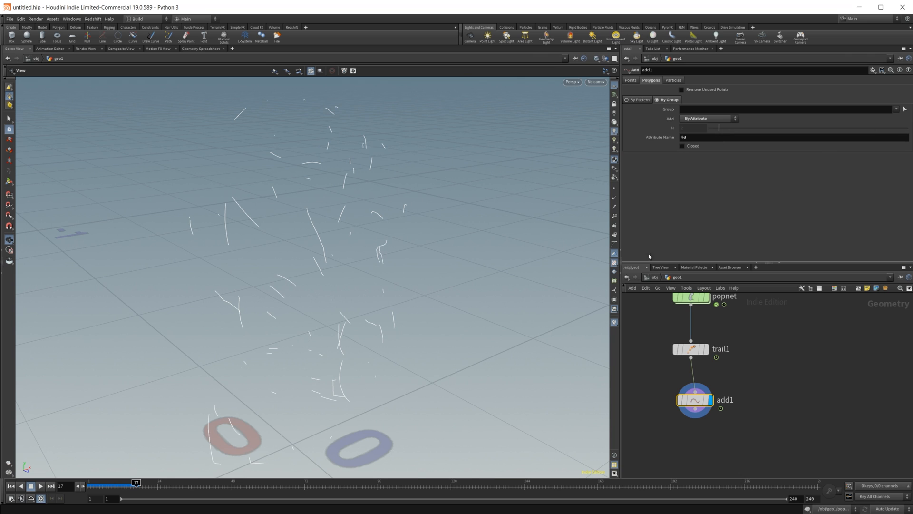
pyautogui.click(31, 485)
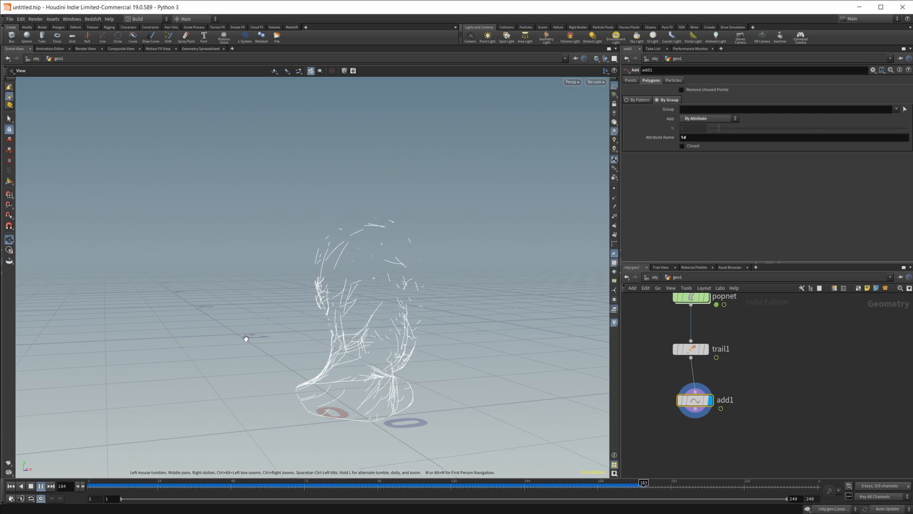
pyautogui.click(29, 486)
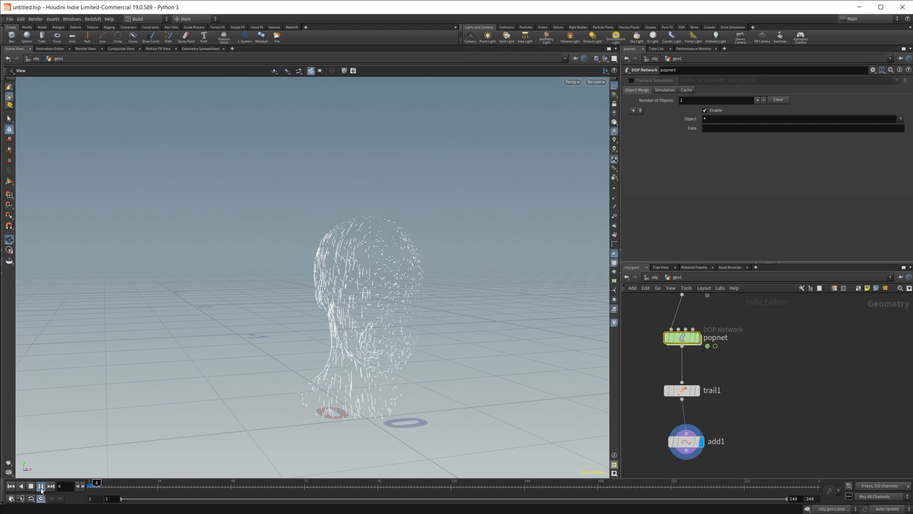
# Replay the POP simulation from the start until the trails densely wrap the head
pyautogui.click(30, 485)
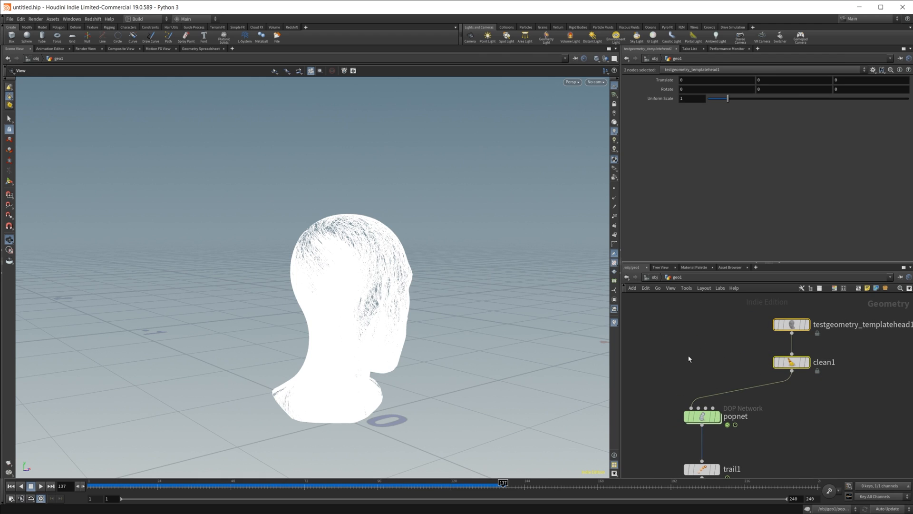
pyautogui.moveTo(822, 351)
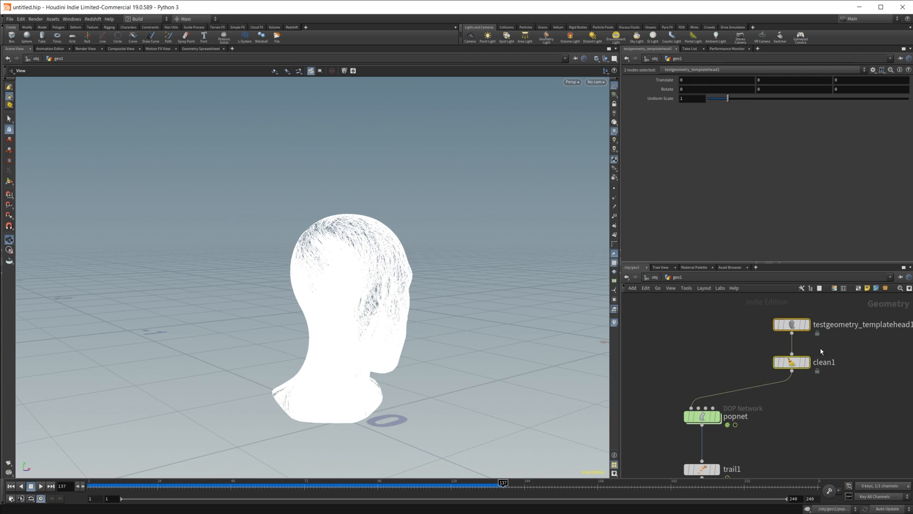
pyautogui.moveTo(704, 375)
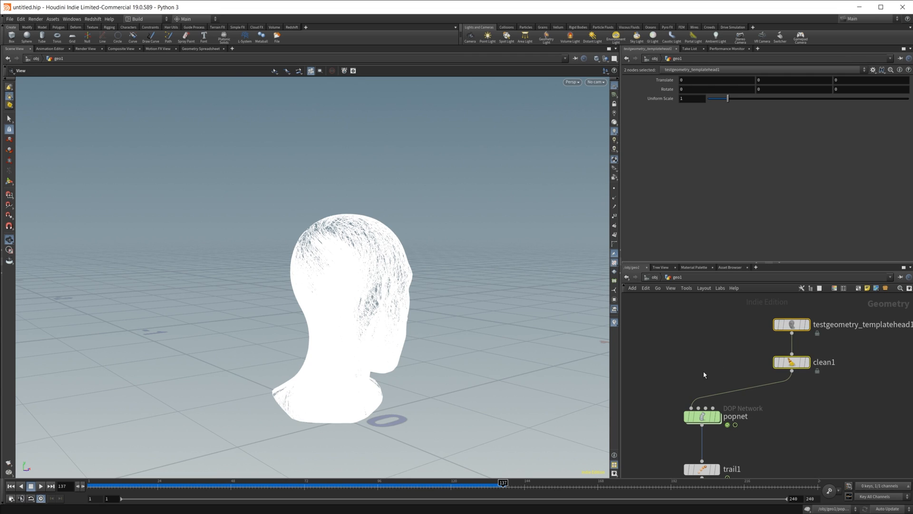
pyautogui.moveTo(691, 344)
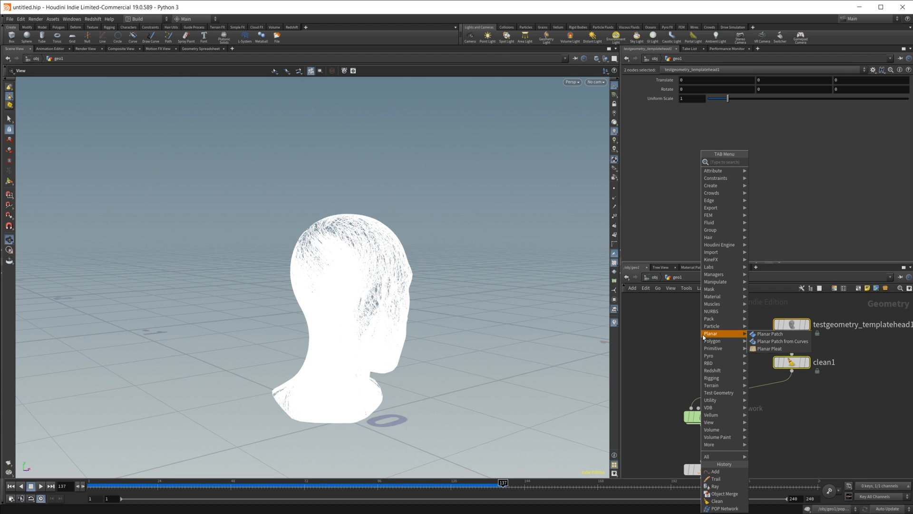
# Place a new Sphere node set to Polygon primitive type with frequency 100
pyautogui.click(723, 507)
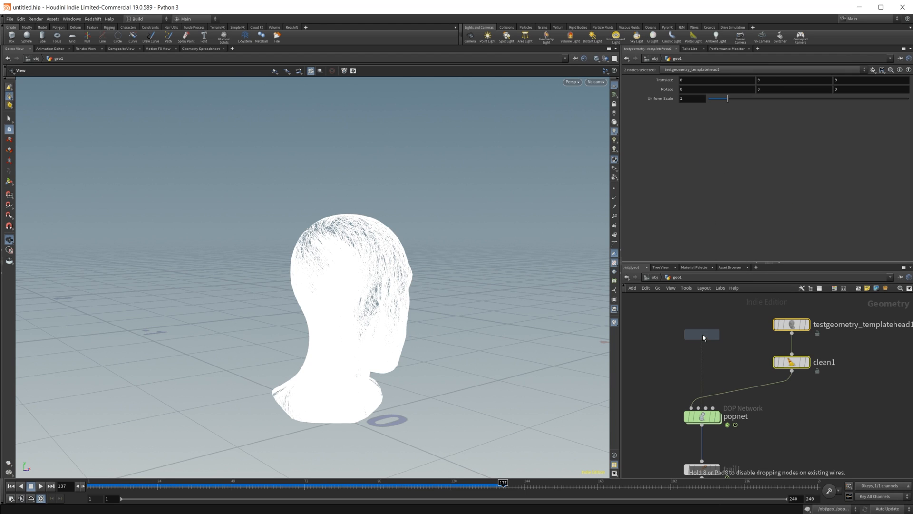
pyautogui.click(702, 334)
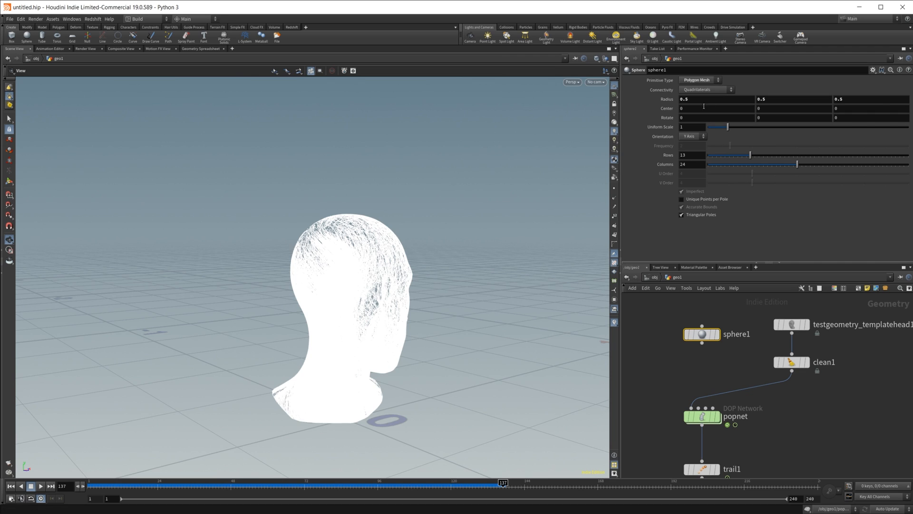
pyautogui.click(699, 80)
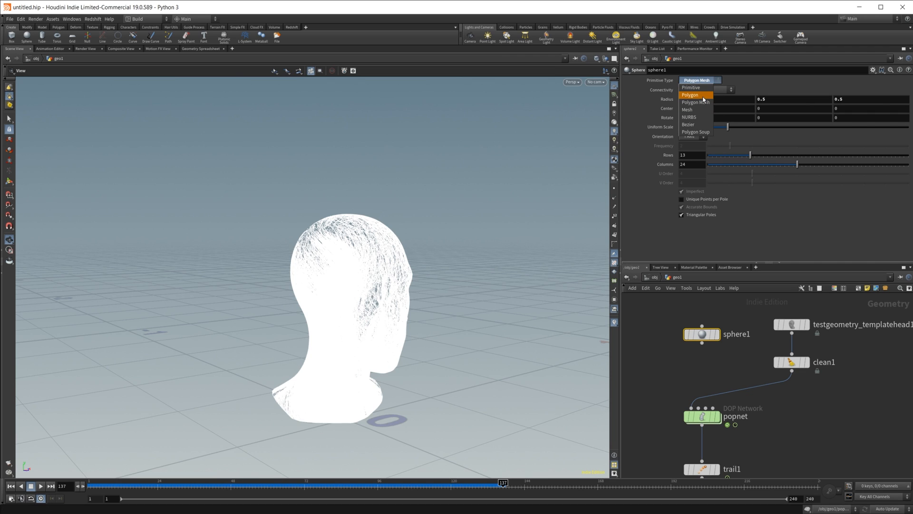
pyautogui.click(690, 94)
pyautogui.write('m')
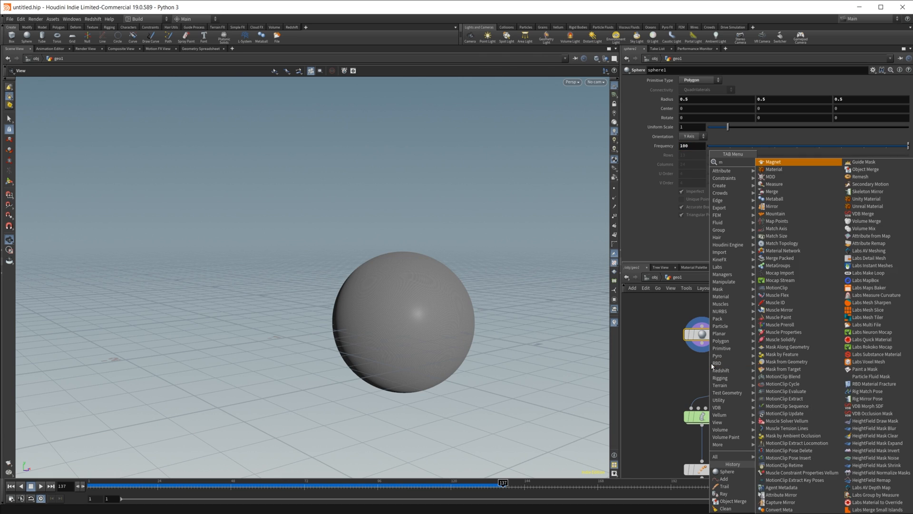
# Append a Mountain noise node to the sphere with element size 1.48 and offset 5.4
pyautogui.click(775, 214)
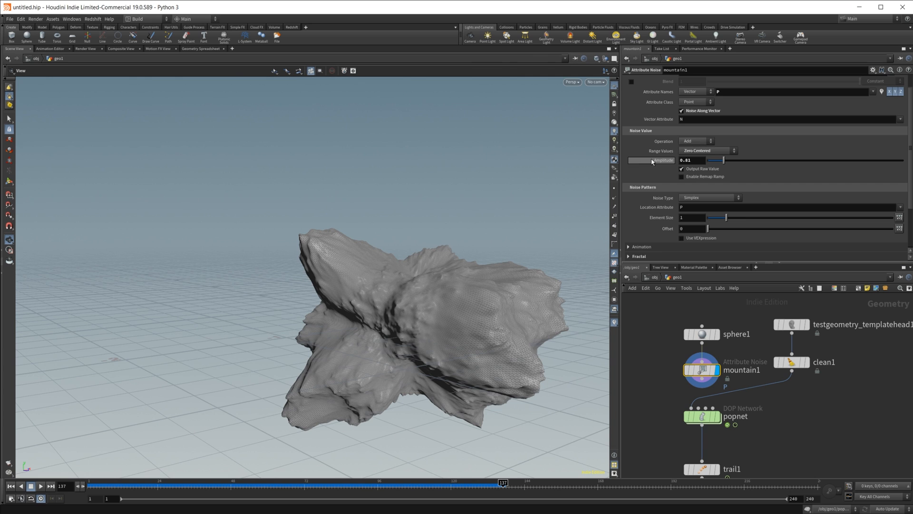
pyautogui.scroll(-3)
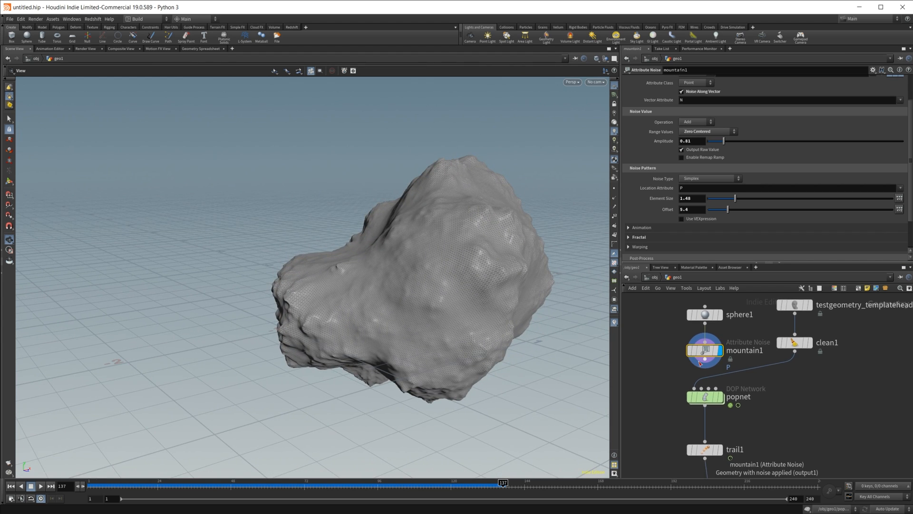
pyautogui.scroll(-3)
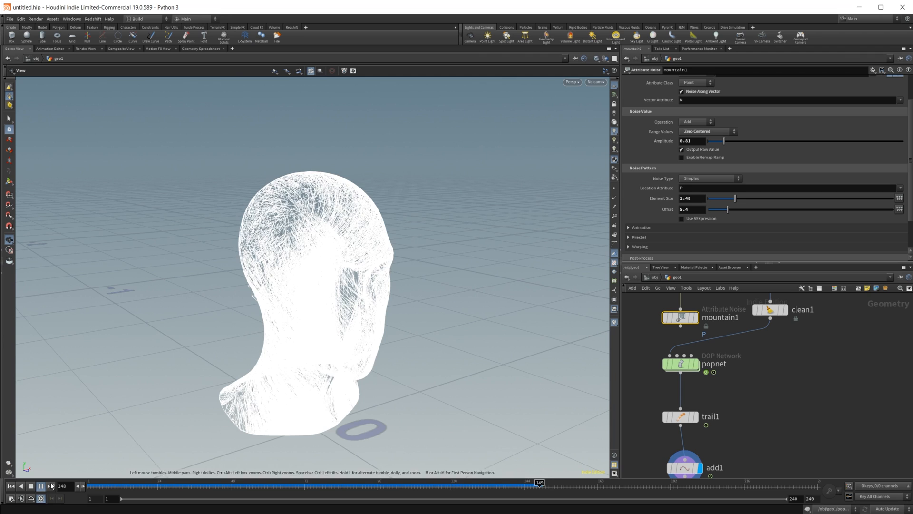
pyautogui.click(30, 486)
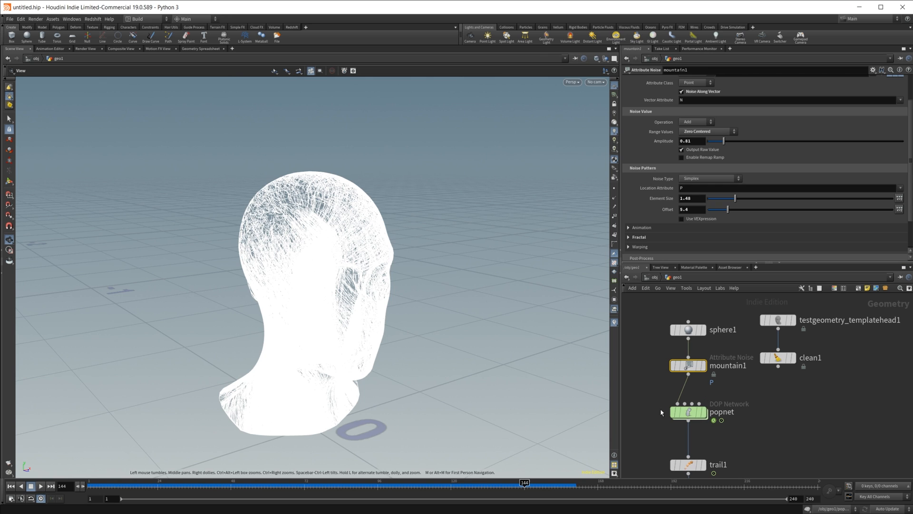
# Wire the noisy rock into popnet's input, dive inside, and replay the simulation
pyautogui.click(688, 413)
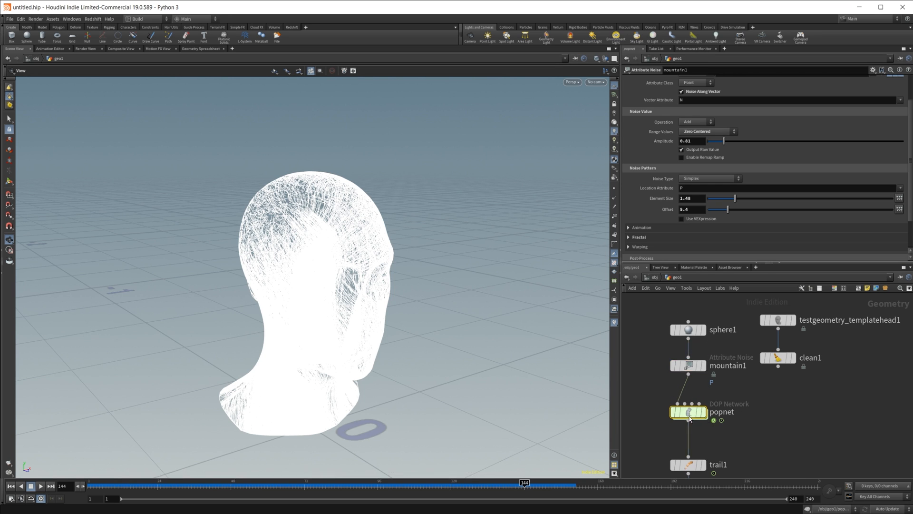
pyautogui.doubleClick(688, 412)
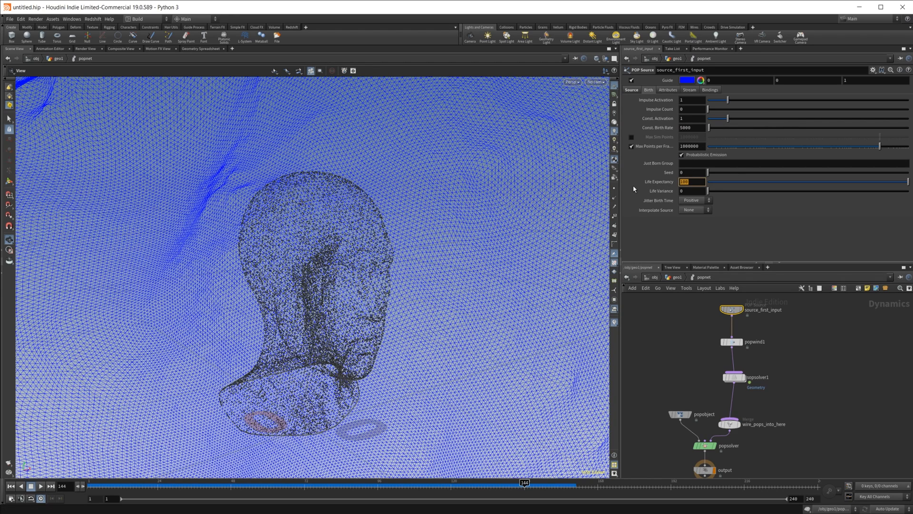
pyautogui.moveTo(731, 156)
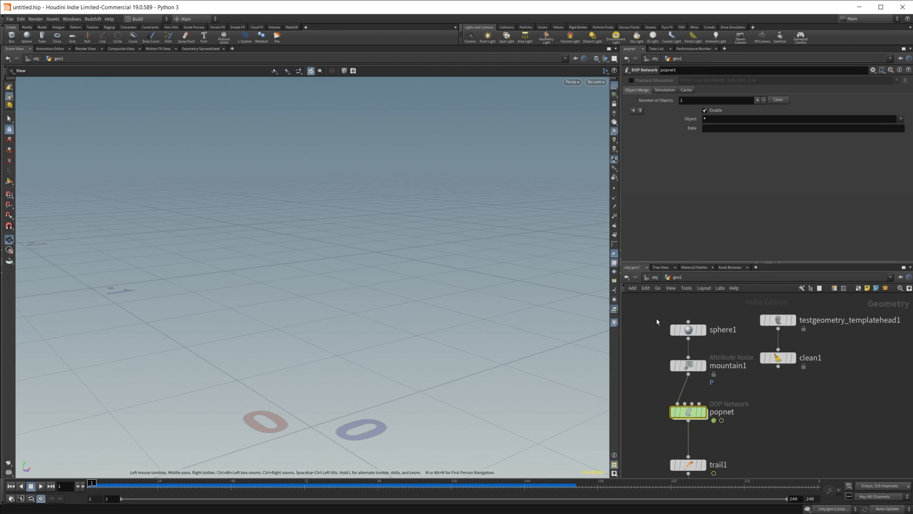
pyautogui.click(40, 486)
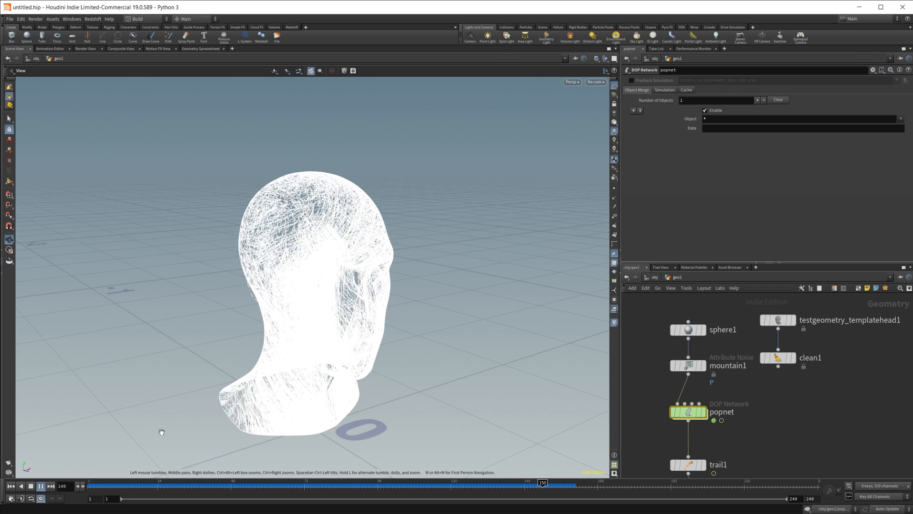
pyautogui.click(41, 485)
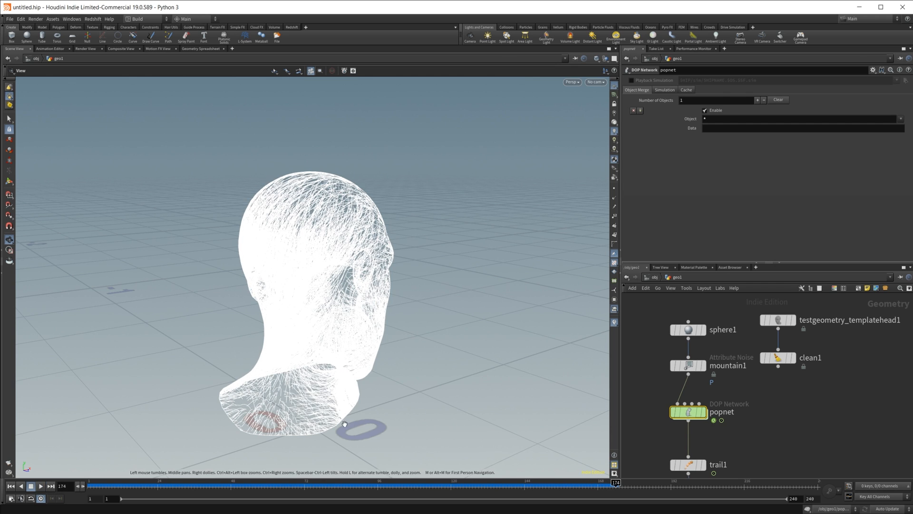
pyautogui.click(688, 365)
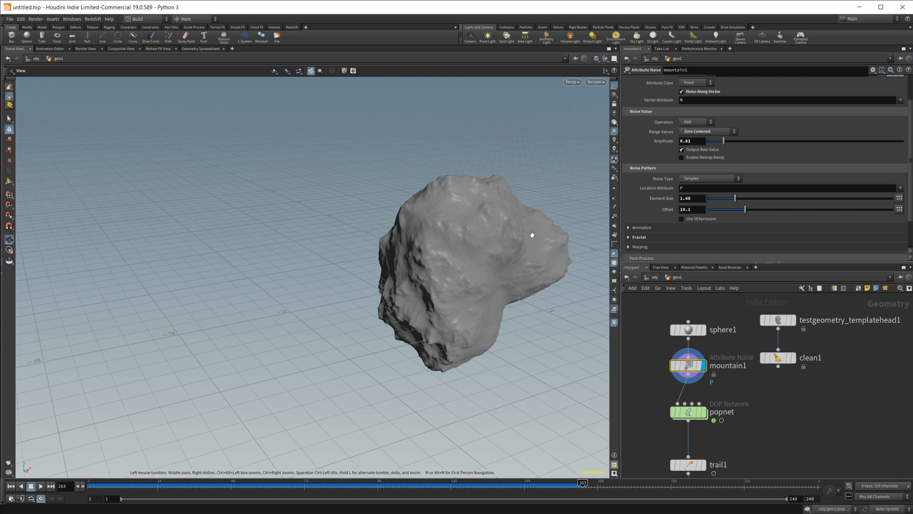
pyautogui.moveTo(568, 446)
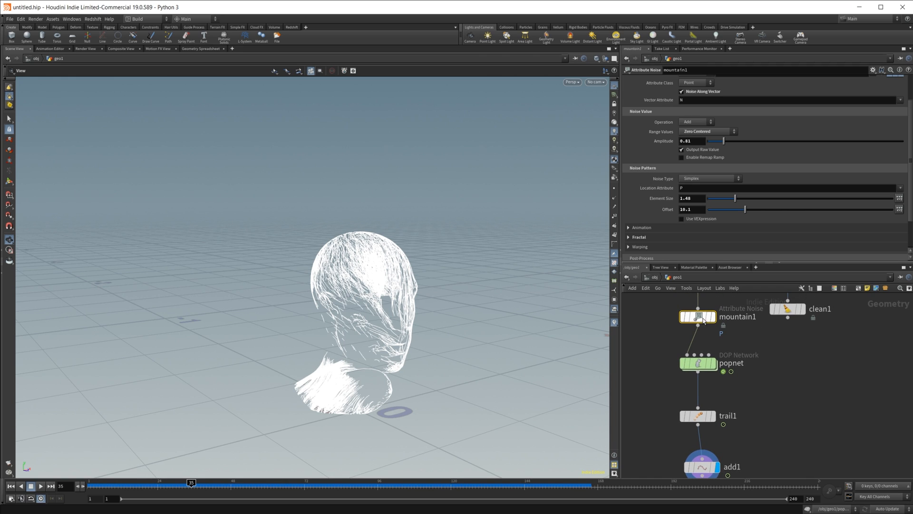
pyautogui.moveTo(313, 351)
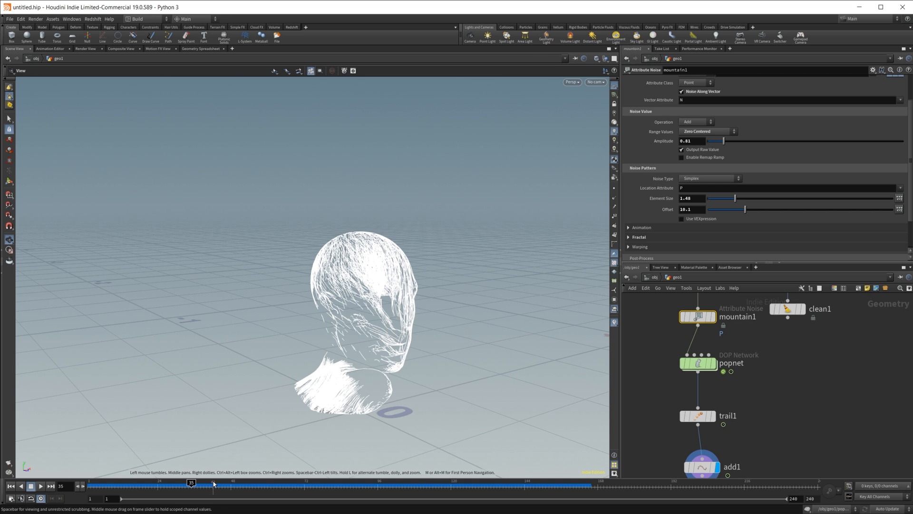
# Scrub to a later frame to see the re-simulated strands with offset 10.1
pyautogui.click(358, 482)
pyautogui.write('mat')
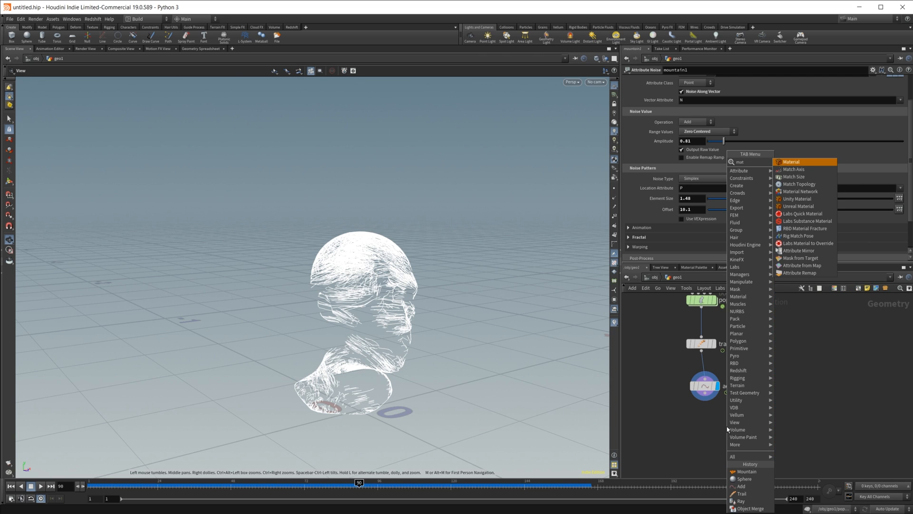
# Add a Material node after add1 with RS Standard Material, Point and Vertex Attribute nodes
pyautogui.click(791, 161)
pyautogui.write('rs stan')
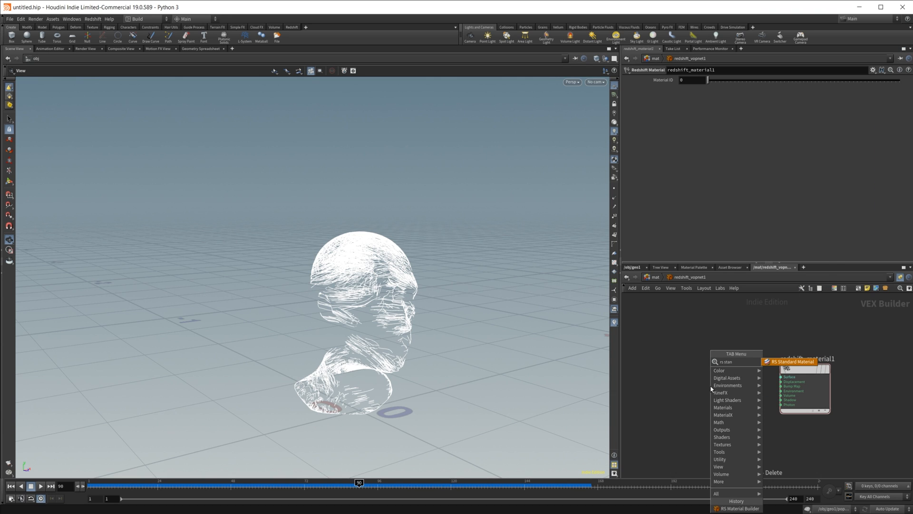
pyautogui.click(792, 361)
pyautogui.write('rs poi')
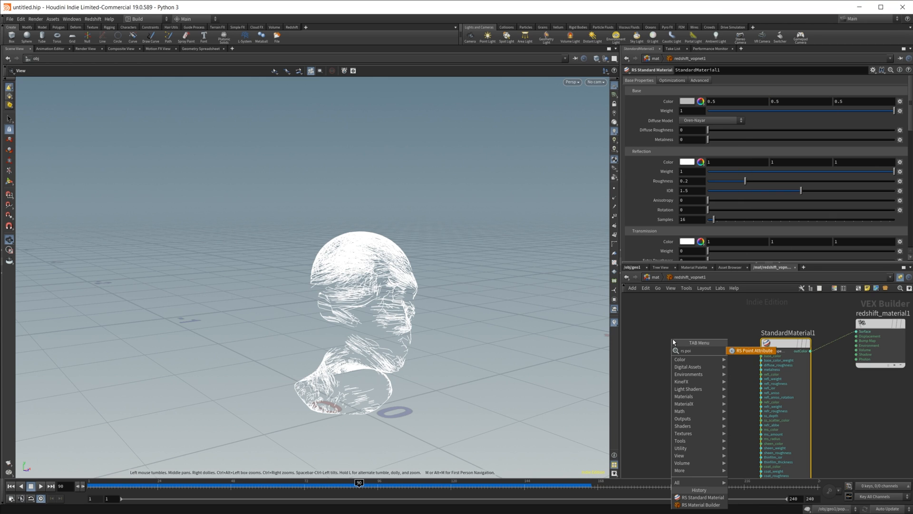
pyautogui.click(754, 351)
pyautogui.write('vert')
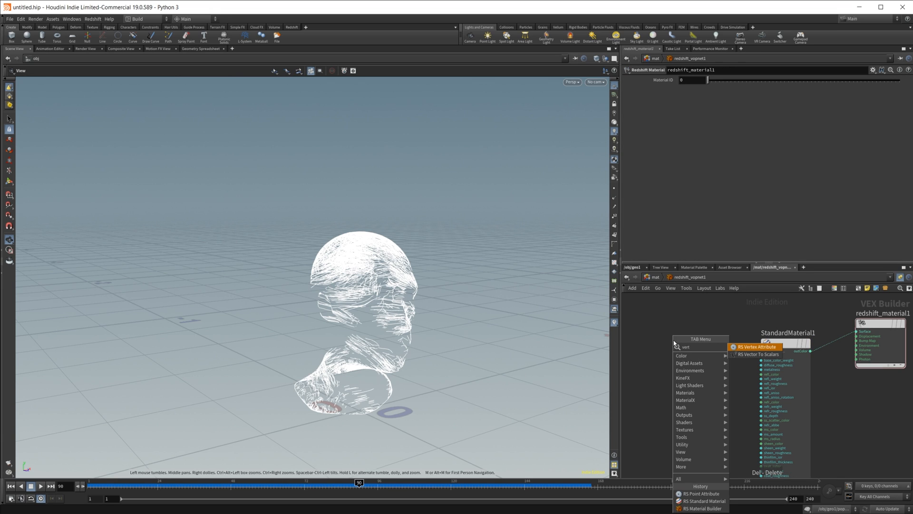
pyautogui.click(755, 347)
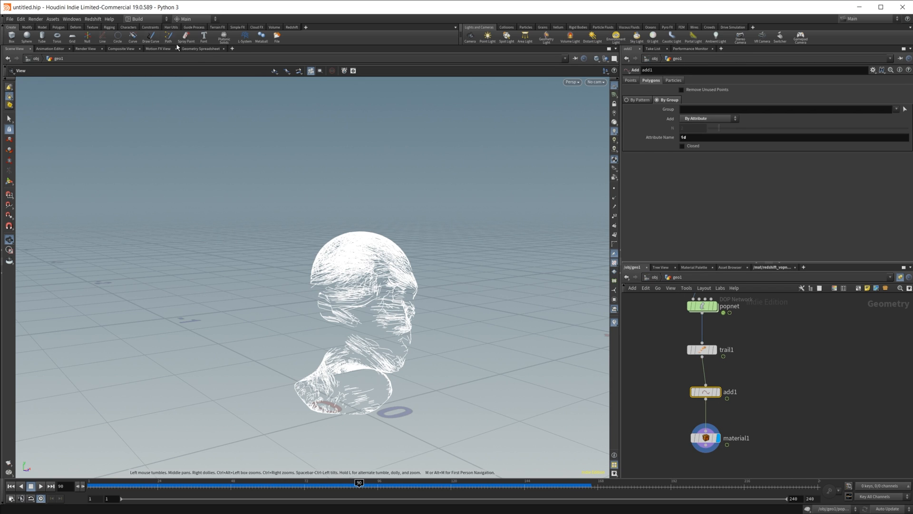
pyautogui.click(201, 49)
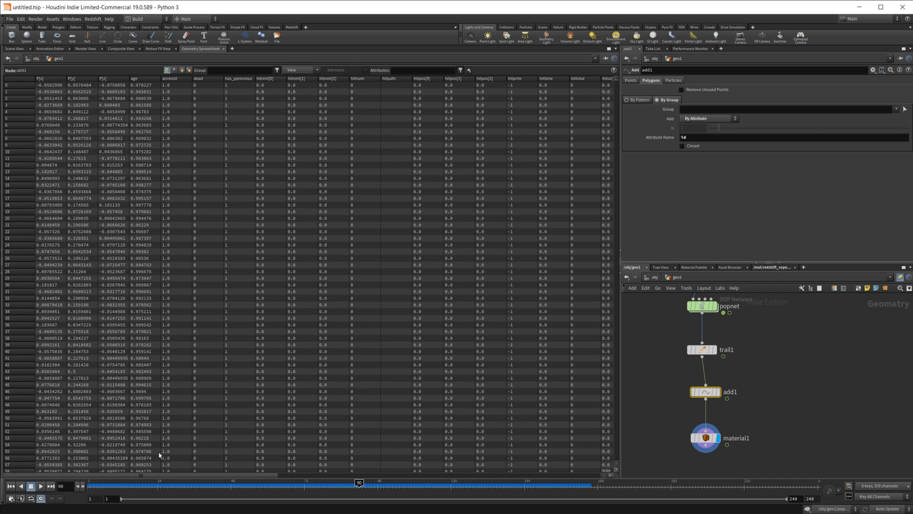
pyautogui.moveTo(147, 74)
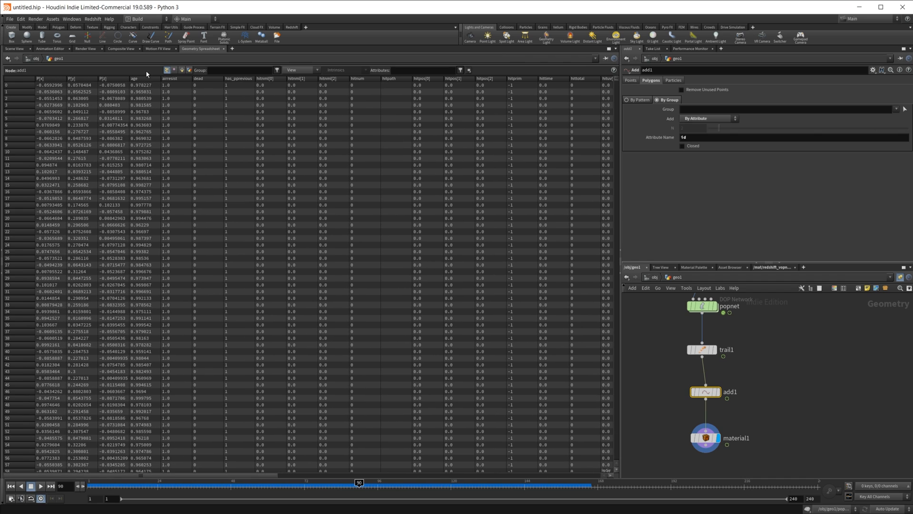
pyautogui.moveTo(170, 325)
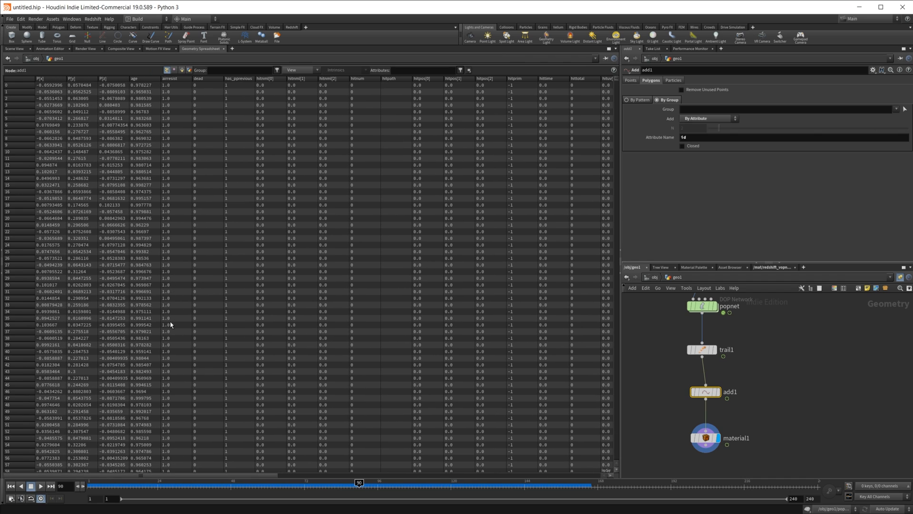
pyautogui.moveTo(171, 153)
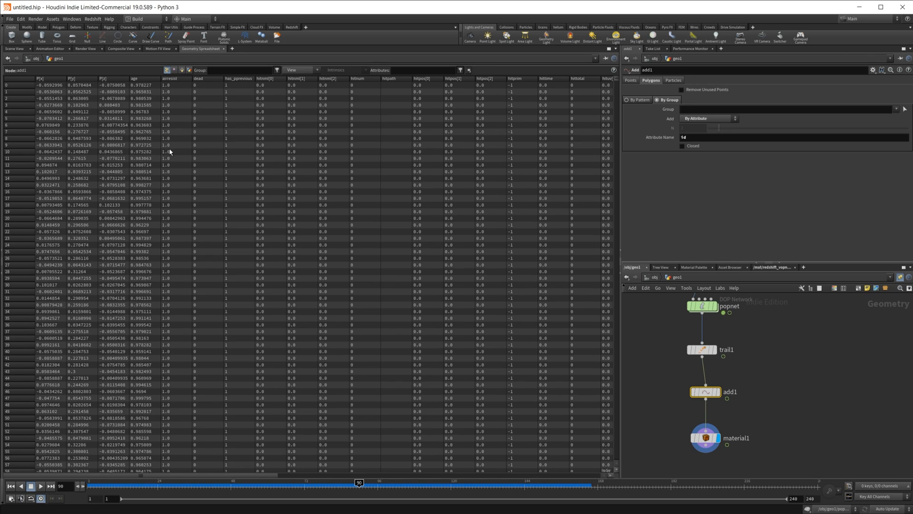
pyautogui.moveTo(155, 174)
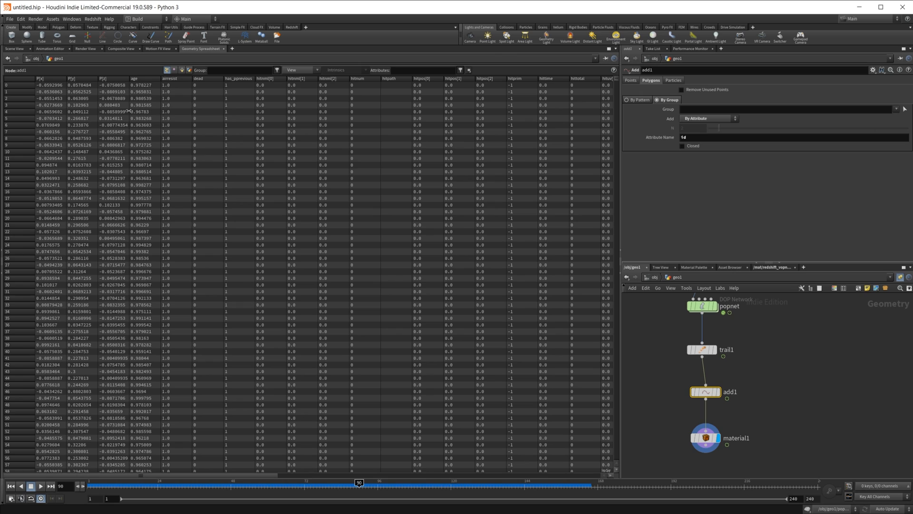
pyautogui.moveTo(35, 68)
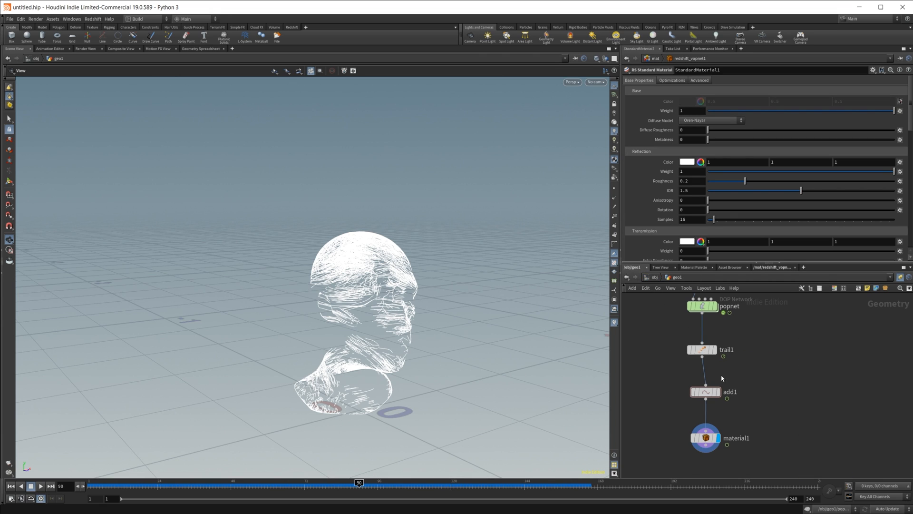
# Go to /obj, launch Redshift IPR to create cam1, and look through cam1
pyautogui.click(705, 438)
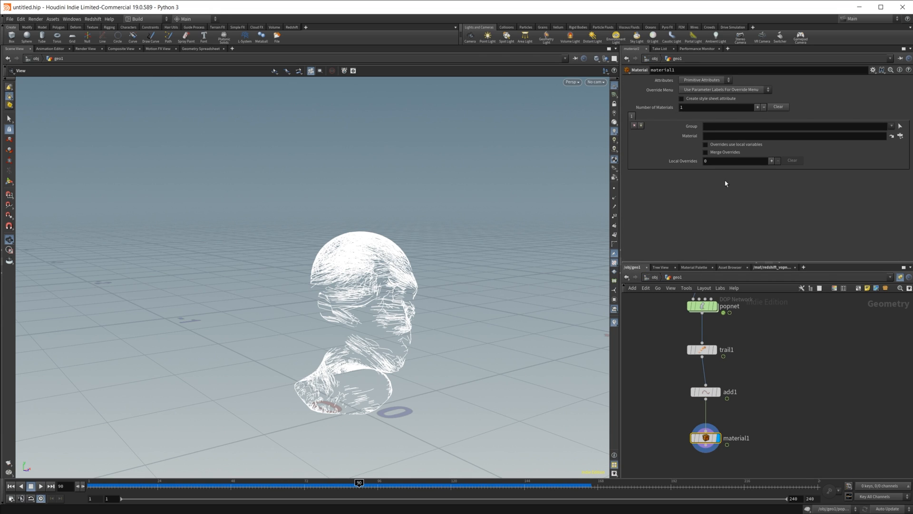
pyautogui.click(890, 135)
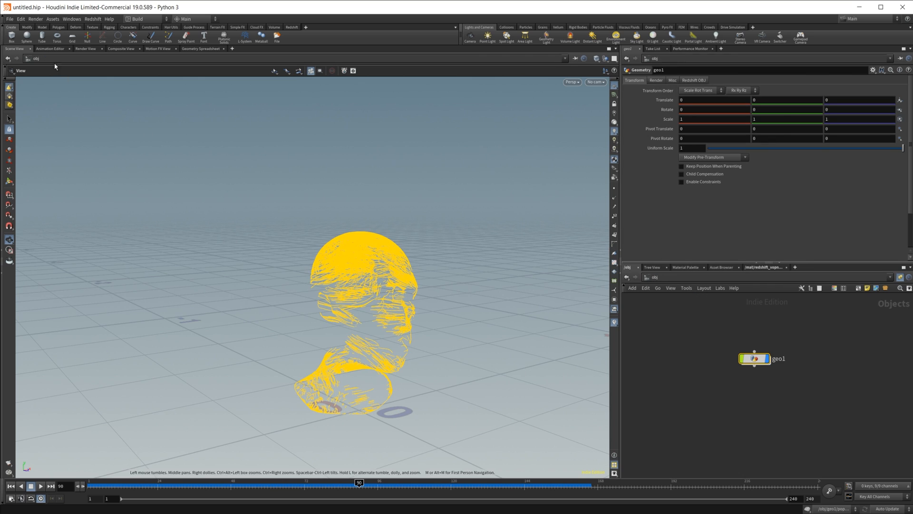
pyautogui.click(291, 26)
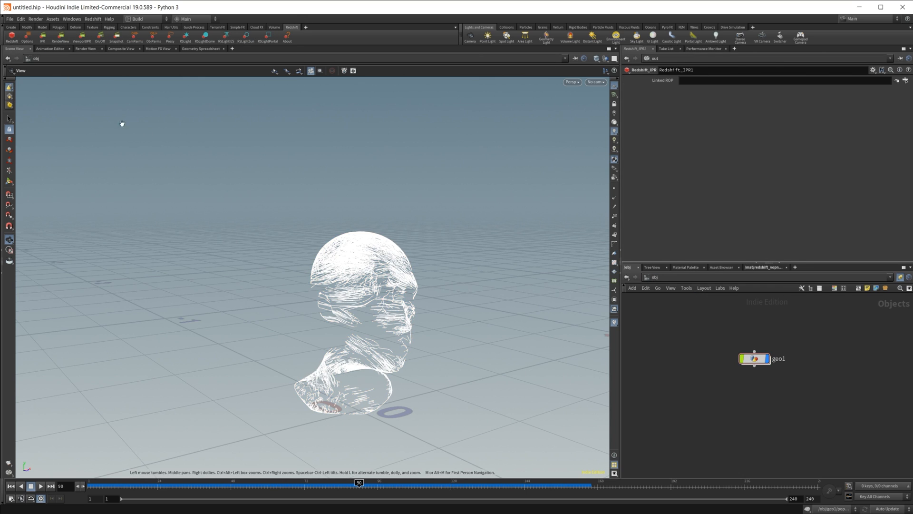
pyautogui.moveTo(144, 48)
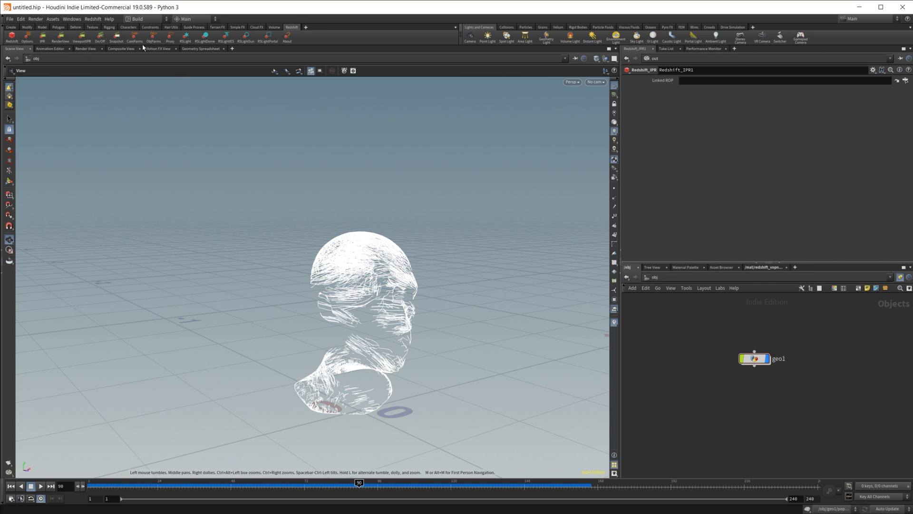
pyautogui.moveTo(312, 209)
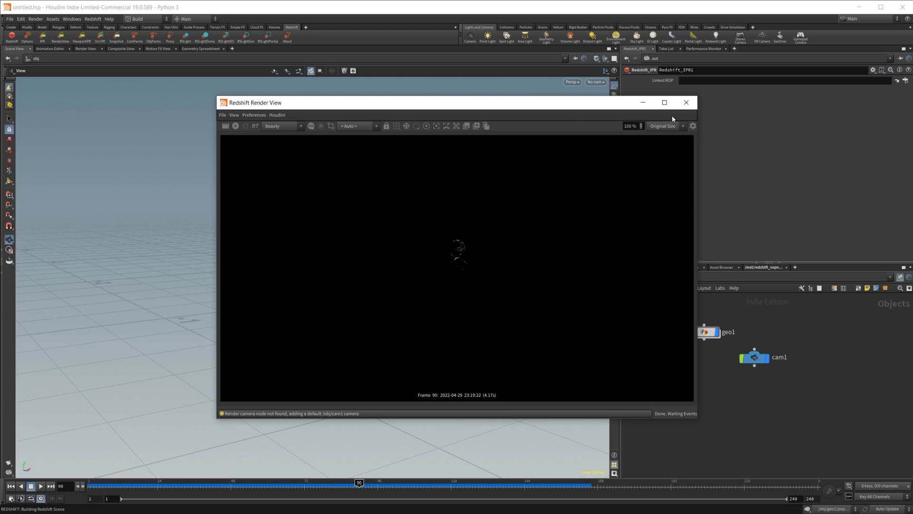
pyautogui.click(595, 81)
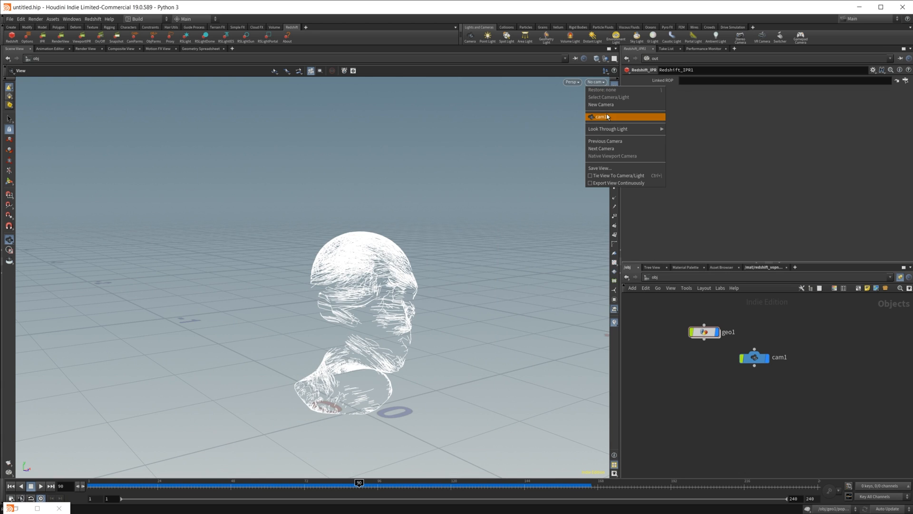
pyautogui.click(599, 116)
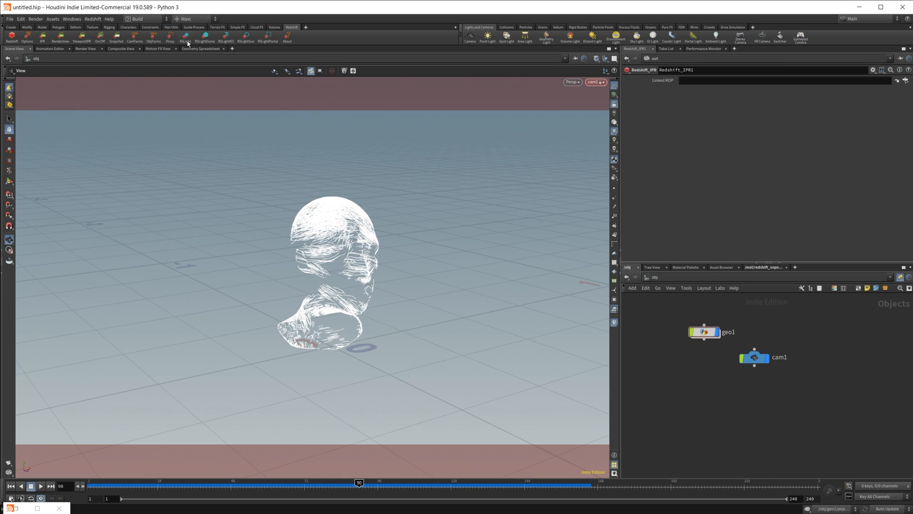
# Add an RS dome light and enable Render Object as Strands on geo1
pyautogui.click(204, 37)
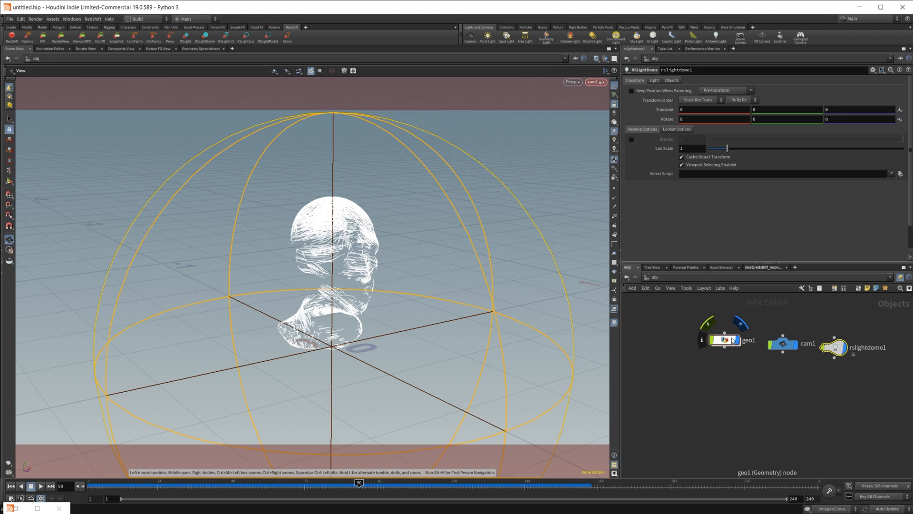
pyautogui.click(725, 340)
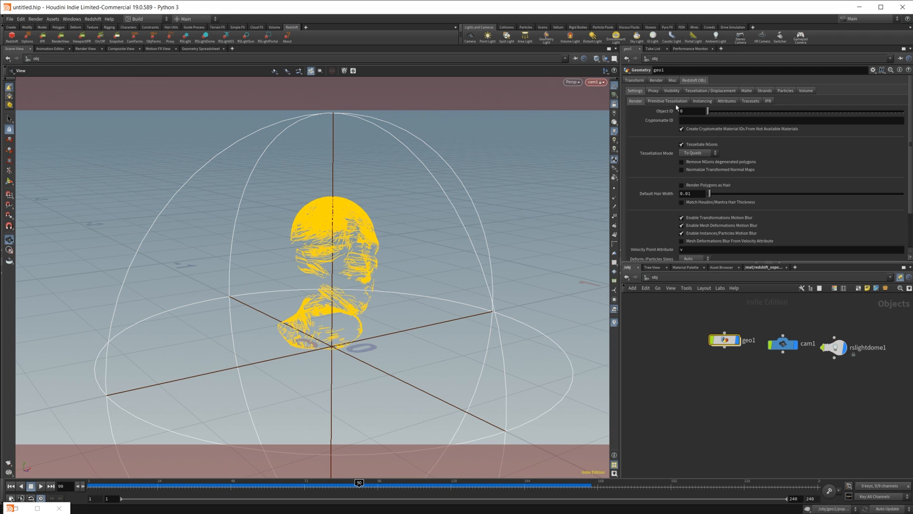
pyautogui.click(763, 91)
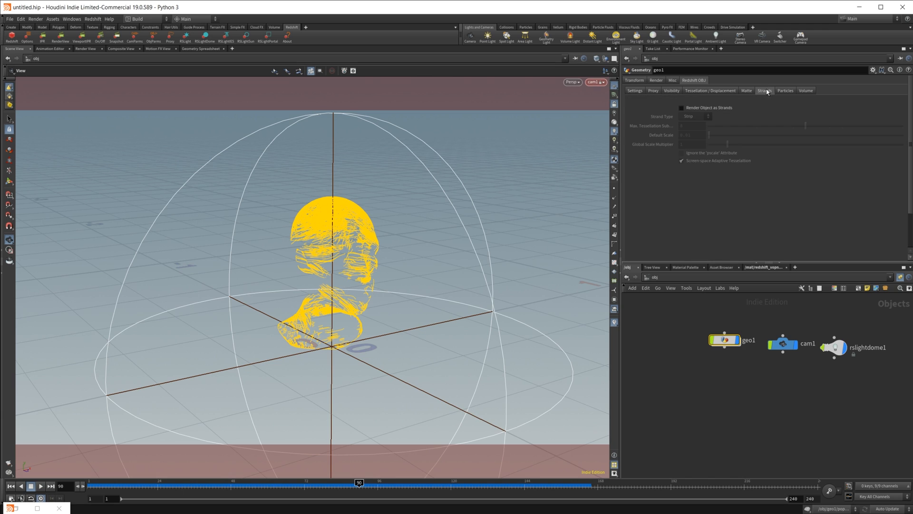
pyautogui.click(682, 108)
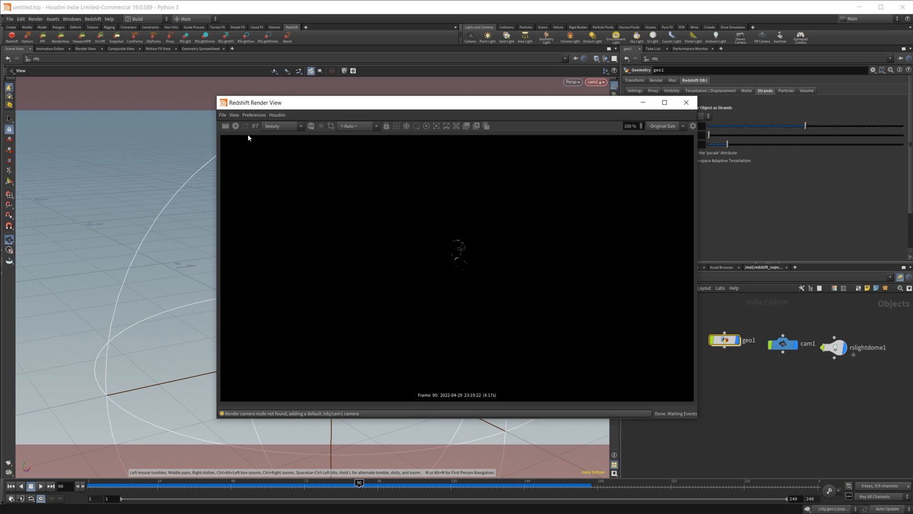
# Start the Redshift IPR and uncheck the dome light's Environment Background
pyautogui.click(225, 125)
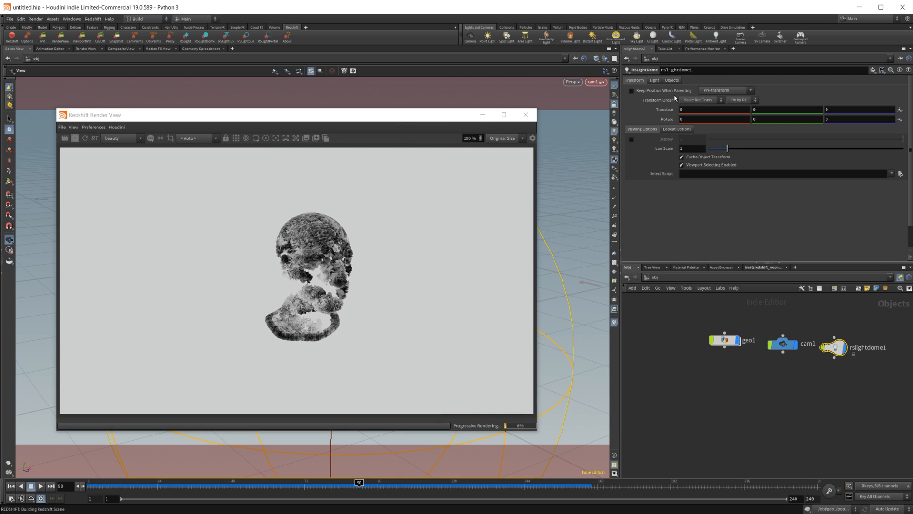
pyautogui.click(653, 80)
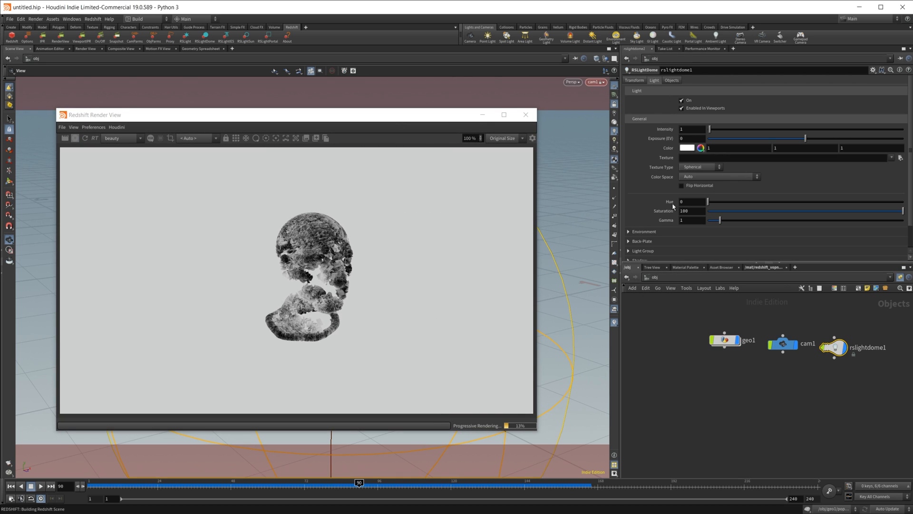
pyautogui.click(644, 231)
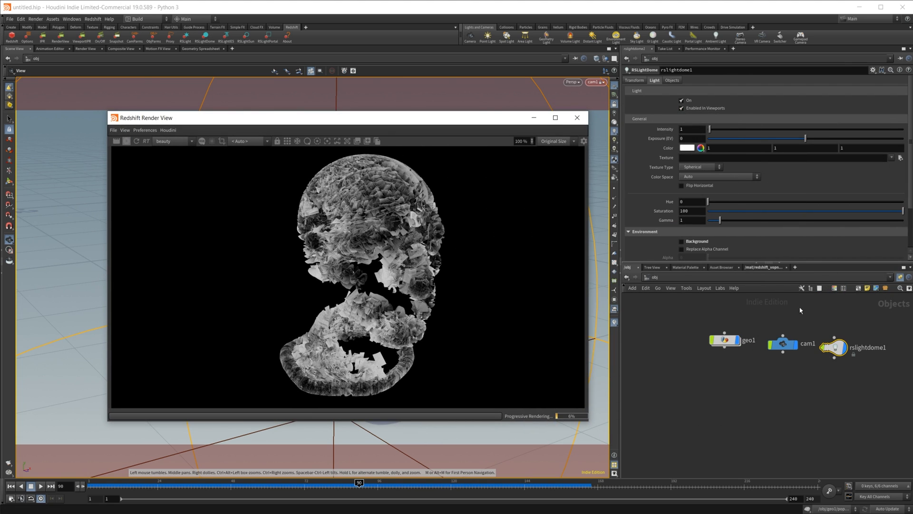
# Enter .01 as geo1's strand Global Scale Multiplier
pyautogui.click(727, 340)
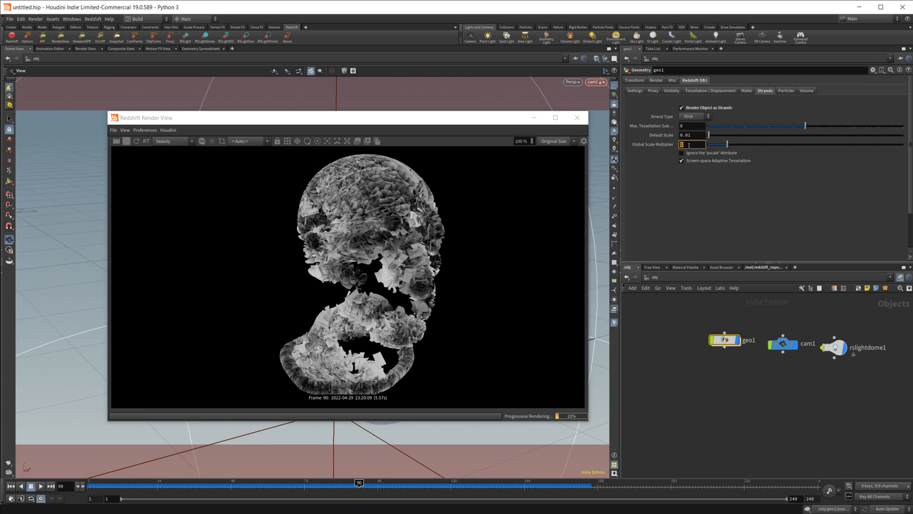
pyautogui.write('.1')
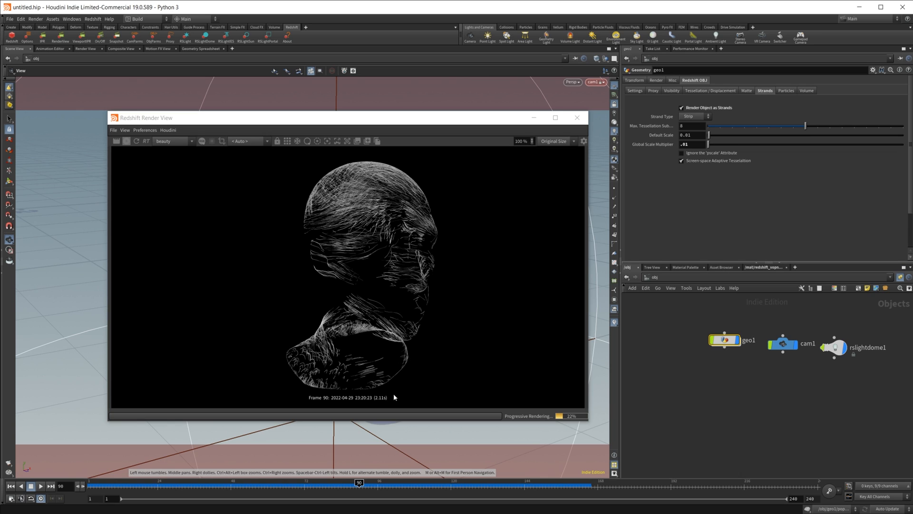
pyautogui.moveTo(370, 356)
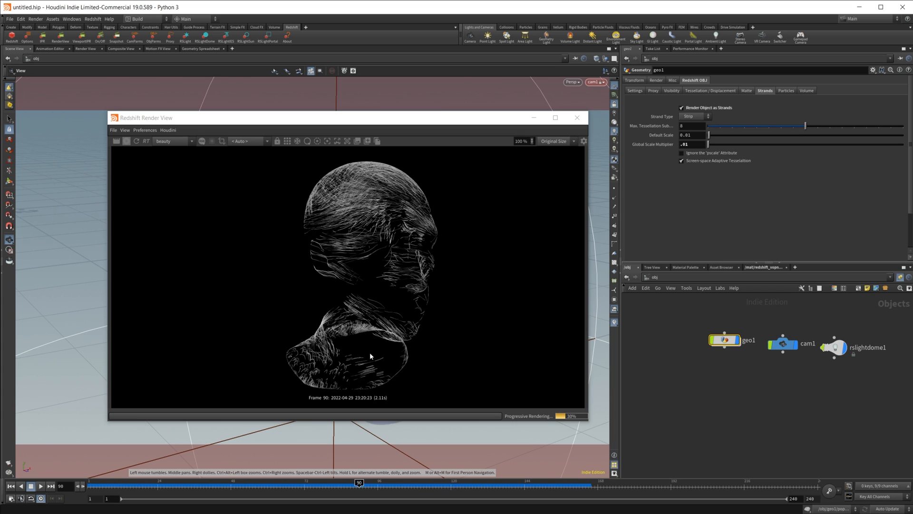
pyautogui.moveTo(791, 278)
pyautogui.write('ra')
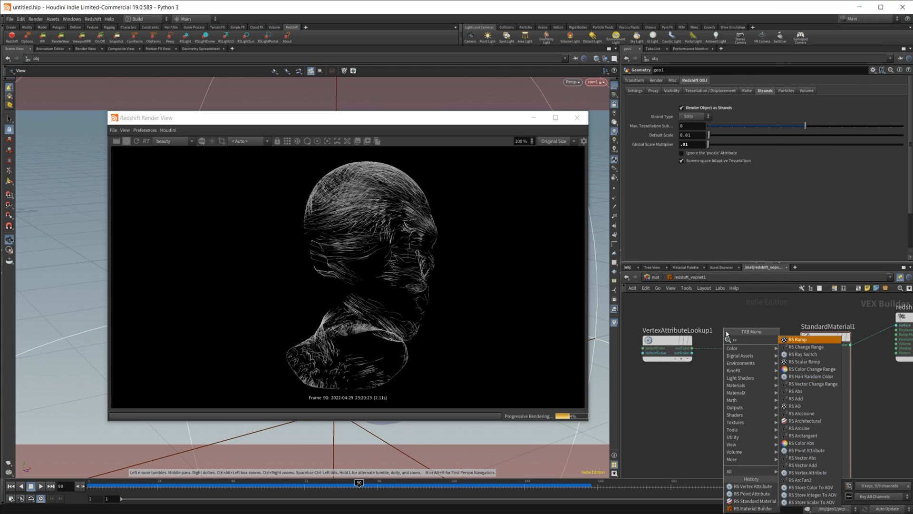
# Add an RS Ramp to the material and color its first key green
pyautogui.click(802, 339)
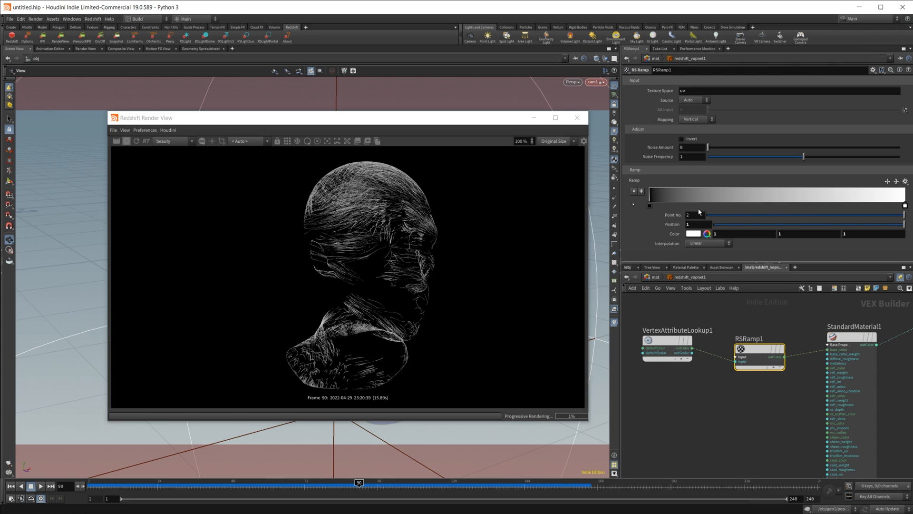
pyautogui.click(694, 234)
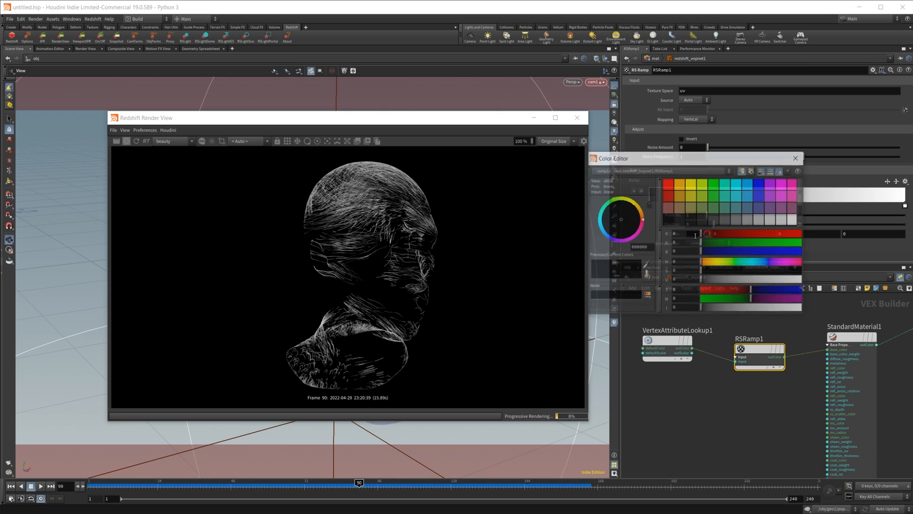
pyautogui.click(716, 187)
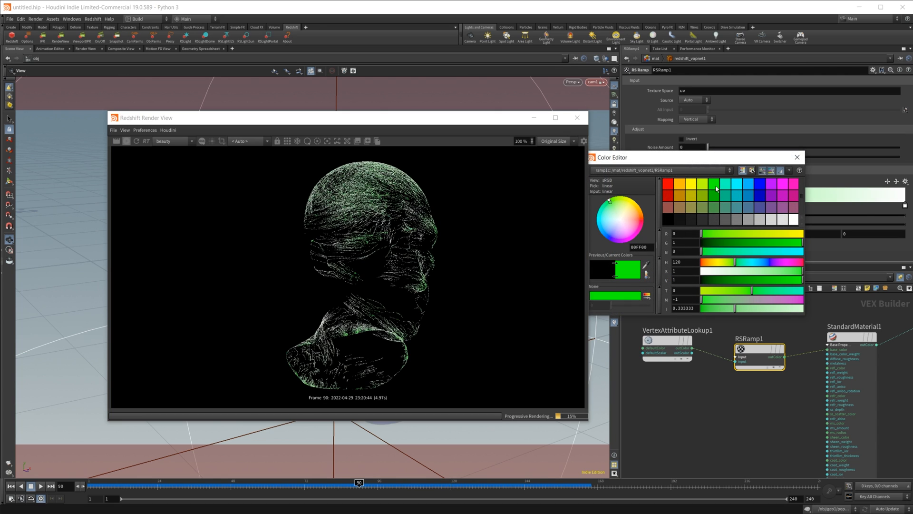
pyautogui.click(797, 157)
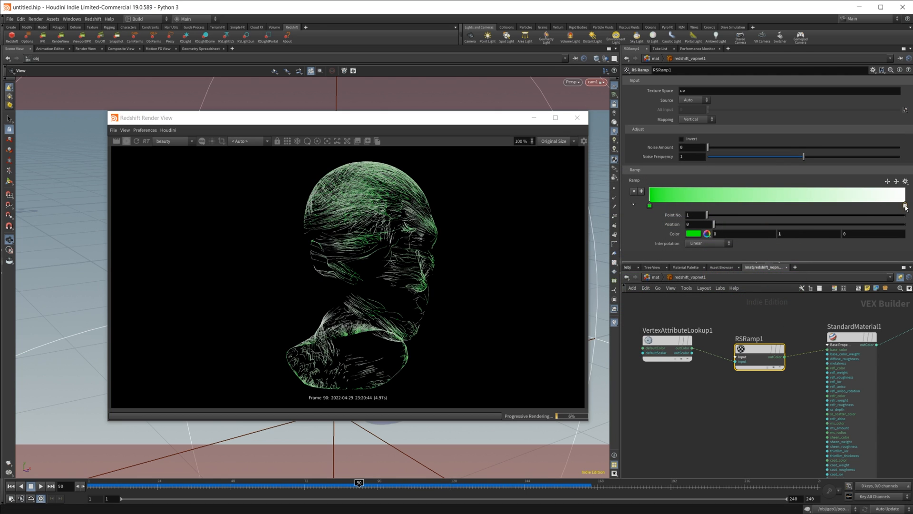
# Set the ramp's end key to orange and close the Color Editor
pyautogui.click(693, 234)
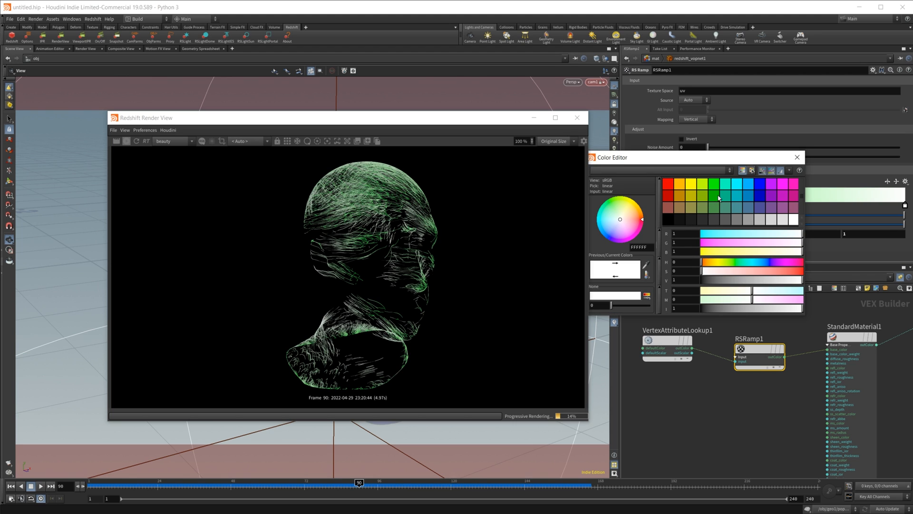
pyautogui.click(610, 200)
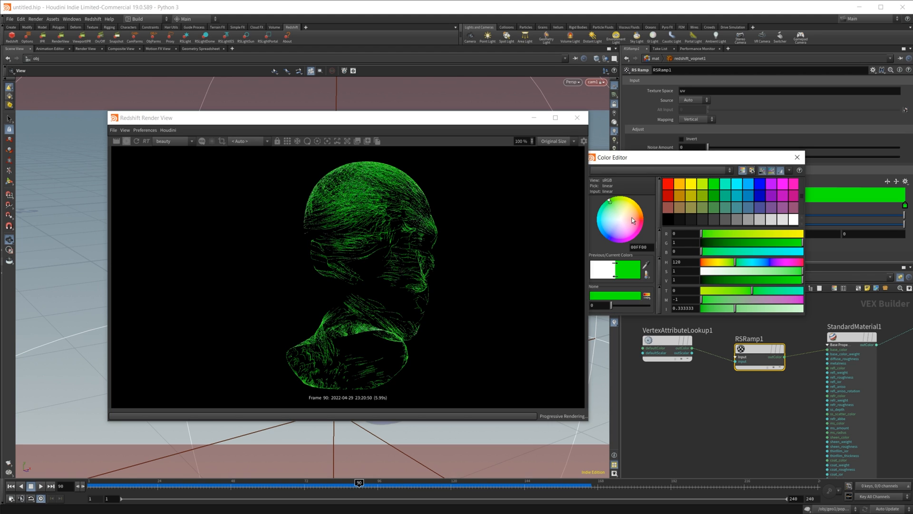
pyautogui.click(620, 203)
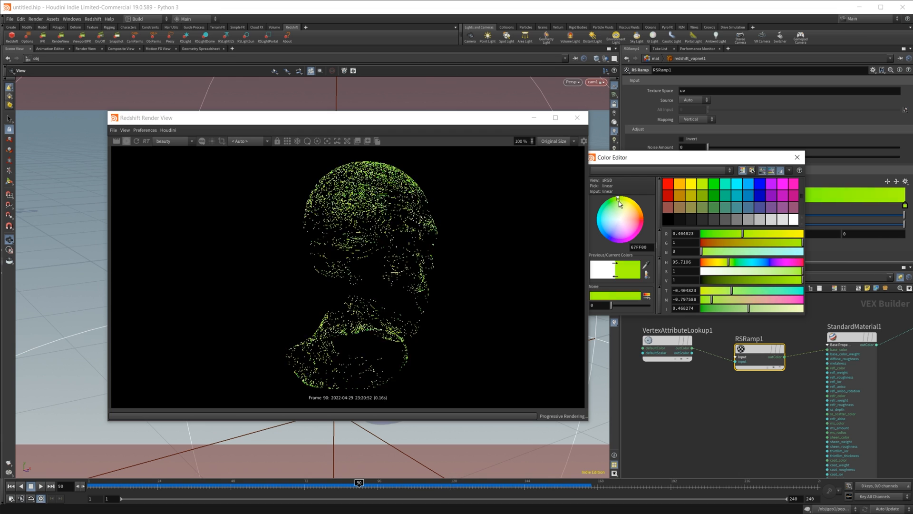
pyautogui.click(625, 213)
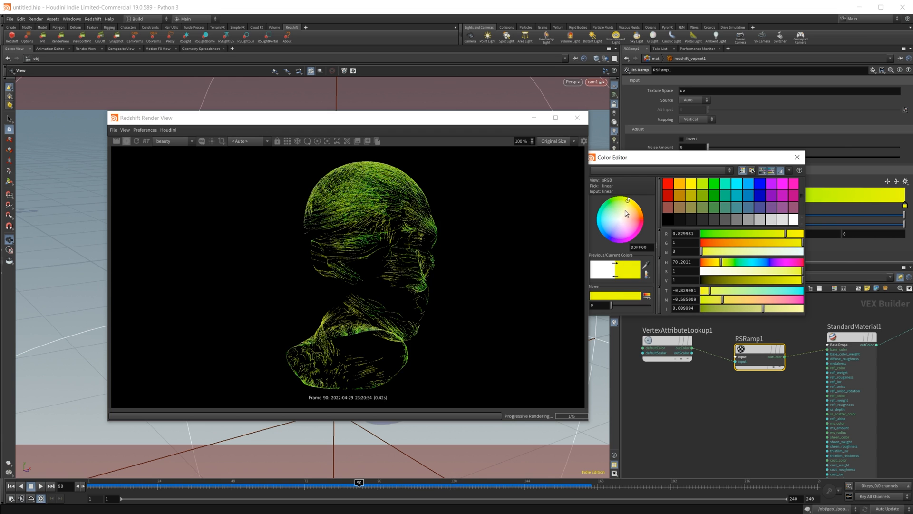
pyautogui.click(634, 206)
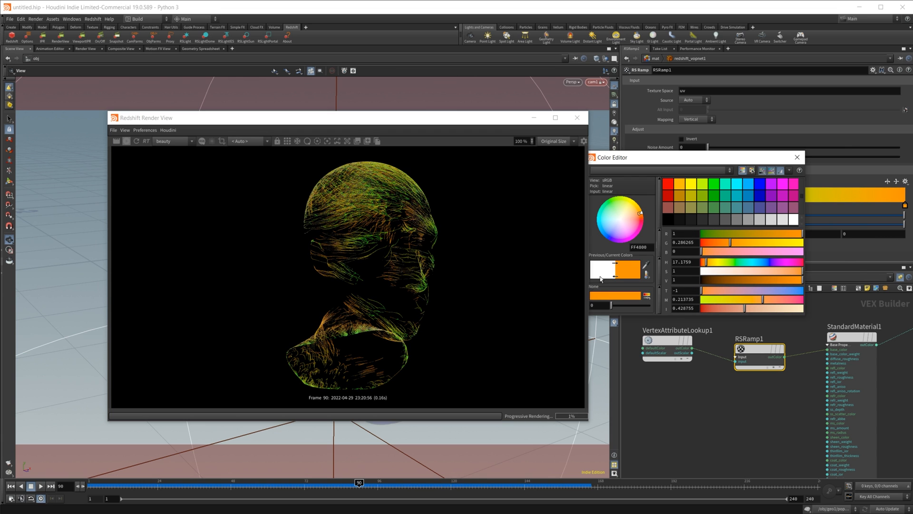
pyautogui.click(797, 157)
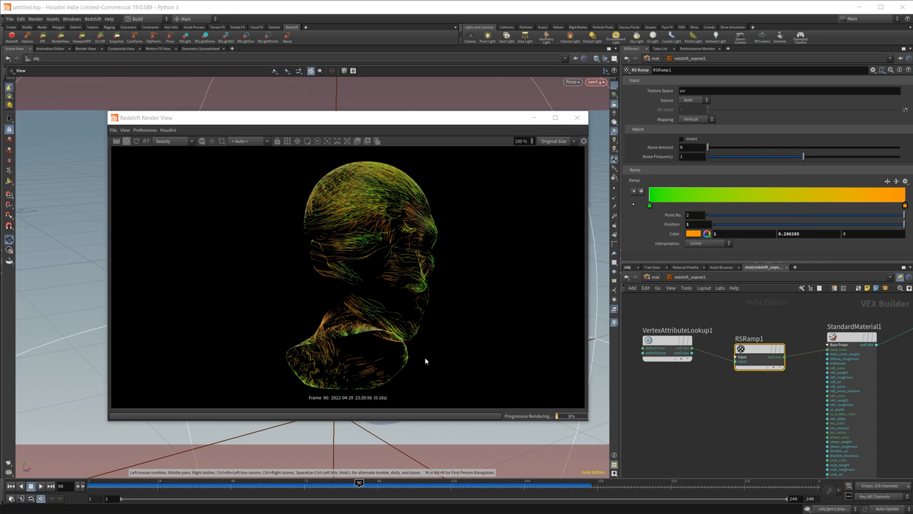
pyautogui.moveTo(269, 313)
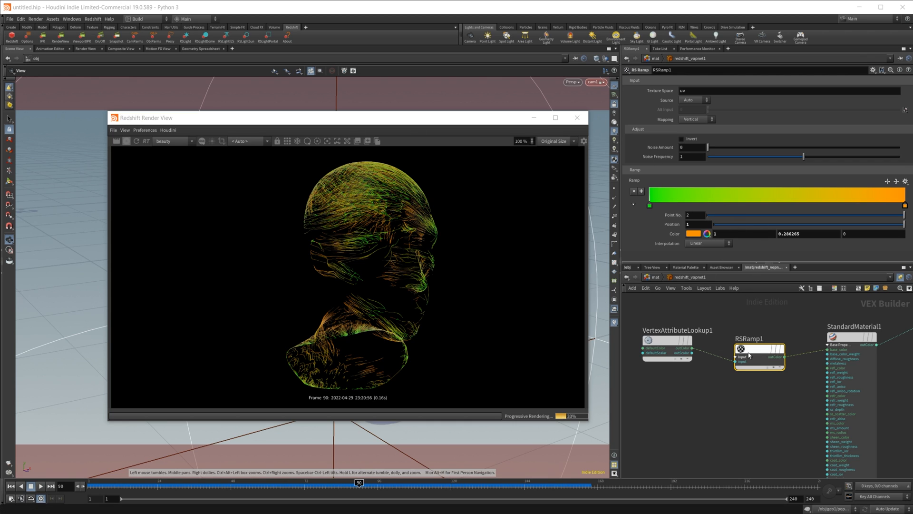
# Select VertexAttributeLookup1 and restart the progressive Redshift render
pyautogui.click(667, 339)
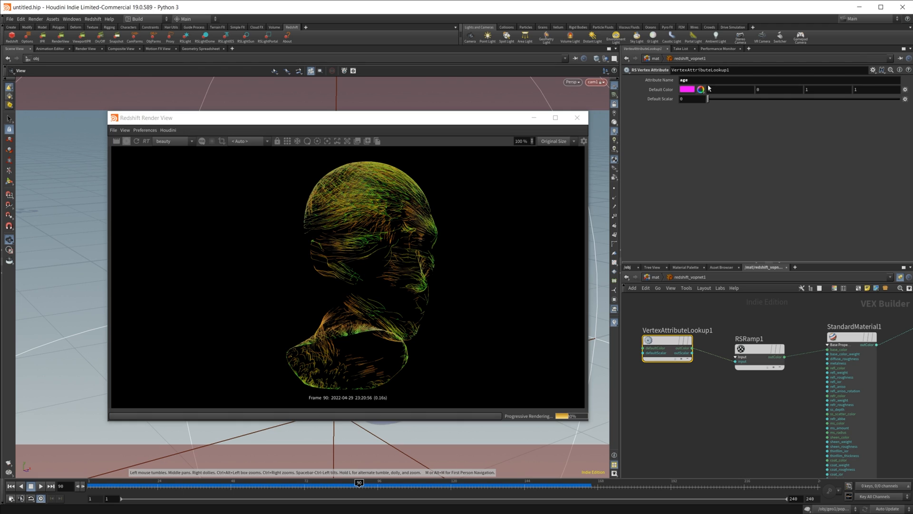
pyautogui.moveTo(372, 244)
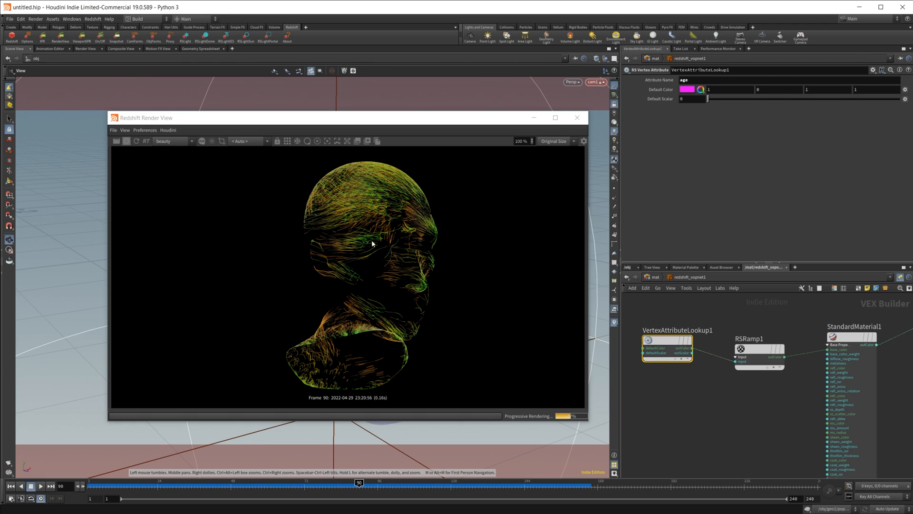
pyautogui.moveTo(596, 171)
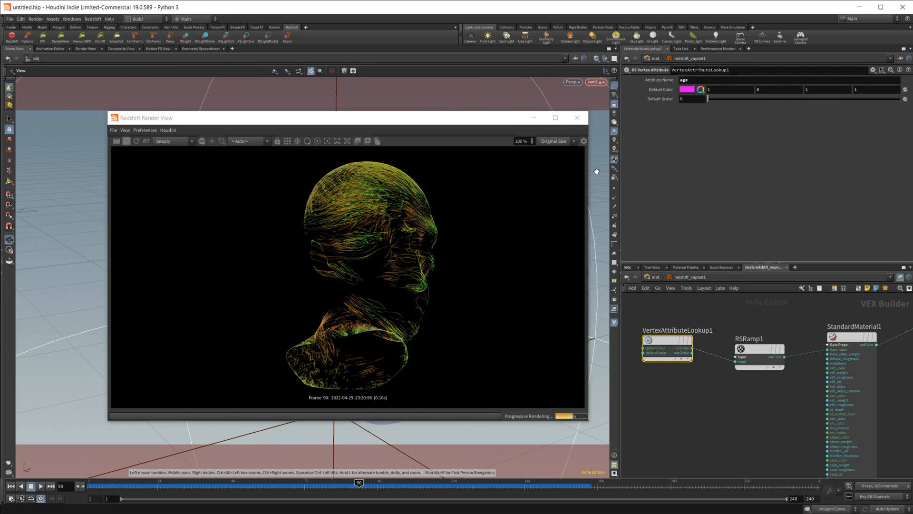
pyautogui.moveTo(520, 275)
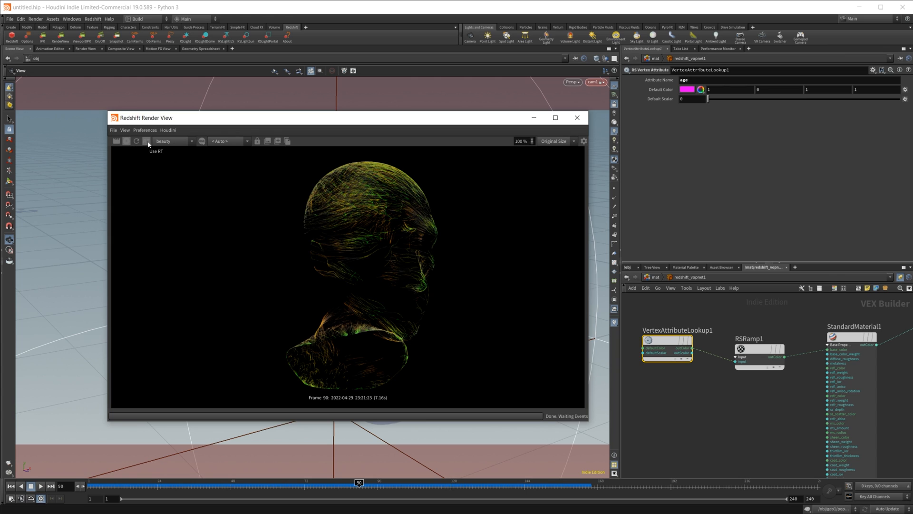
pyautogui.moveTo(145, 146)
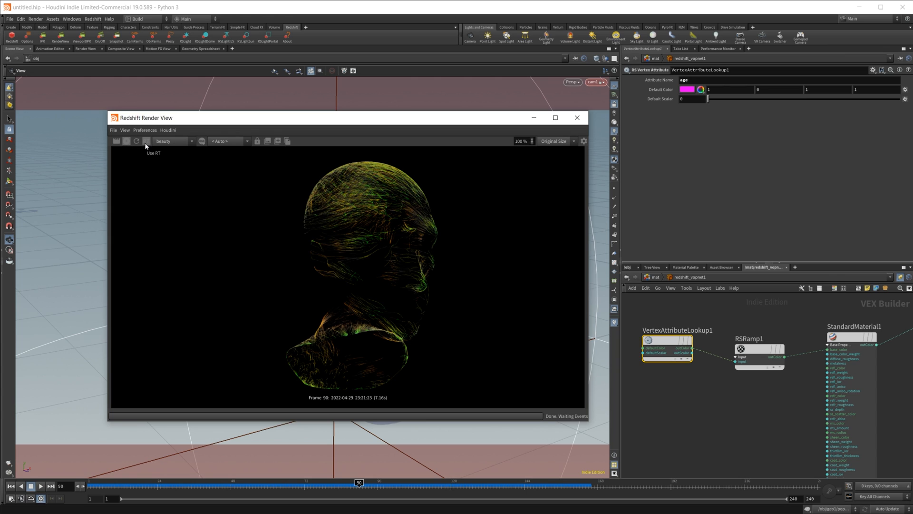
pyautogui.click(146, 141)
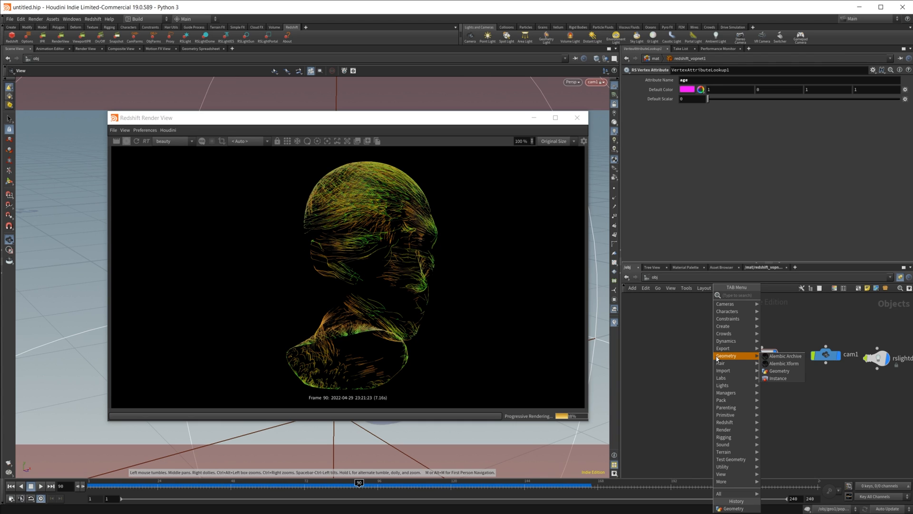
# Create a geometry object merging /obj/geo1/clean1 into a Transform at uniform scale 0.997
pyautogui.click(779, 371)
pyautogui.write('o')
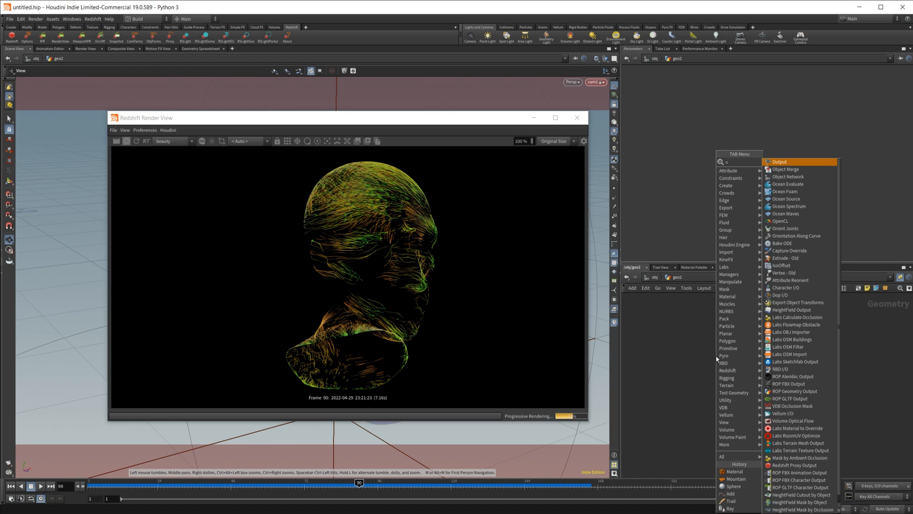
pyautogui.click(786, 169)
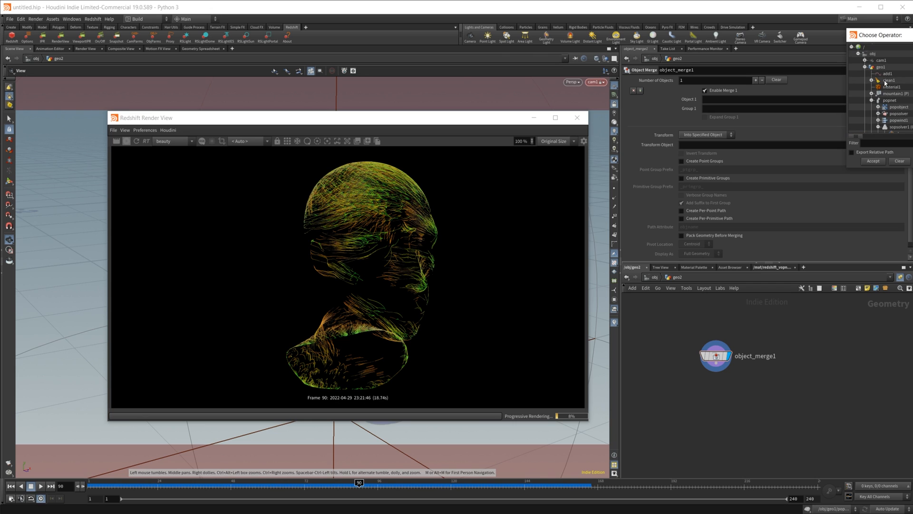
pyautogui.click(887, 79)
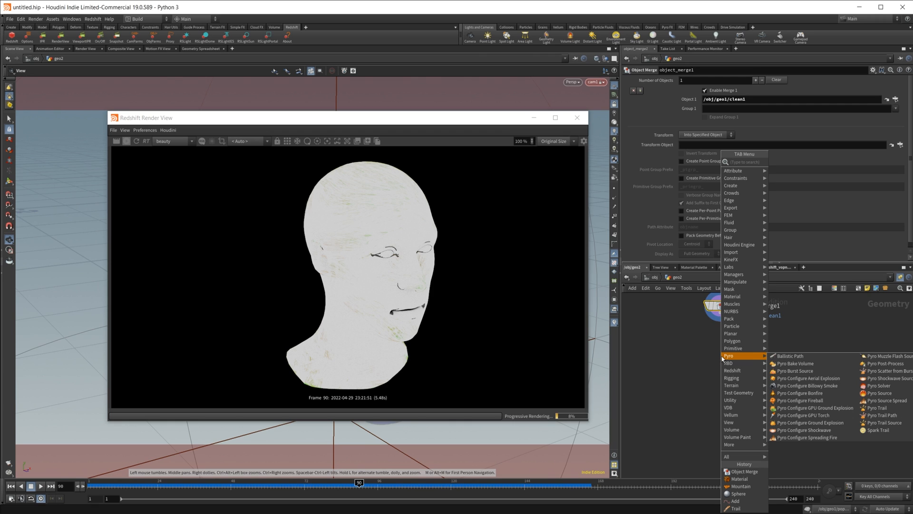
pyautogui.write('tra')
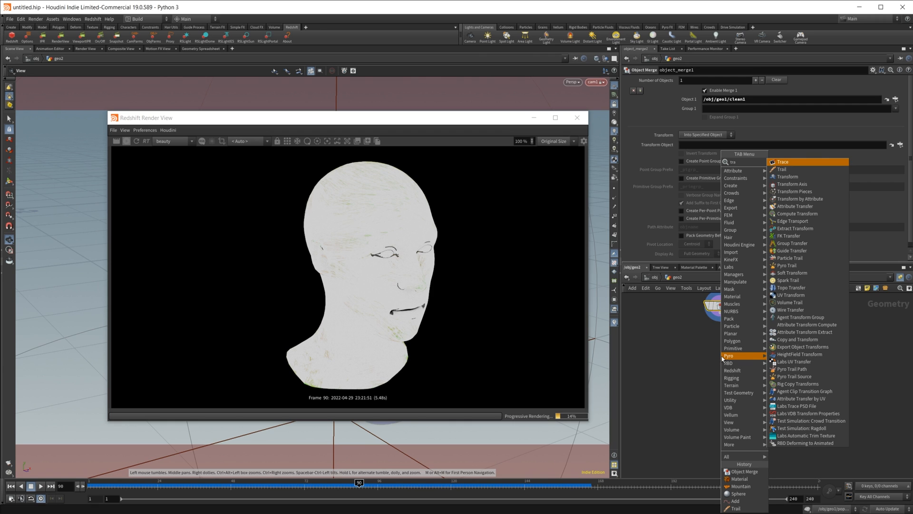
pyautogui.click(788, 176)
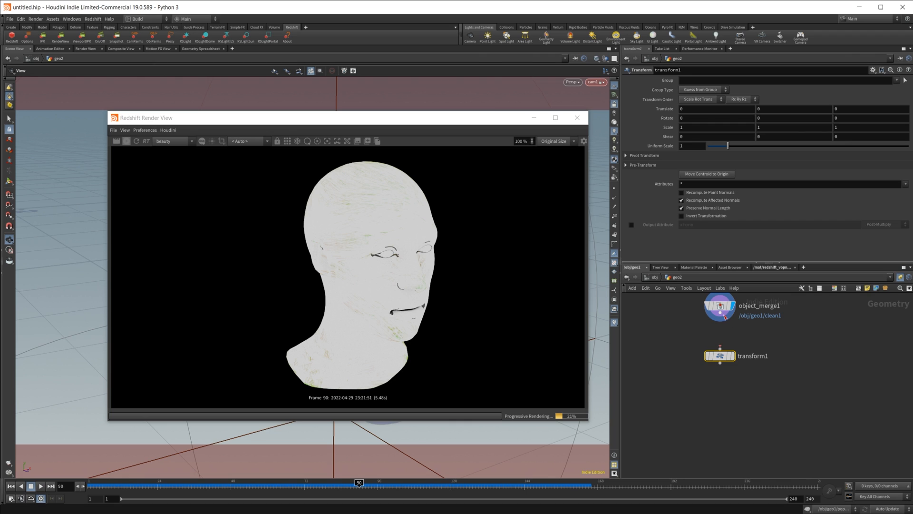
pyautogui.click(721, 356)
pyautogui.write('mat')
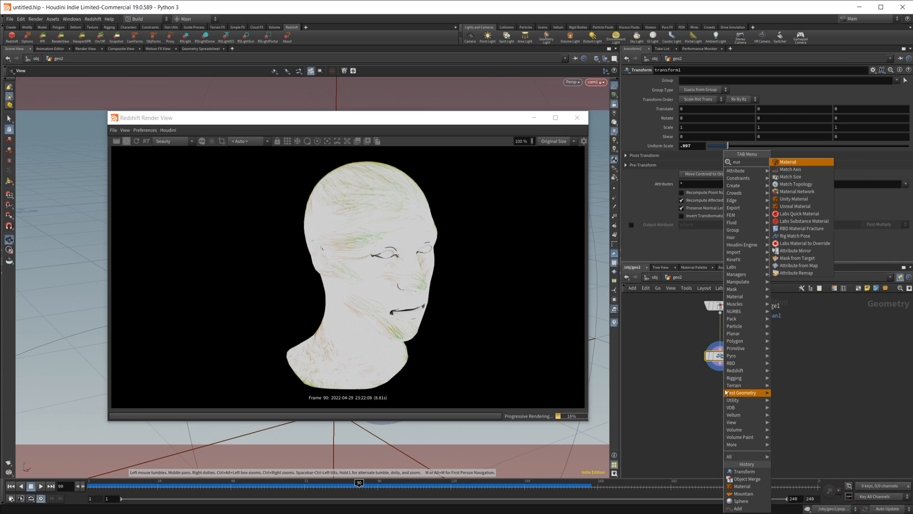
# Assign the head a Redshift material with base colour 0.0125 and roughness 0.679
pyautogui.click(789, 161)
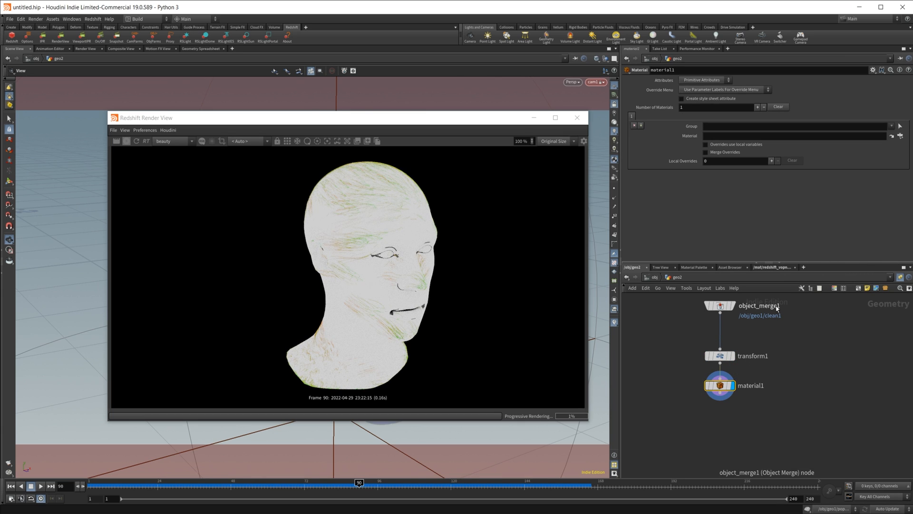
pyautogui.doubleClick(720, 385)
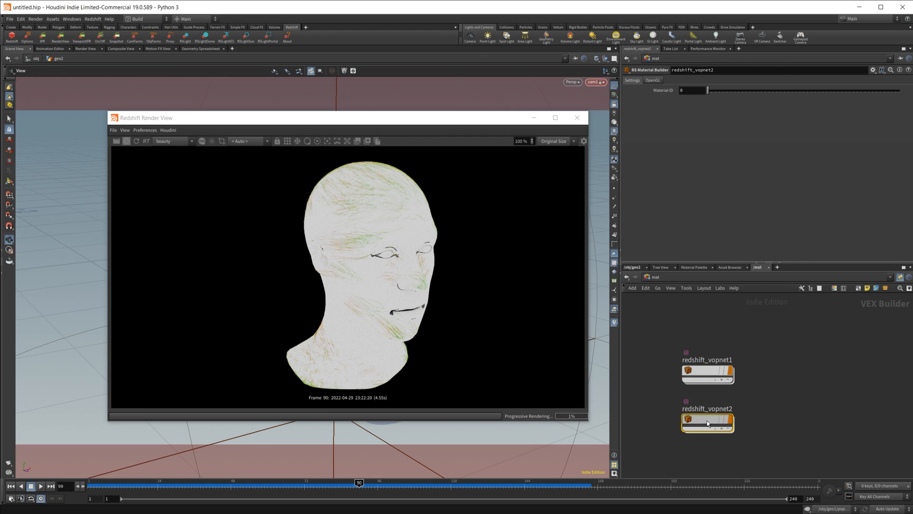
pyautogui.doubleClick(708, 422)
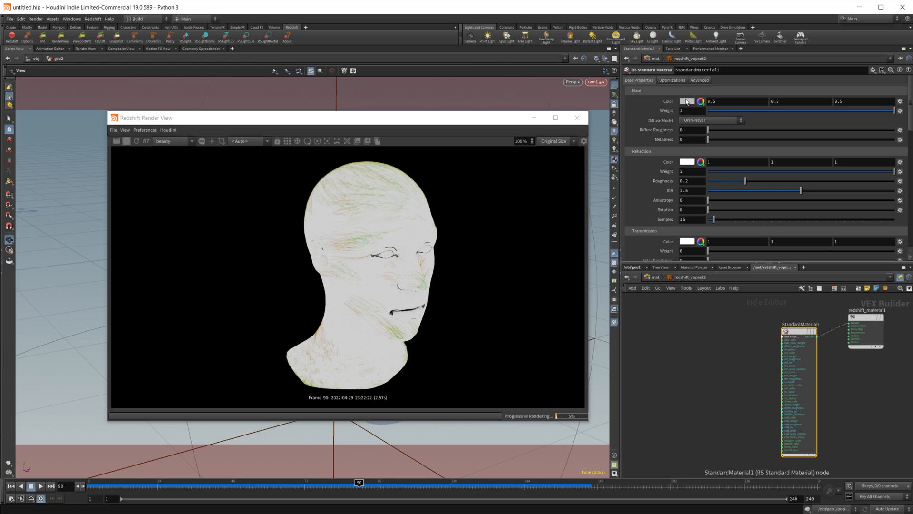
pyautogui.click(687, 101)
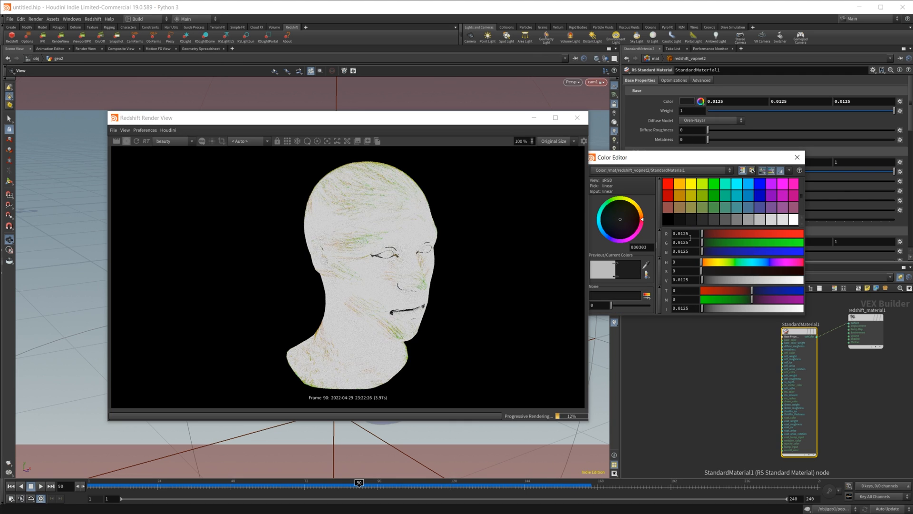
pyautogui.click(797, 157)
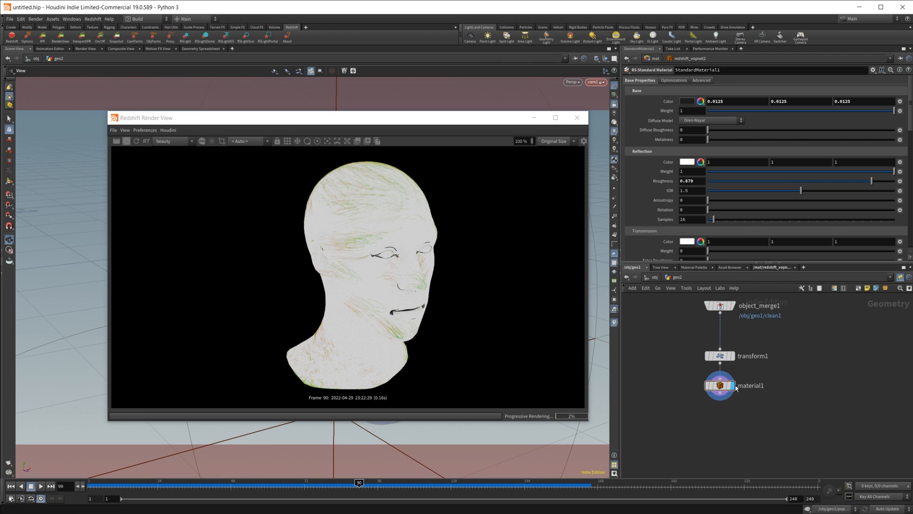
pyautogui.click(720, 385)
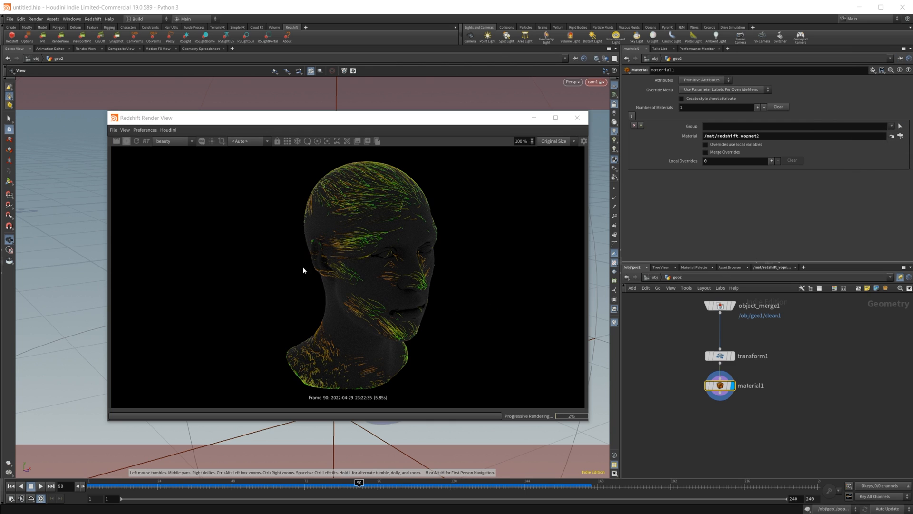
pyautogui.moveTo(486, 172)
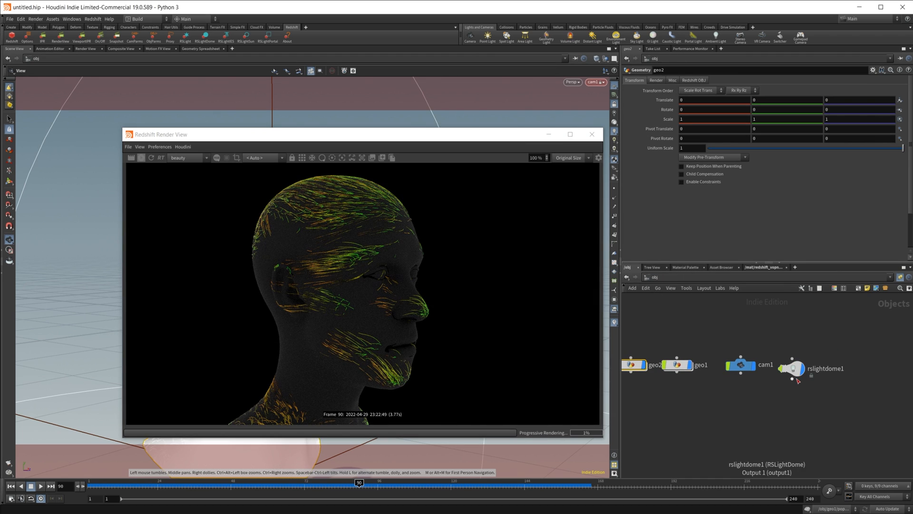
# Set rslightdome1 exposure to -3.85 and minimize the Redshift Render View
pyautogui.click(793, 366)
pyautogui.write('-3.85')
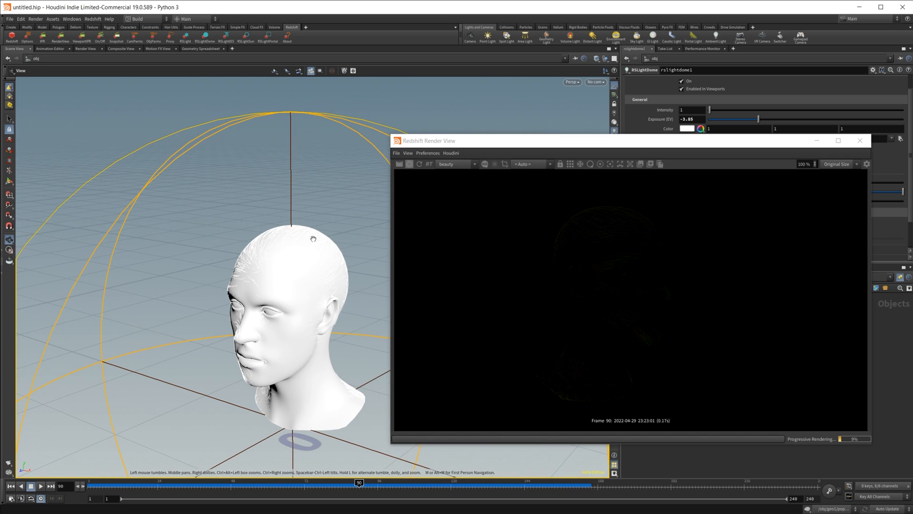
pyautogui.click(861, 140)
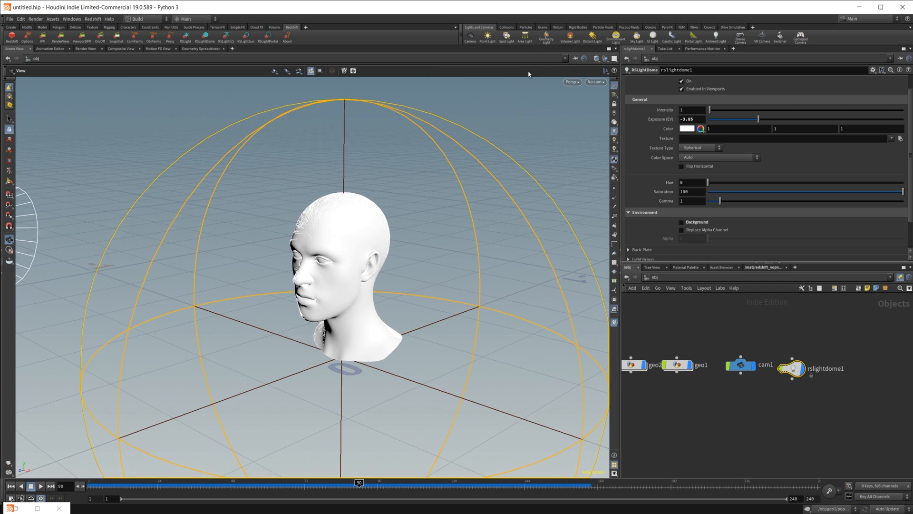
# Add area lights, the second at intensity 1.93 and exposure 0.49, and render through /obj/cam1
pyautogui.click(525, 36)
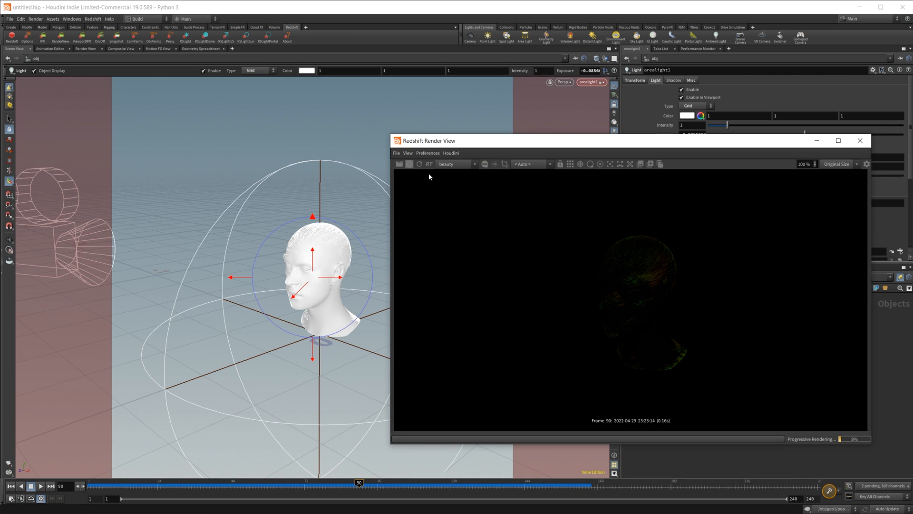
pyautogui.click(529, 163)
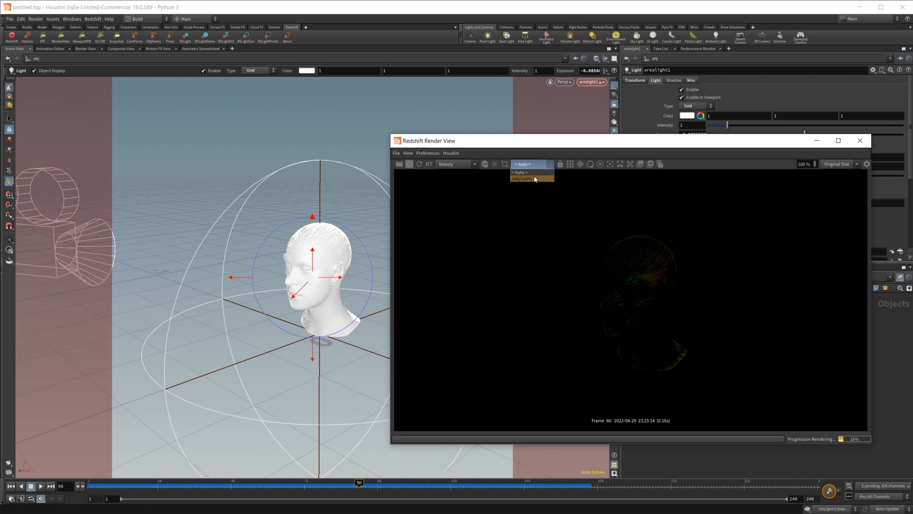
pyautogui.click(524, 179)
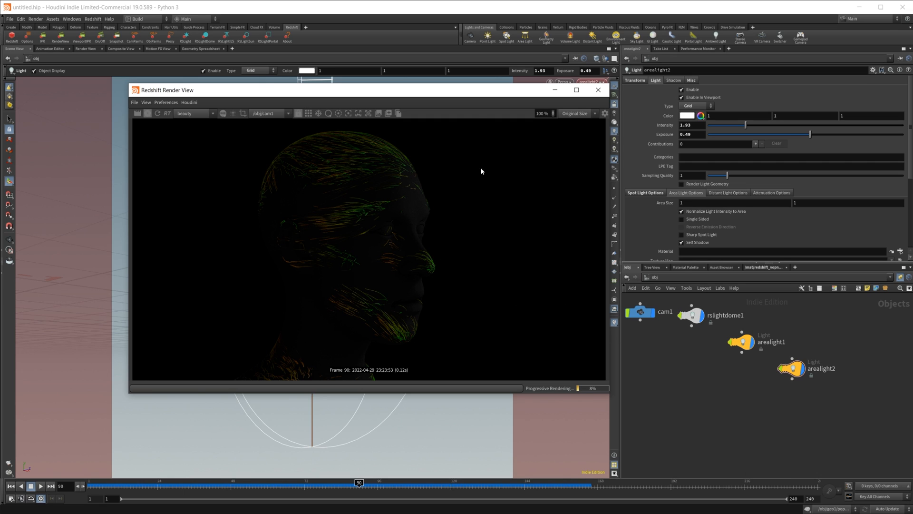
pyautogui.moveTo(477, 257)
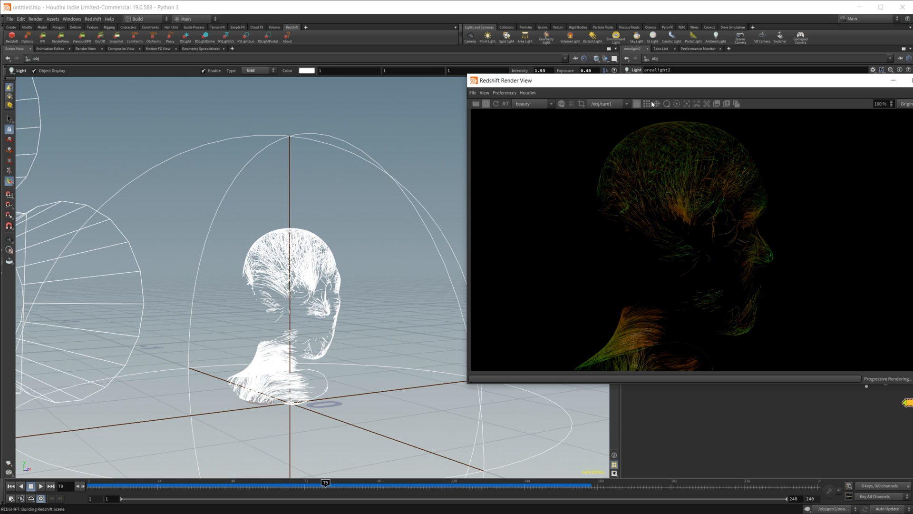
pyautogui.moveTo(777, 95)
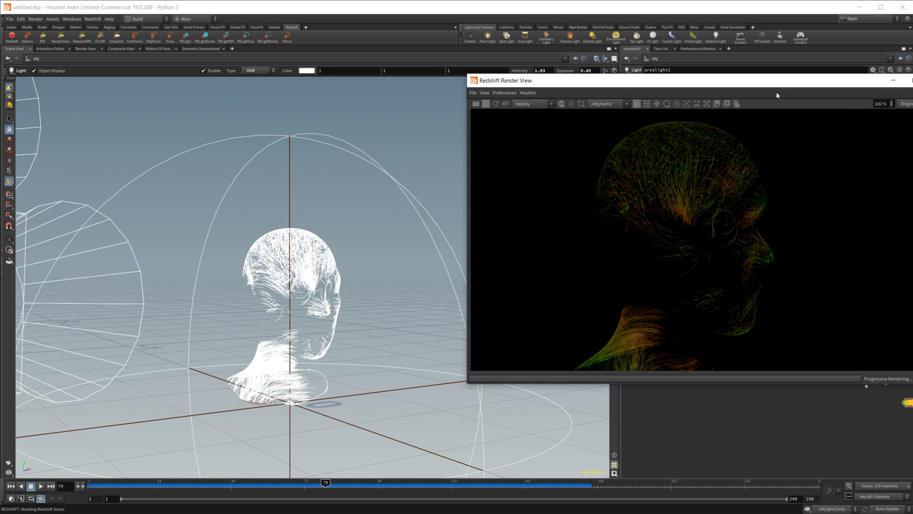